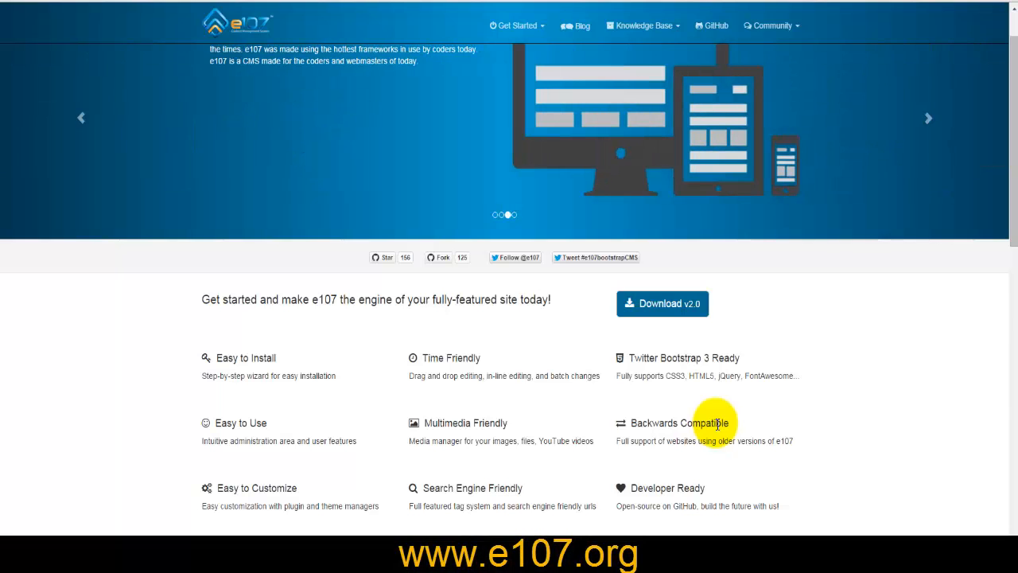
{"action": "mouse_move", "coordinate": [712, 419]}
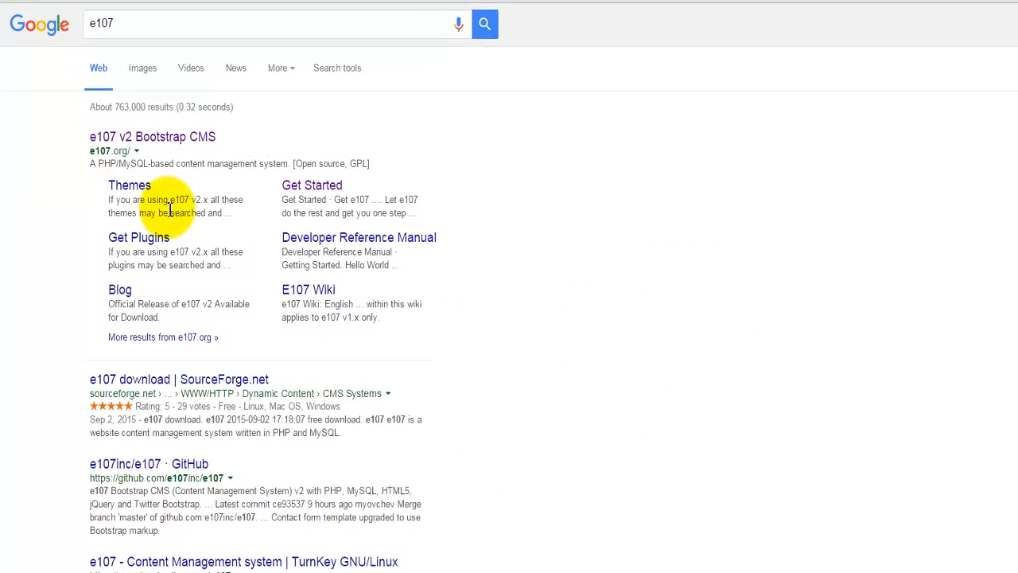
- Zoom in the browser on the Google results for e107
{"action": "key", "text": "ctrl+plus"}
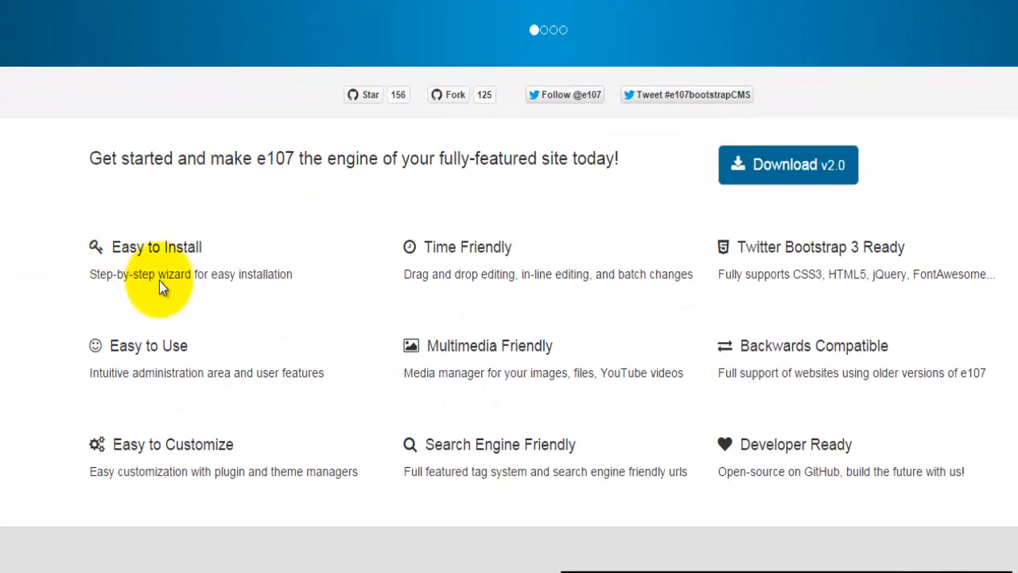
{"action": "mouse_move", "coordinate": [213, 466]}
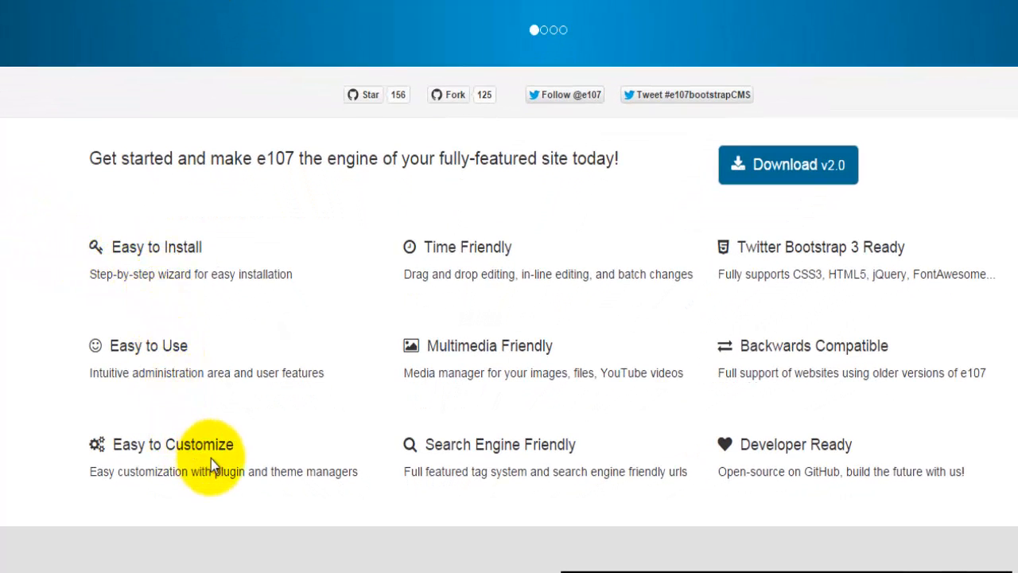
{"action": "mouse_move", "coordinate": [19, 458]}
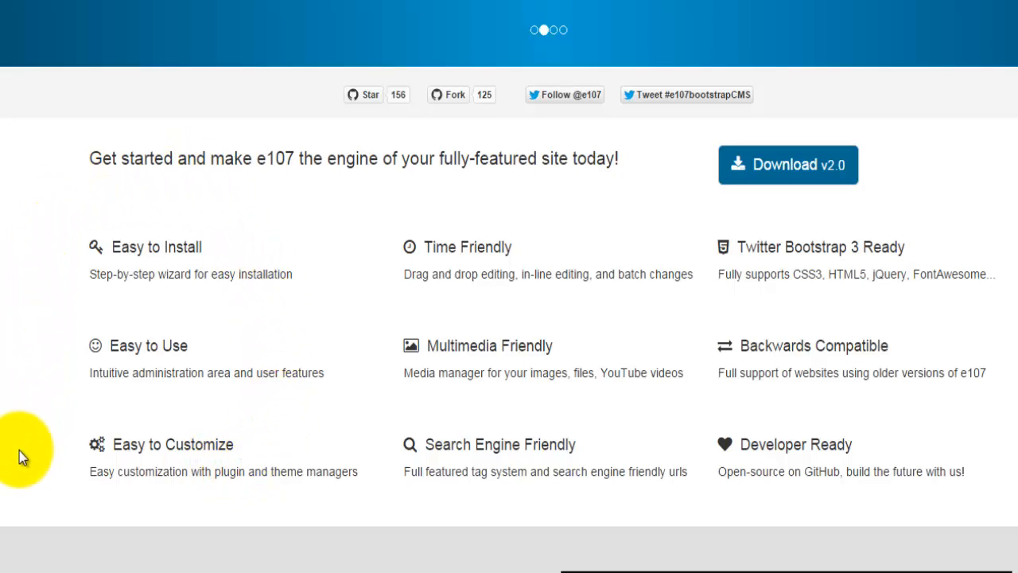
{"action": "mouse_move", "coordinate": [266, 462]}
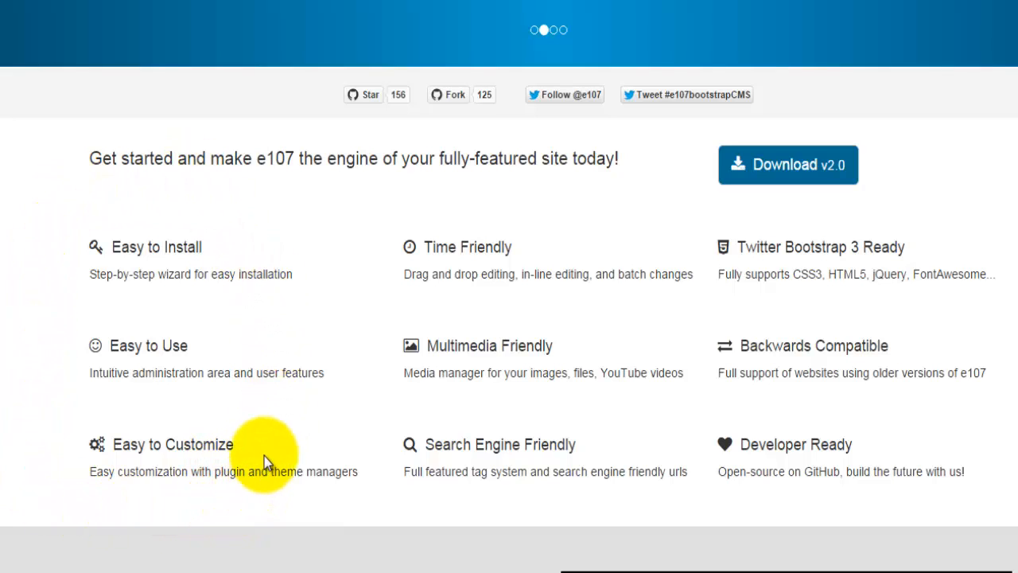
{"action": "mouse_move", "coordinate": [198, 191]}
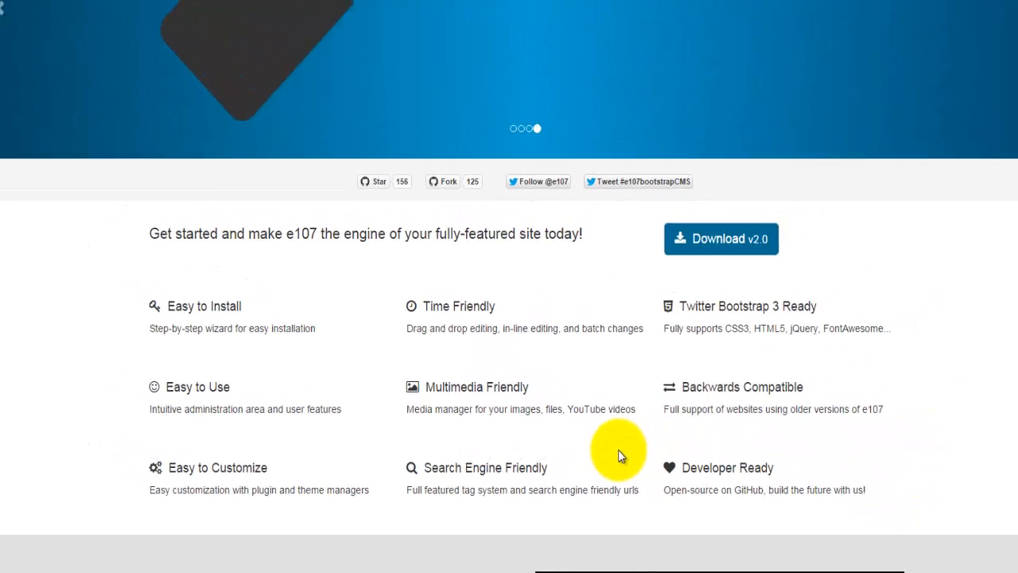
{"action": "scroll", "scroll_direction": "down", "scroll_amount": 3}
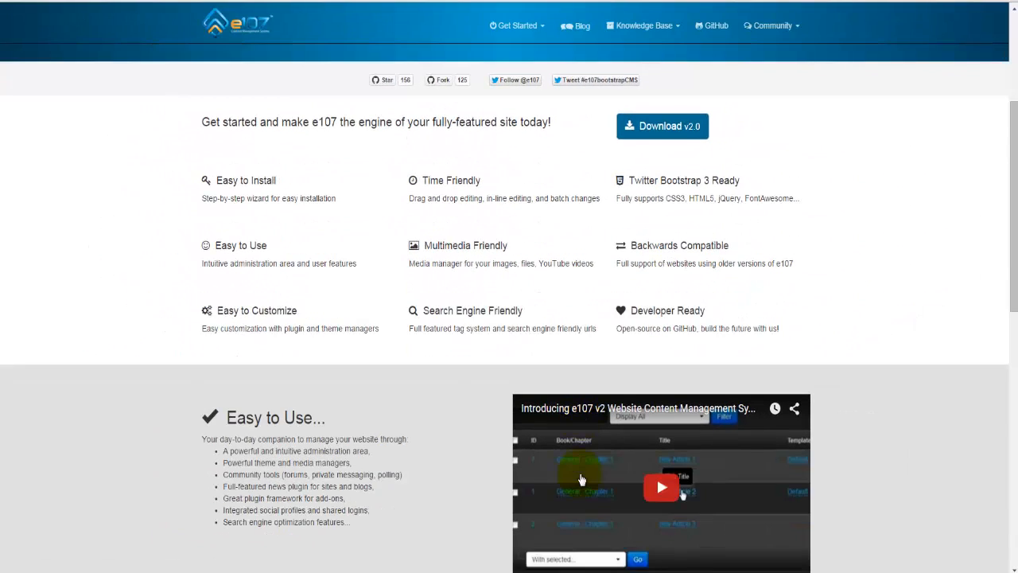
{"action": "scroll", "scroll_direction": "down", "scroll_amount": 3}
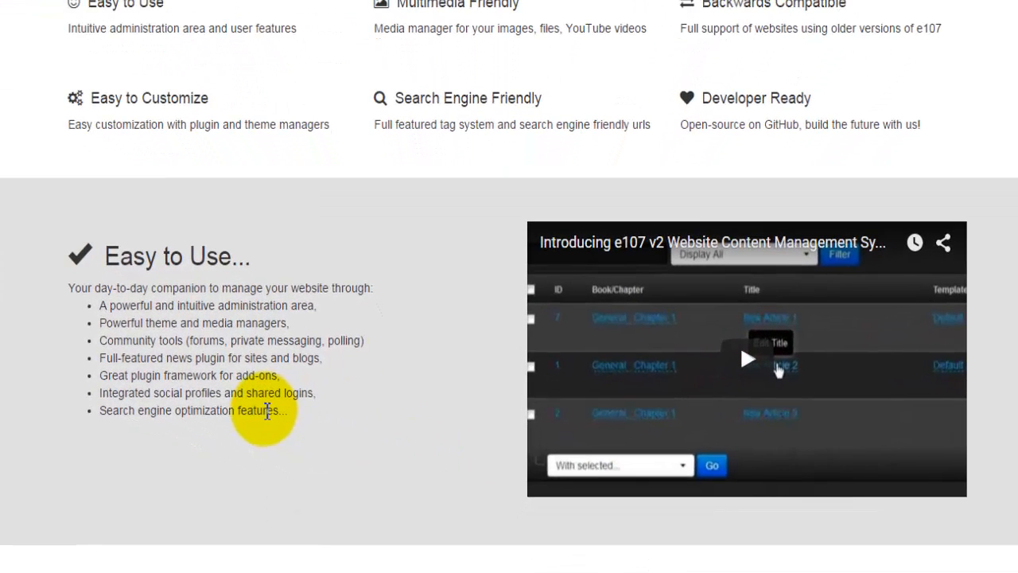
{"action": "mouse_move", "coordinate": [277, 174]}
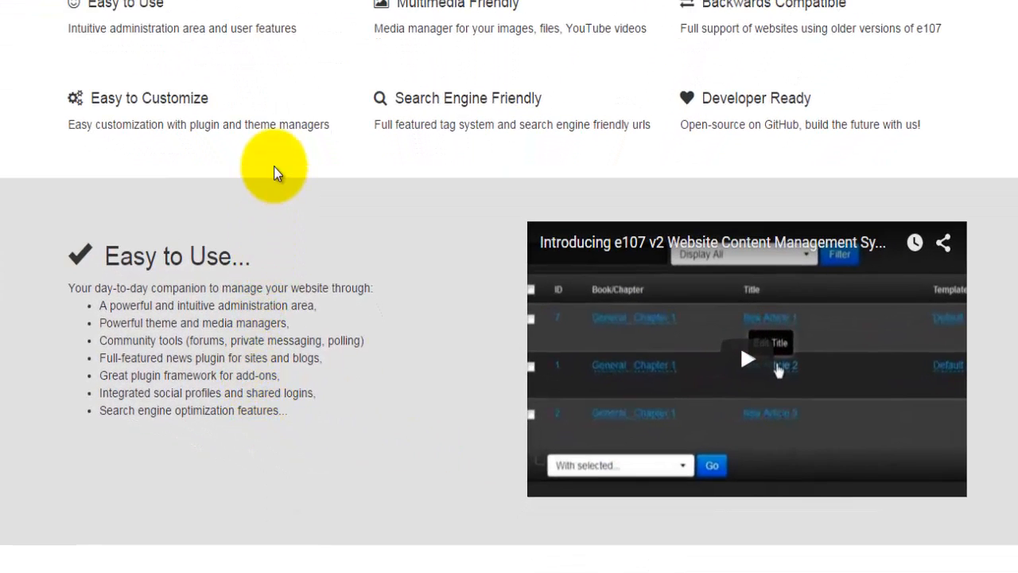
{"action": "scroll", "scroll_direction": "down", "scroll_amount": 3}
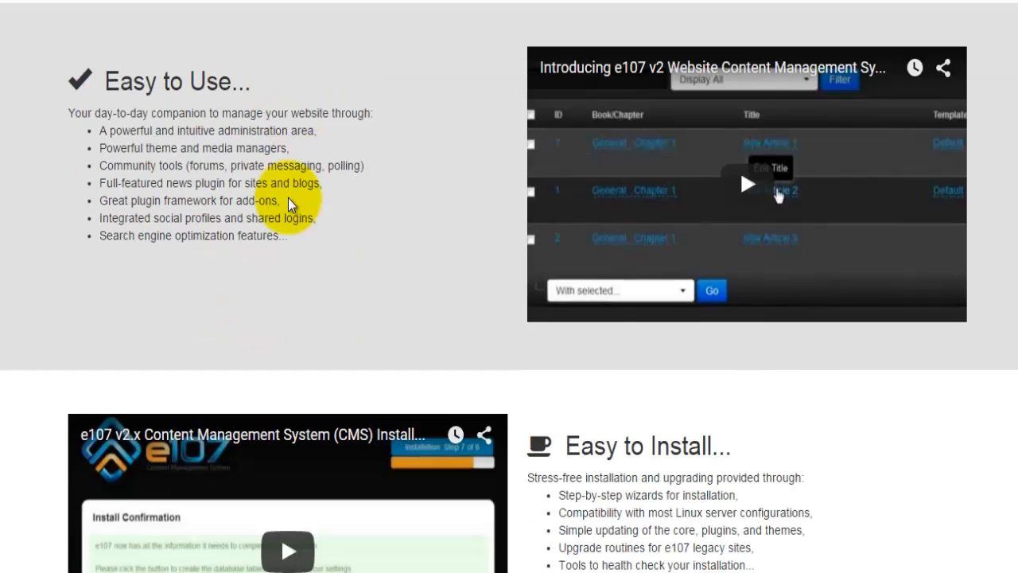
{"action": "scroll", "scroll_direction": "down", "scroll_amount": 3}
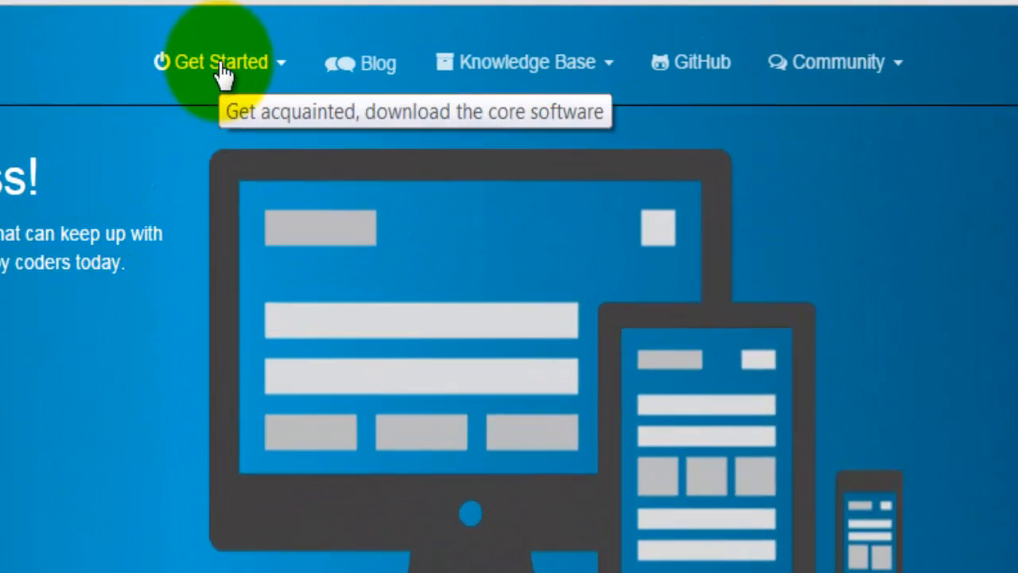
{"action": "mouse_move", "coordinate": [529, 62]}
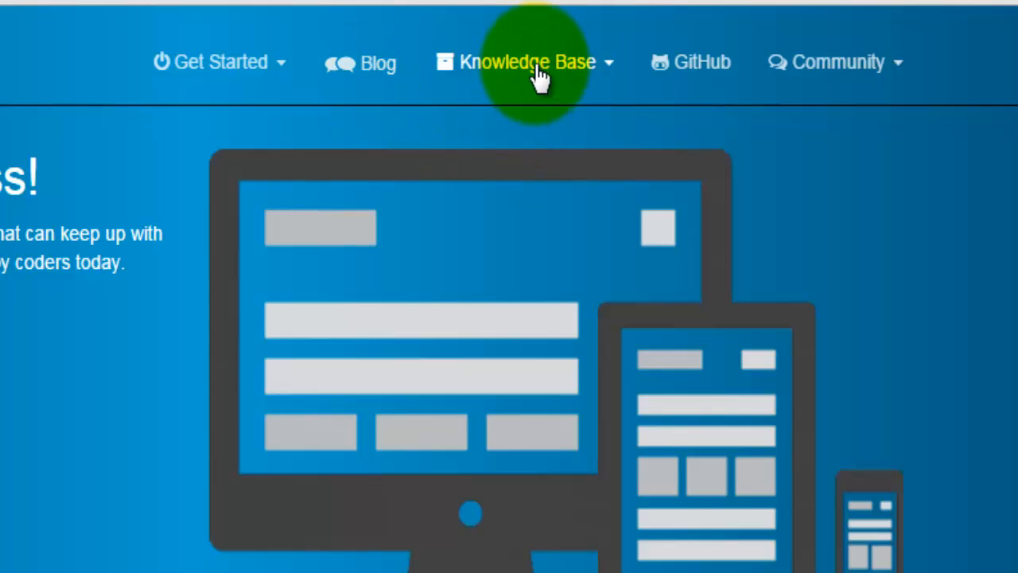
{"action": "mouse_move", "coordinate": [840, 62]}
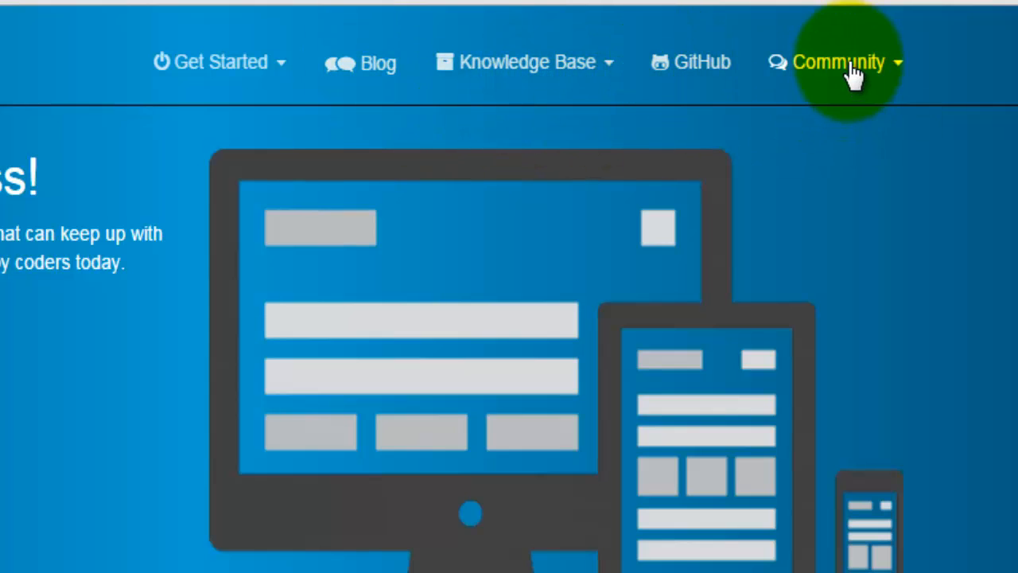
{"action": "mouse_move", "coordinate": [290, 478]}
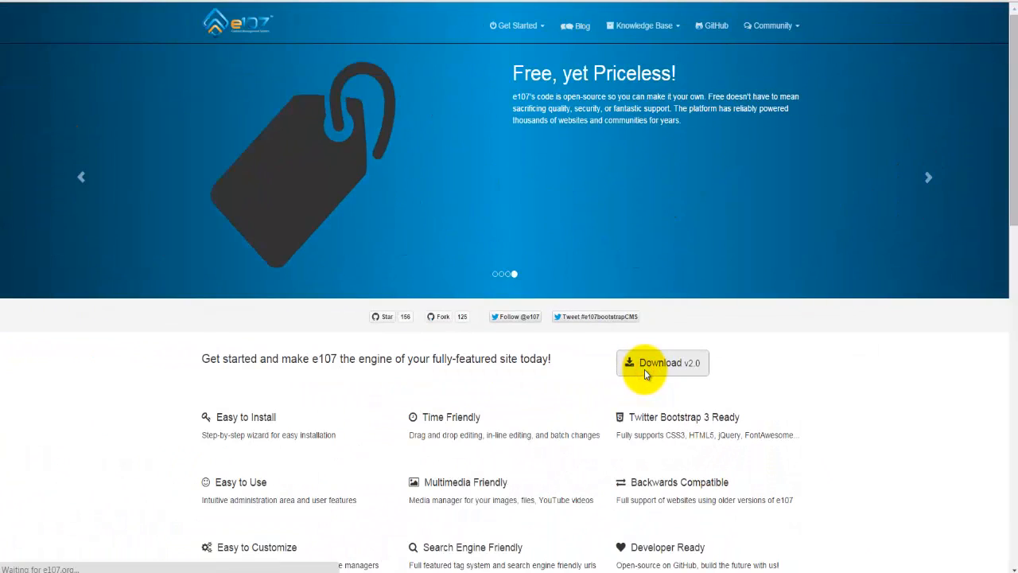
- Open the Download v2.0 page and scroll to the server requirements and download instructions
{"action": "left_click", "coordinate": [663, 363]}
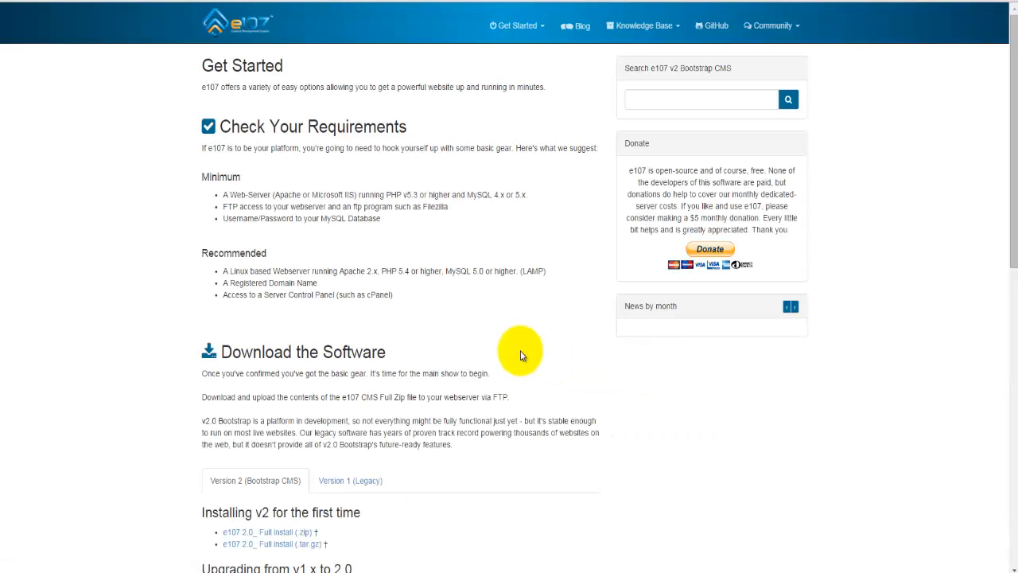
{"action": "scroll", "scroll_direction": "down", "scroll_amount": 3}
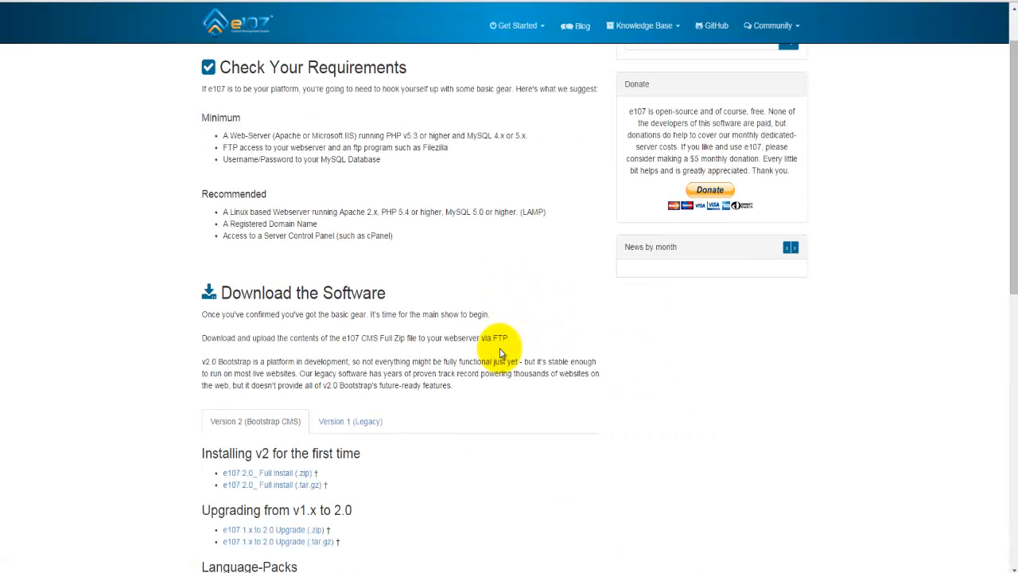
{"action": "scroll", "scroll_direction": "down", "scroll_amount": 3}
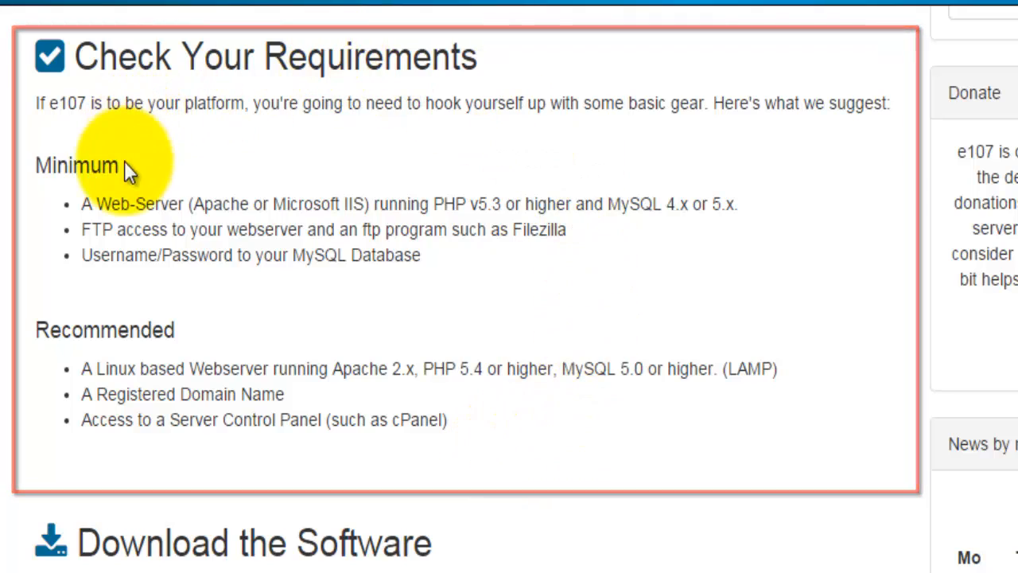
{"action": "mouse_move", "coordinate": [215, 229]}
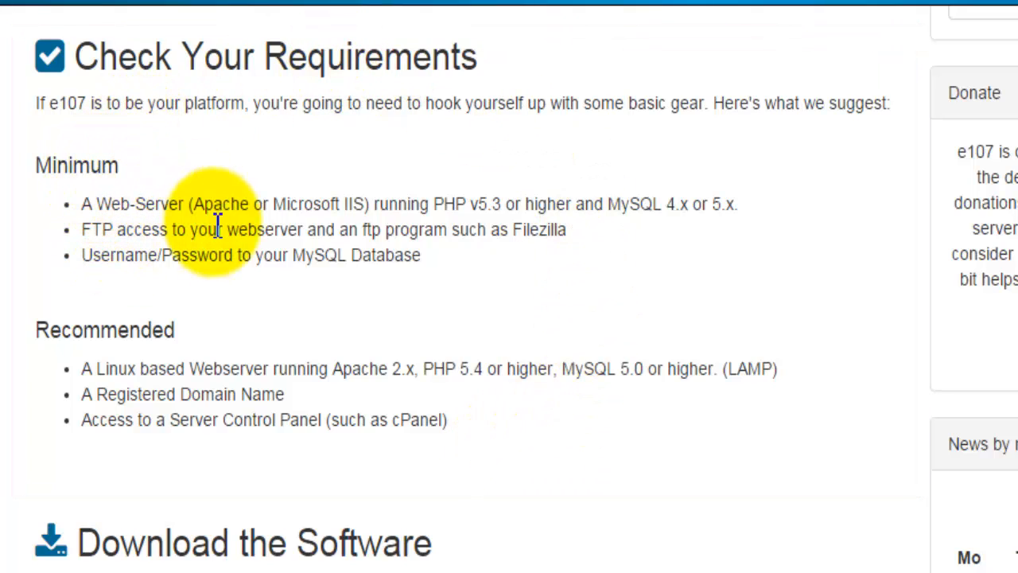
{"action": "mouse_move", "coordinate": [151, 331]}
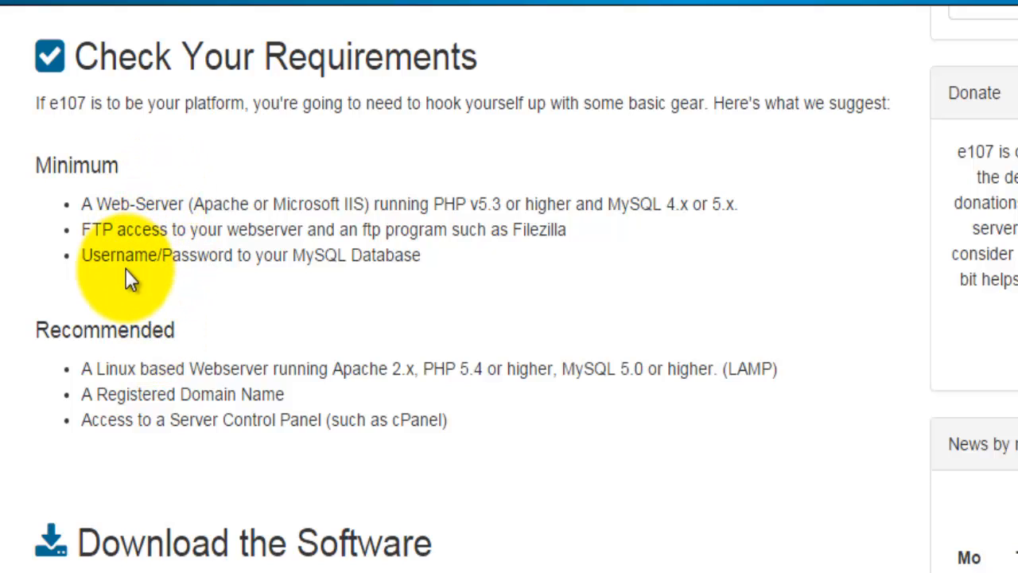
{"action": "mouse_move", "coordinate": [247, 294]}
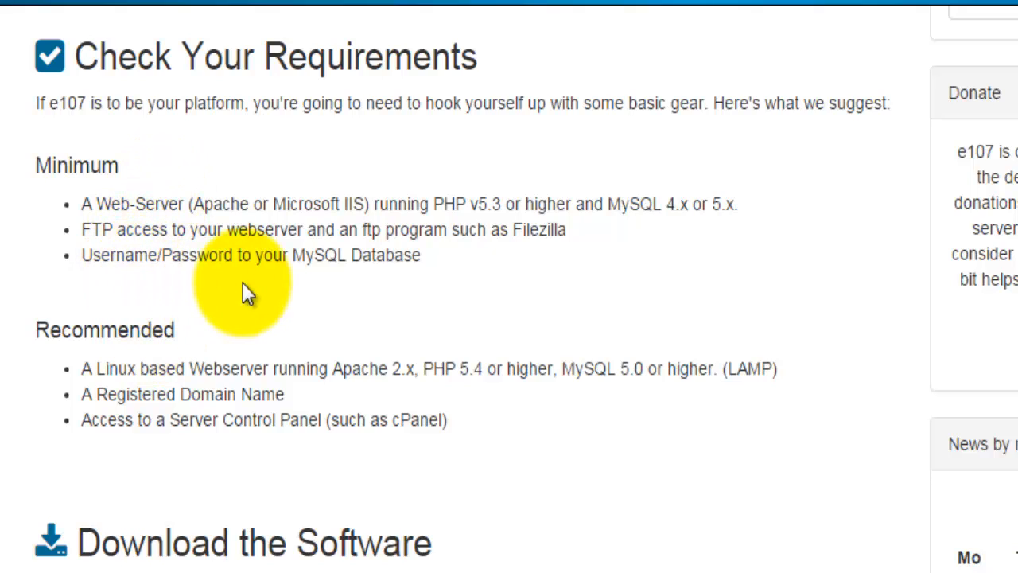
{"action": "mouse_move", "coordinate": [445, 239]}
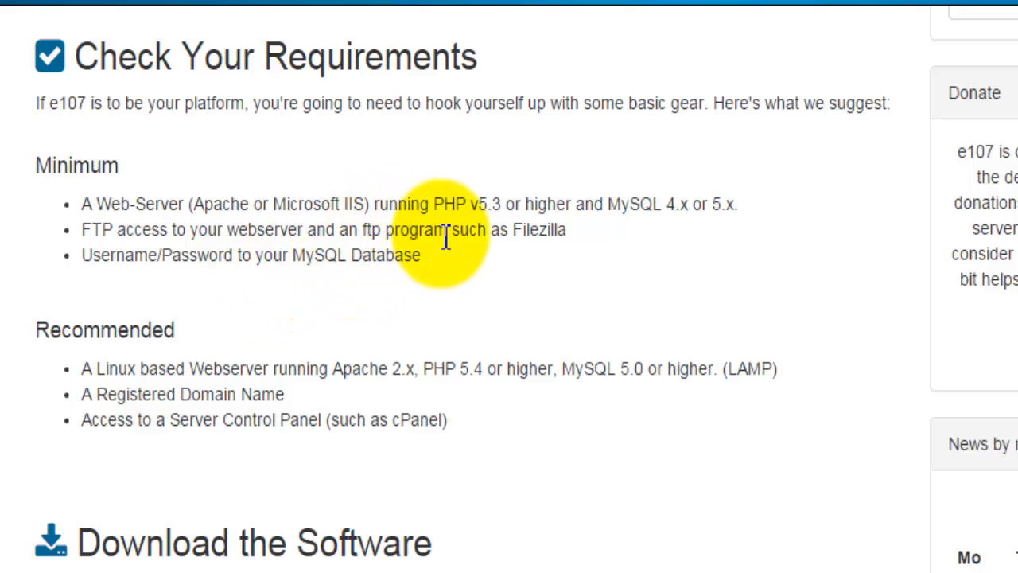
{"action": "mouse_move", "coordinate": [533, 223]}
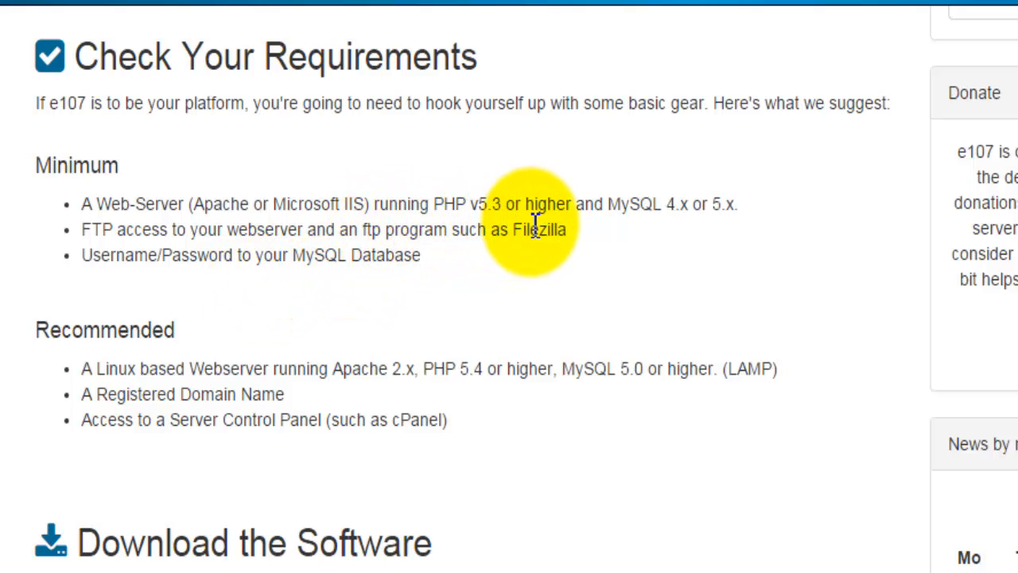
{"action": "mouse_move", "coordinate": [608, 271]}
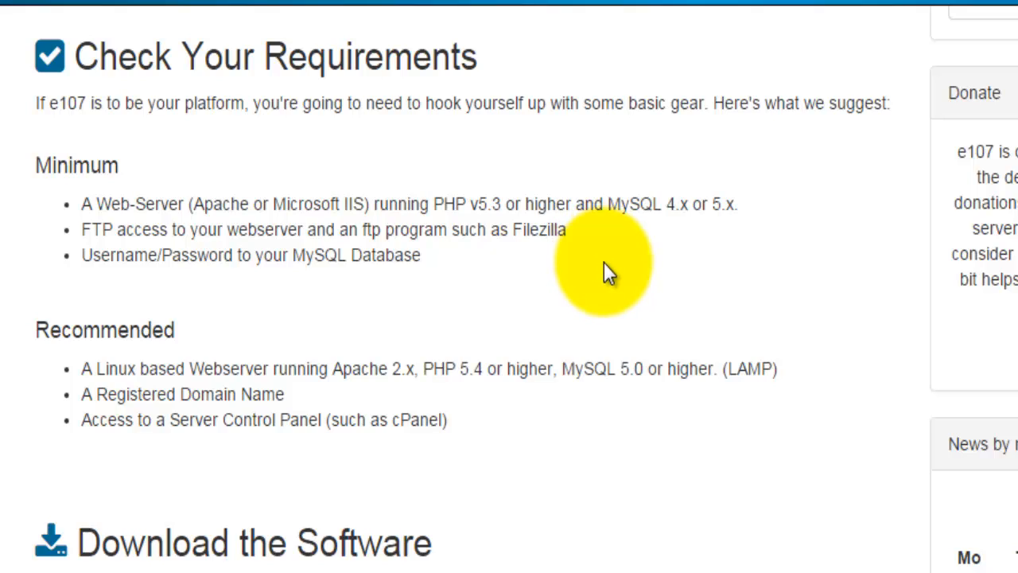
{"action": "mouse_move", "coordinate": [219, 298]}
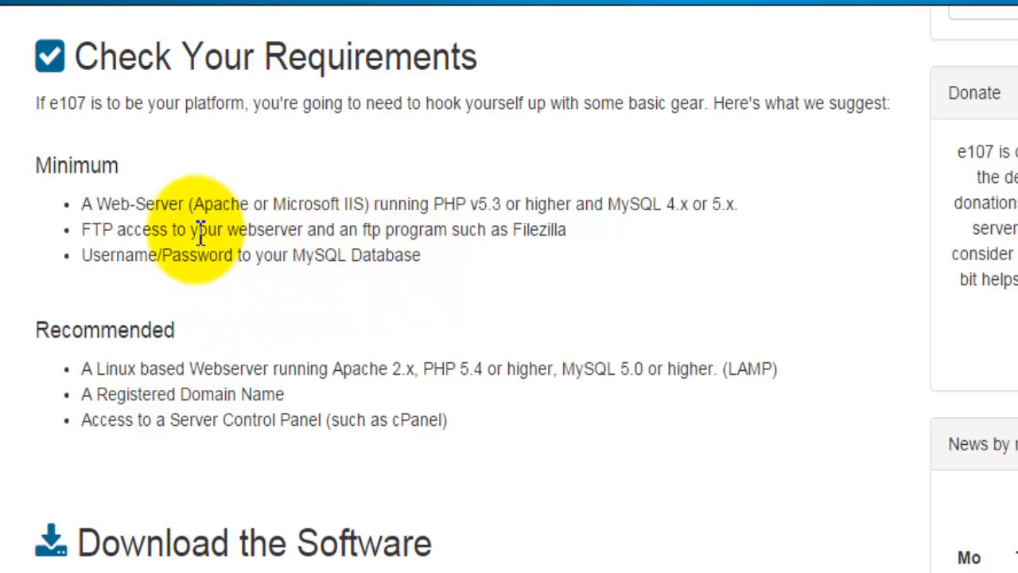
{"action": "mouse_move", "coordinate": [87, 453]}
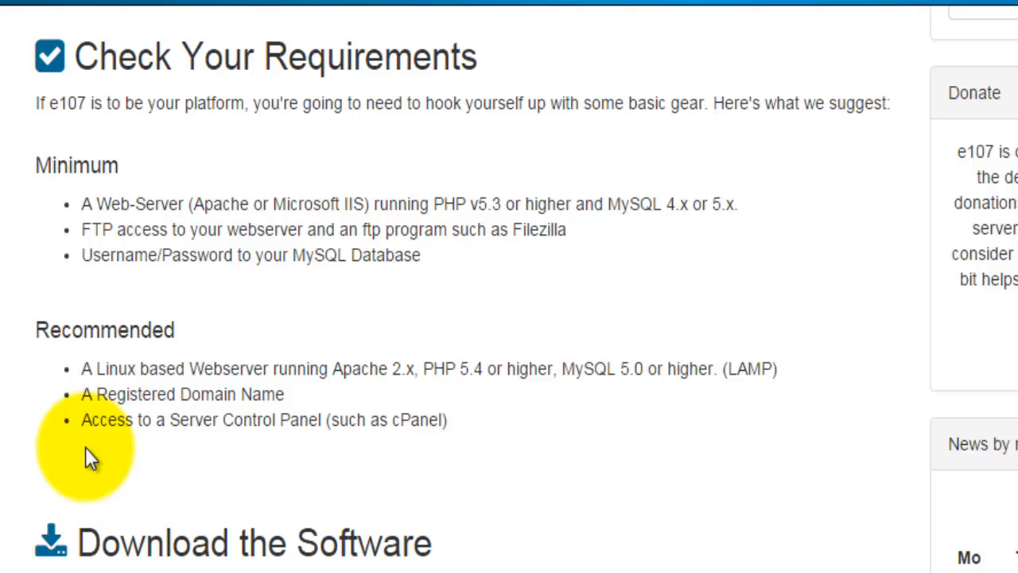
{"action": "mouse_move", "coordinate": [139, 461]}
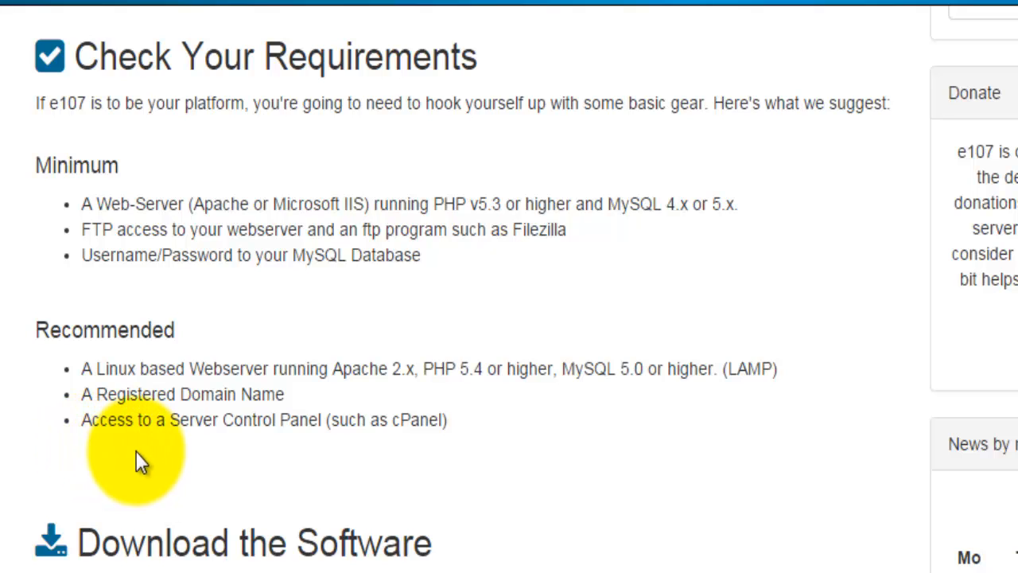
{"action": "scroll", "scroll_direction": "down", "scroll_amount": 3}
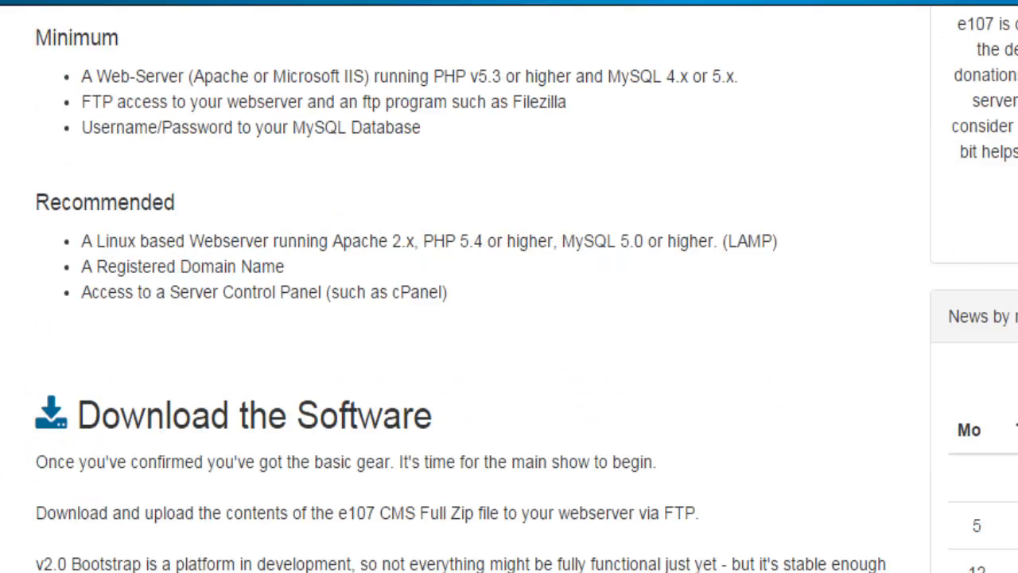
{"action": "scroll", "scroll_direction": "down", "scroll_amount": 3}
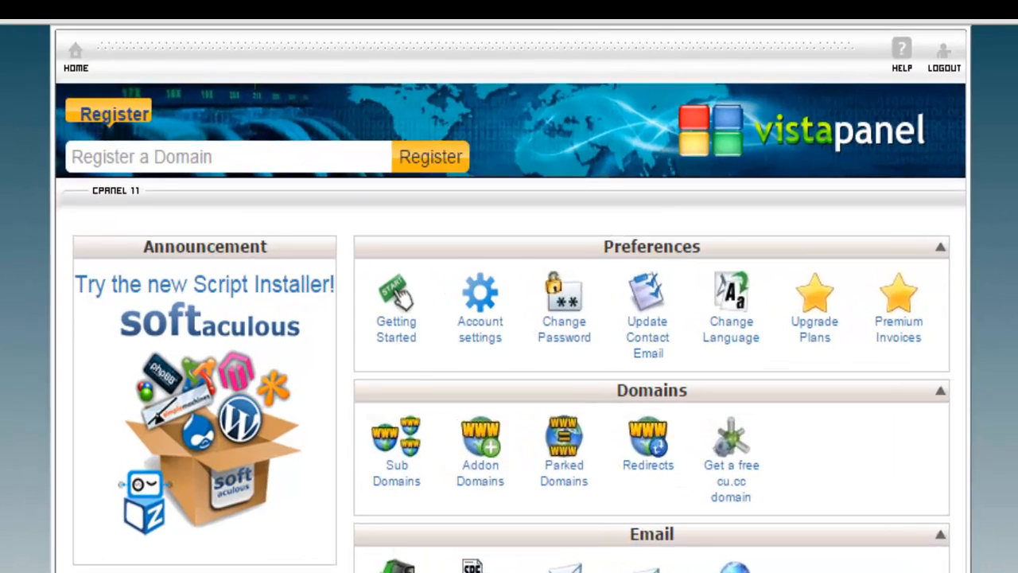
- Create a new MySQL database named 'e107' from vistapanel's MySQL Databases page
{"action": "scroll", "scroll_direction": "down", "scroll_amount": 3}
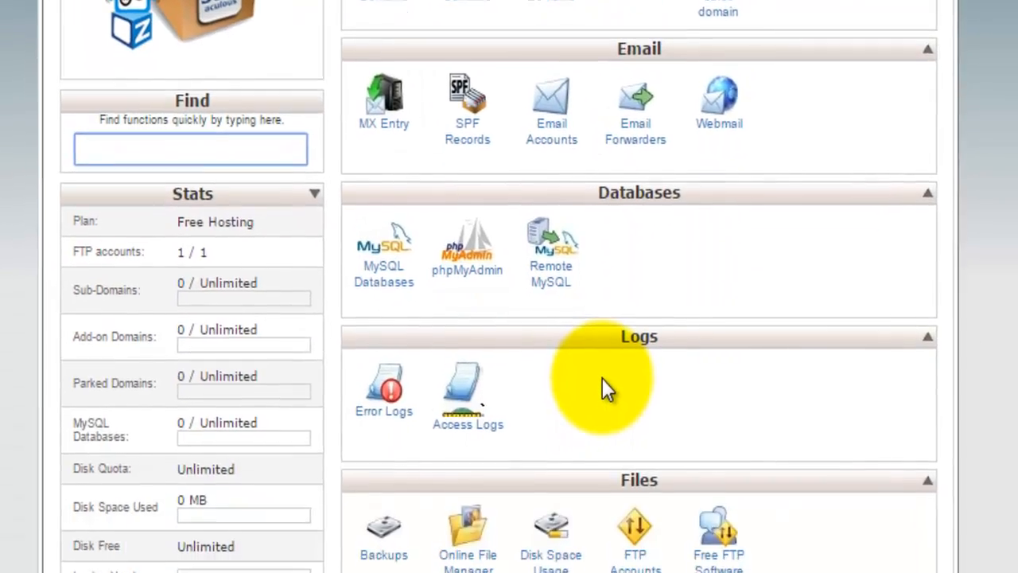
{"action": "scroll", "scroll_direction": "down", "scroll_amount": 3}
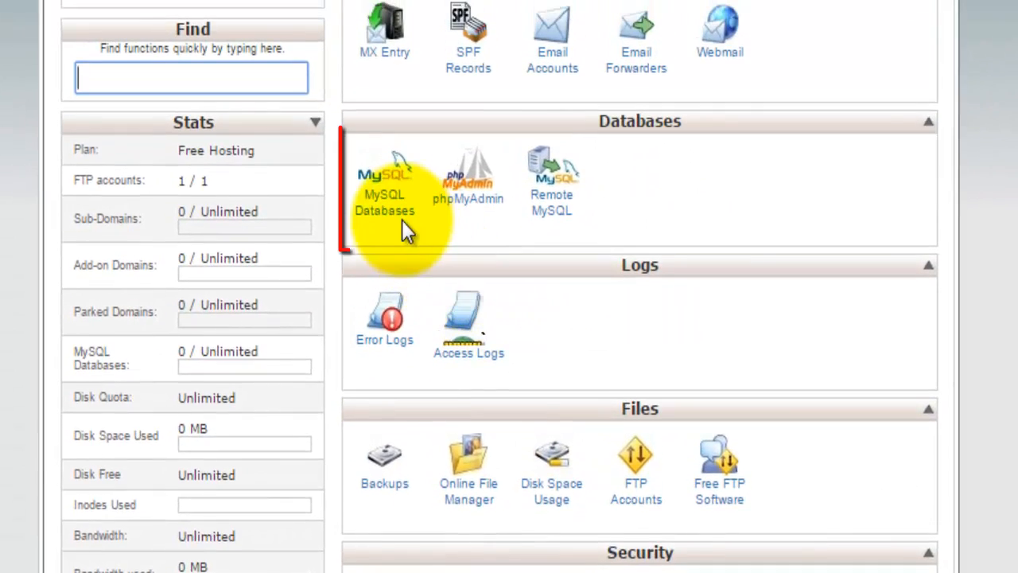
{"action": "left_click", "coordinate": [384, 199]}
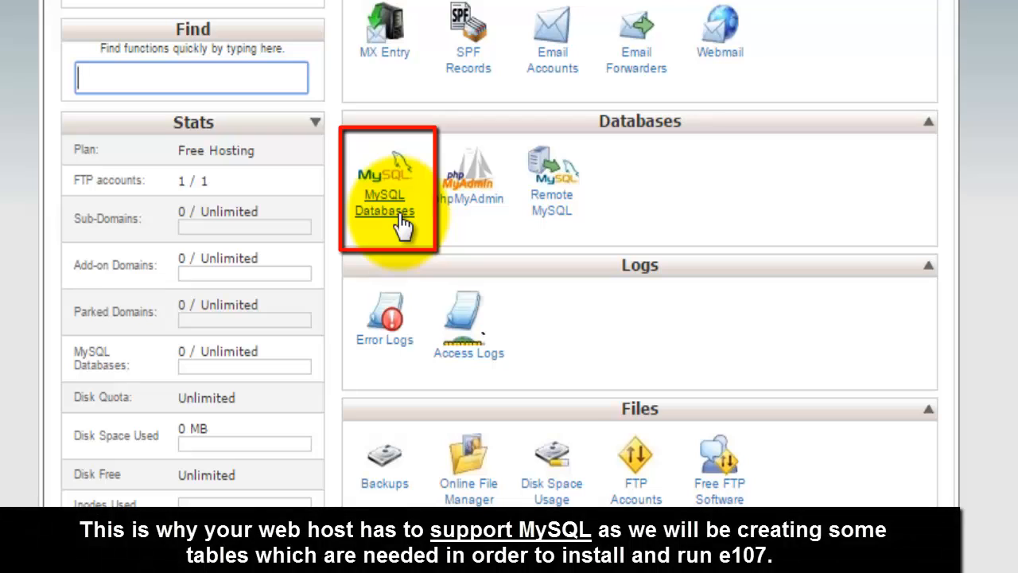
{"action": "left_click", "coordinate": [384, 203]}
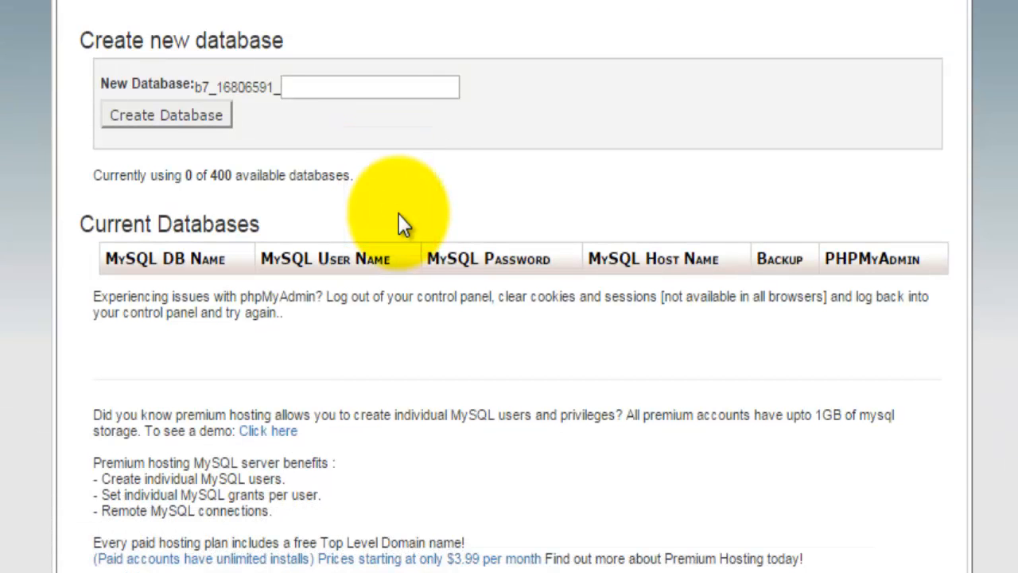
{"action": "left_click", "coordinate": [358, 87]}
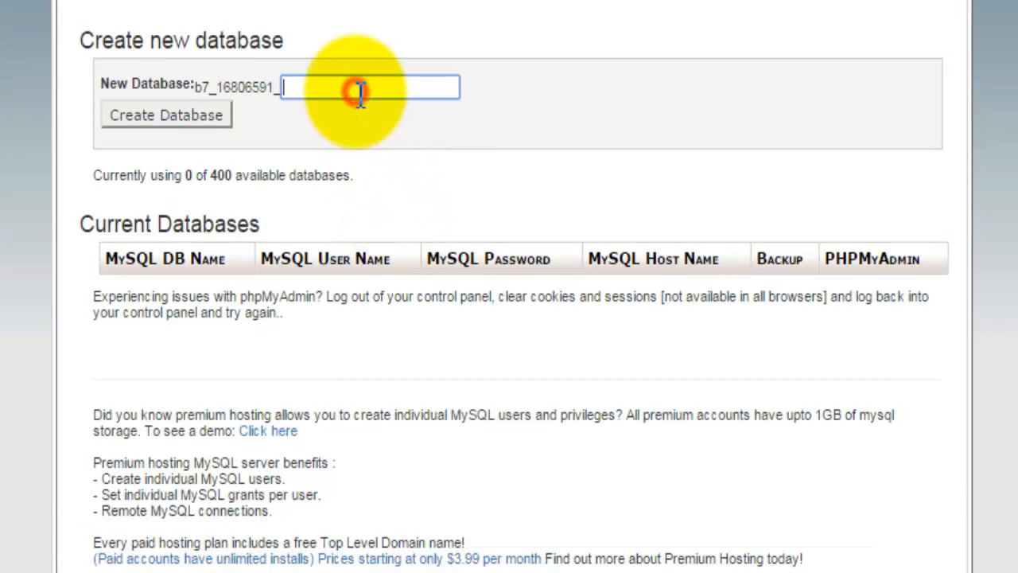
{"action": "type", "text": "e"}
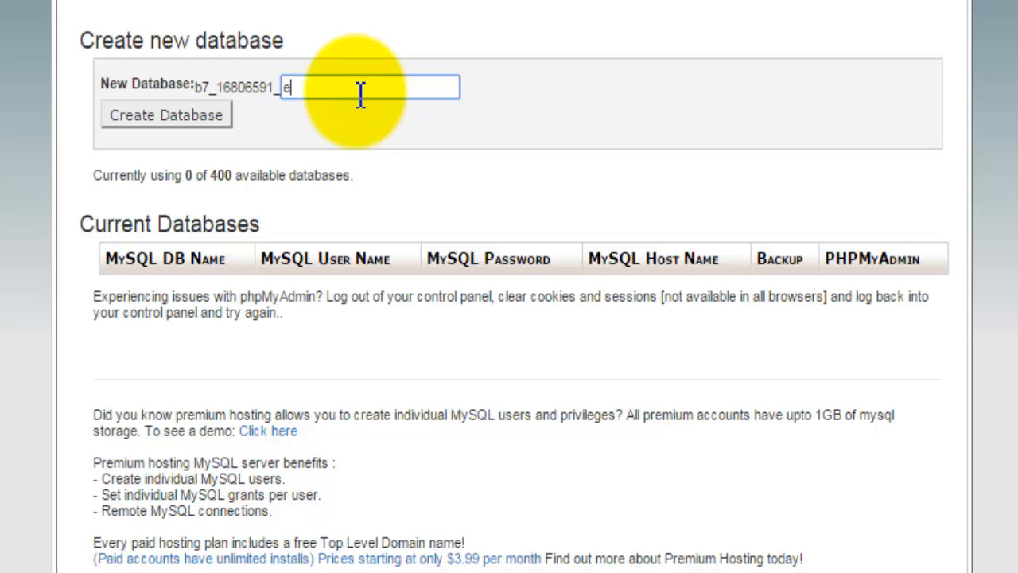
{"action": "type", "text": "107"}
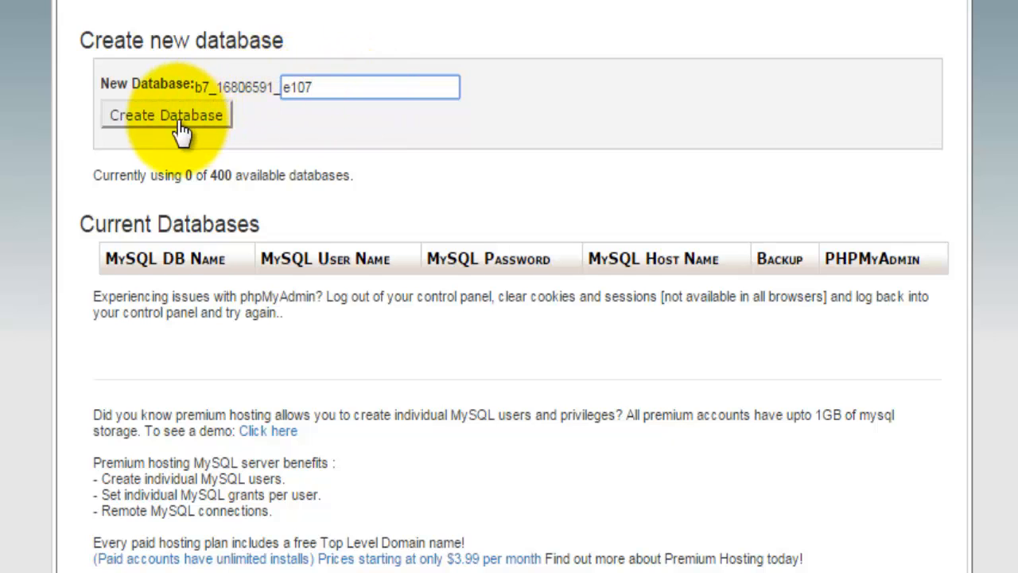
{"action": "left_click", "coordinate": [165, 114]}
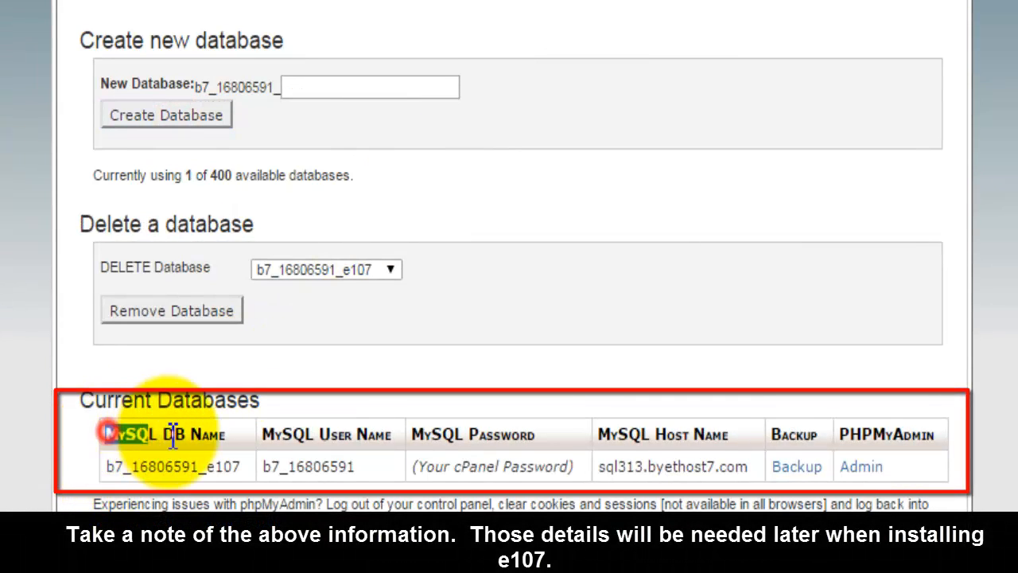
{"action": "mouse_move", "coordinate": [513, 481]}
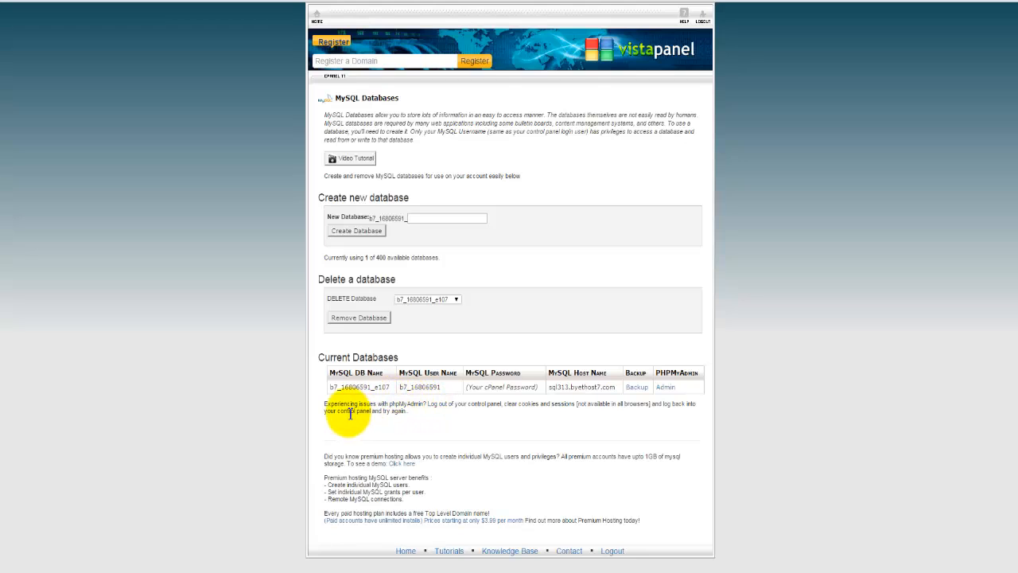
{"action": "mouse_move", "coordinate": [292, 413]}
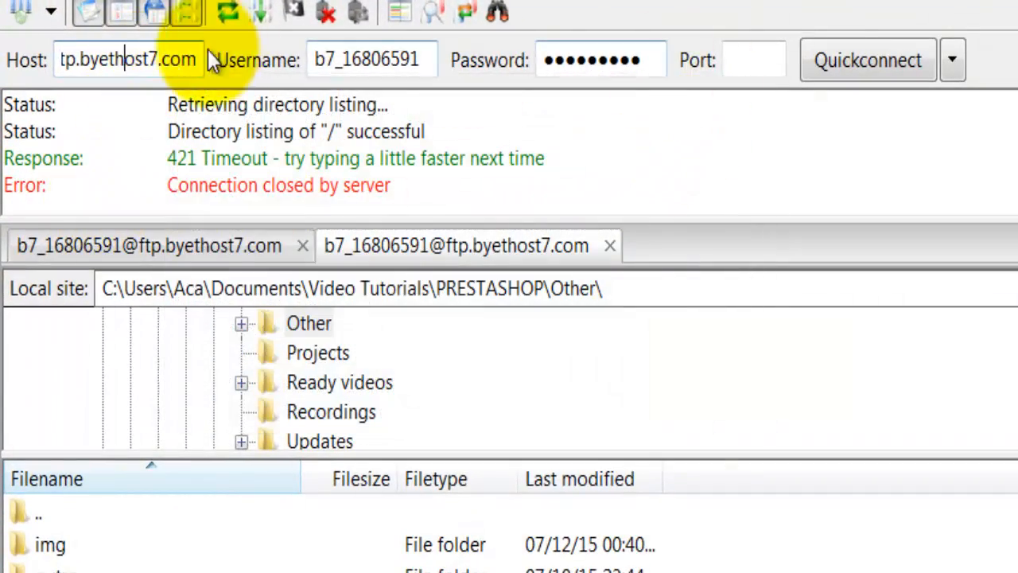
- Quickconnect FileZilla to ftp.byethost7.com again
{"action": "left_click", "coordinate": [867, 60]}
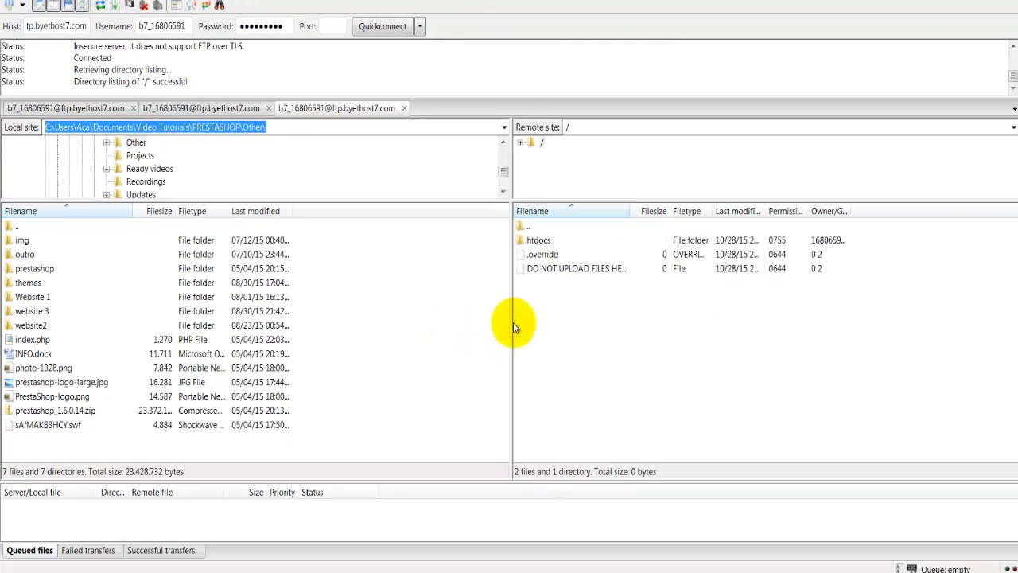
- Point the local pane at the E107 folder and select e107_2.0_full.zip
{"action": "double_click", "coordinate": [538, 239]}
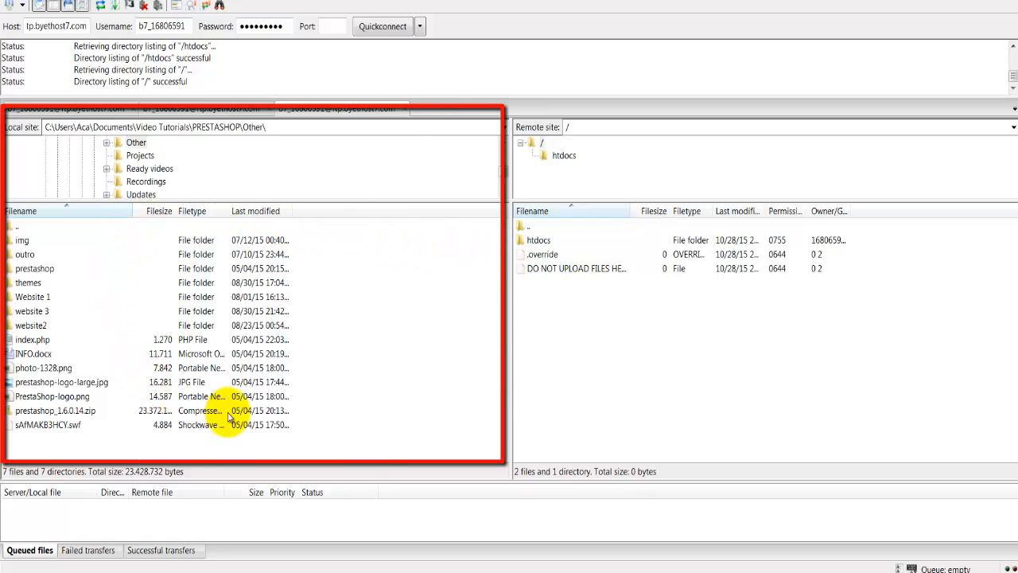
{"action": "mouse_move", "coordinate": [633, 281]}
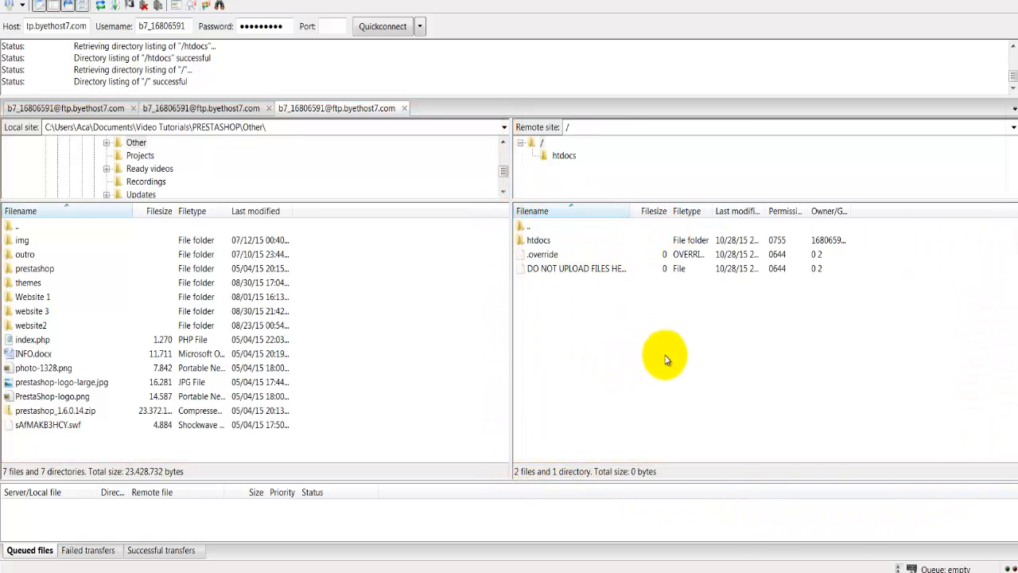
{"action": "mouse_move", "coordinate": [549, 338]}
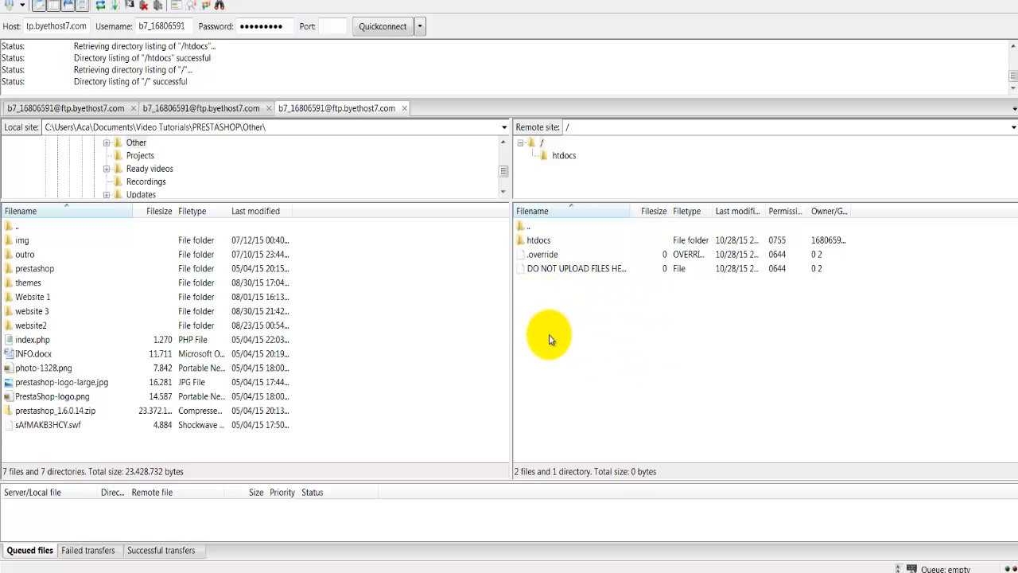
{"action": "mouse_move", "coordinate": [442, 247]}
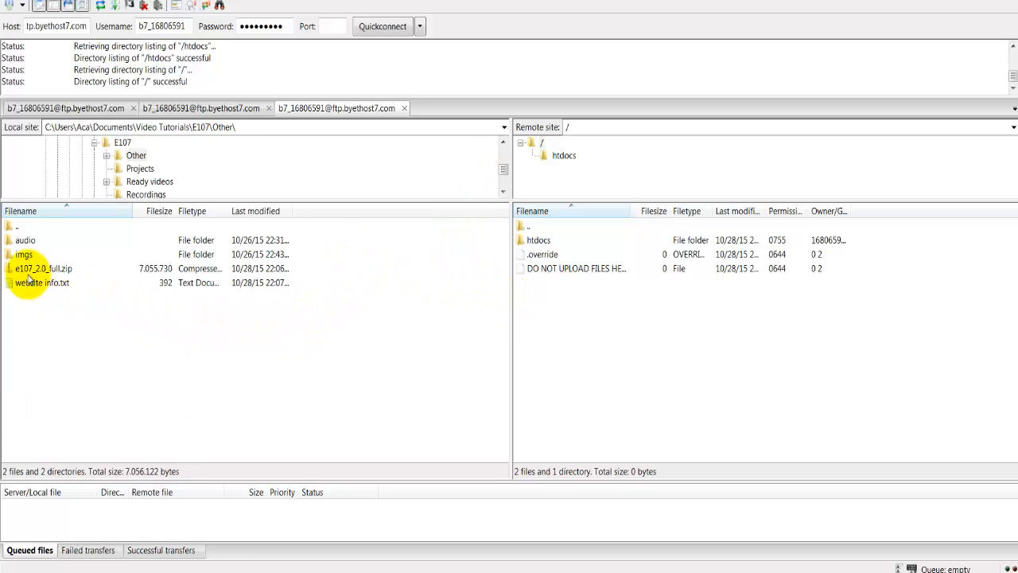
{"action": "left_click", "coordinate": [44, 268]}
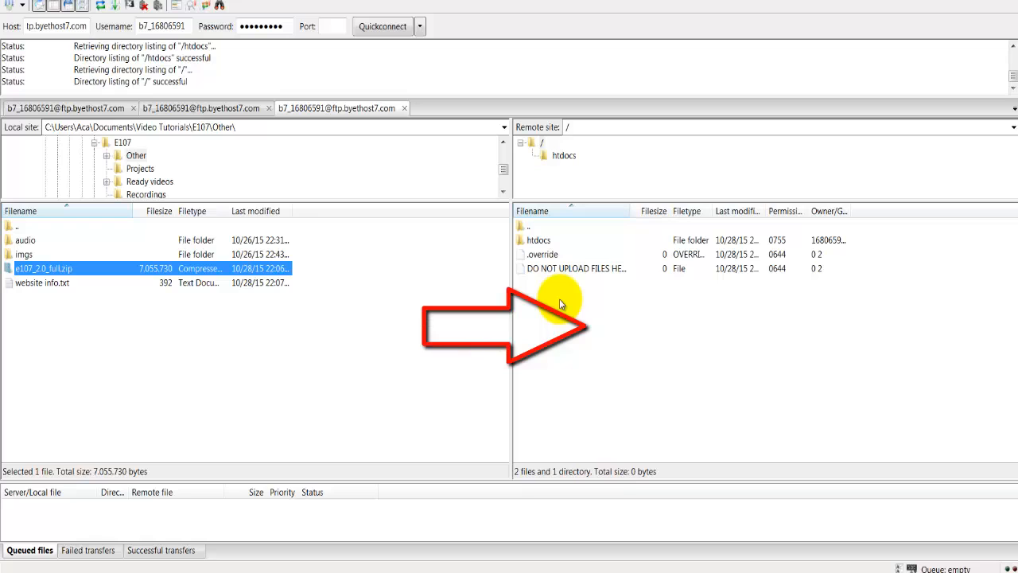
- Open the remote htdocs folder and upload e107_2.0_full.zip into it
{"action": "double_click", "coordinate": [539, 240]}
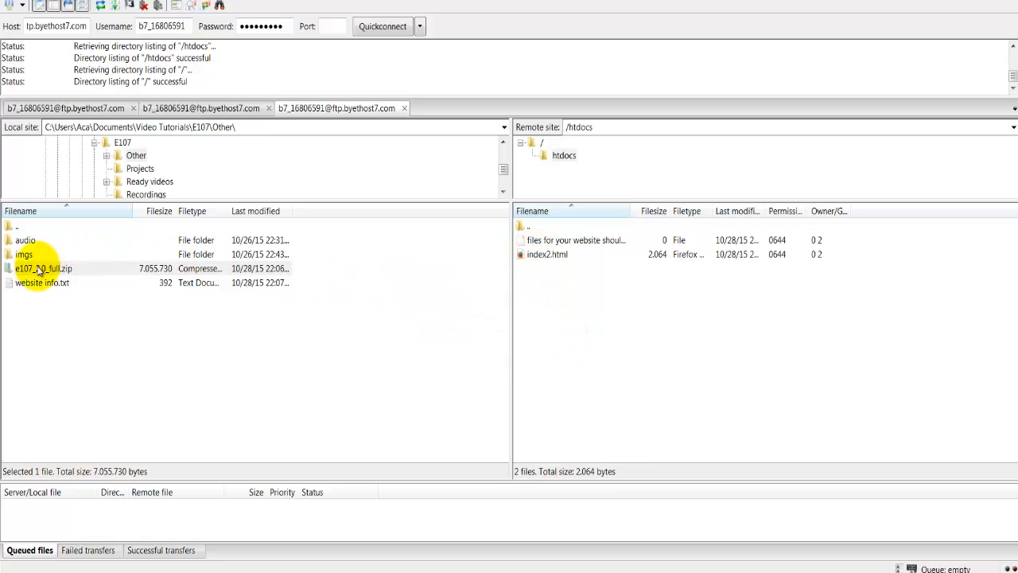
{"action": "double_click", "coordinate": [44, 268]}
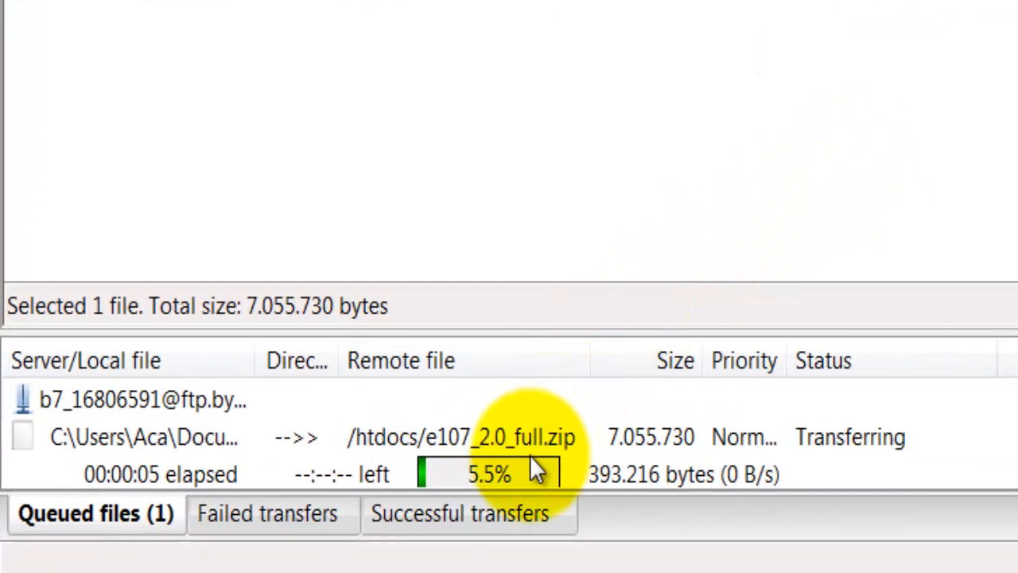
{"action": "mouse_move", "coordinate": [489, 489]}
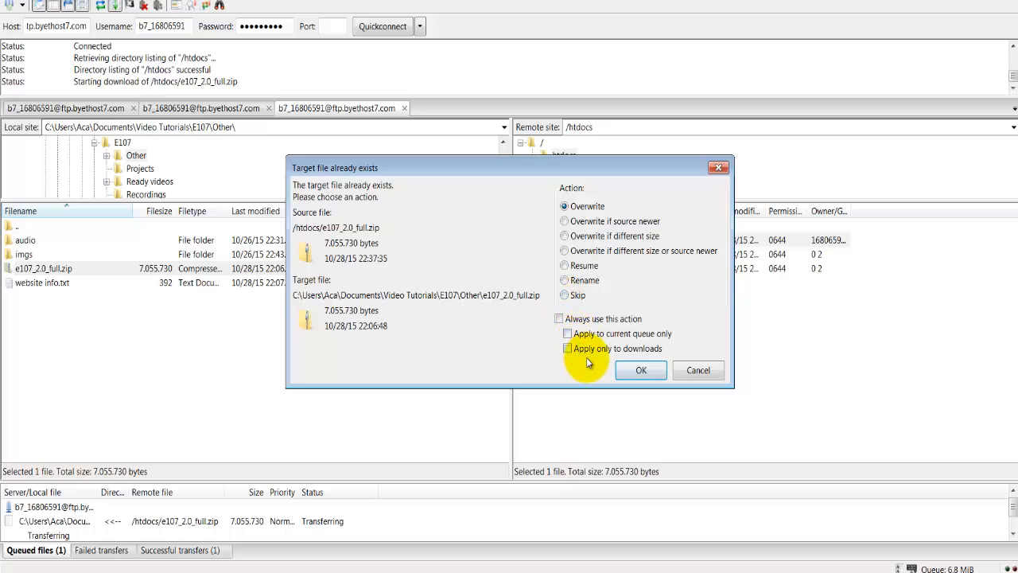
- Accept the file-exists prompt and scroll through the extracted e107 files in htdocs
{"action": "left_click", "coordinate": [641, 370]}
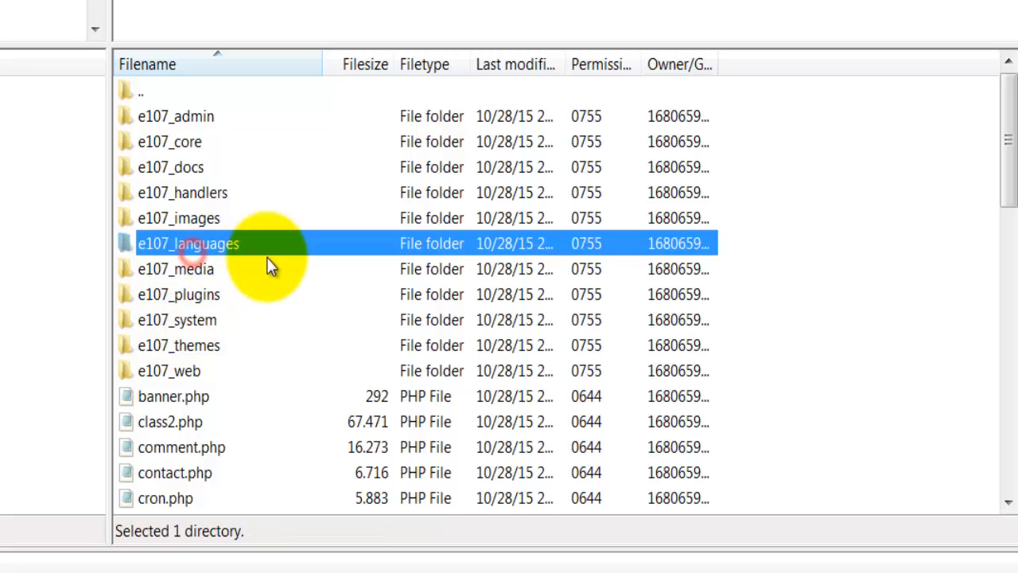
{"action": "scroll", "scroll_direction": "down", "scroll_amount": 3}
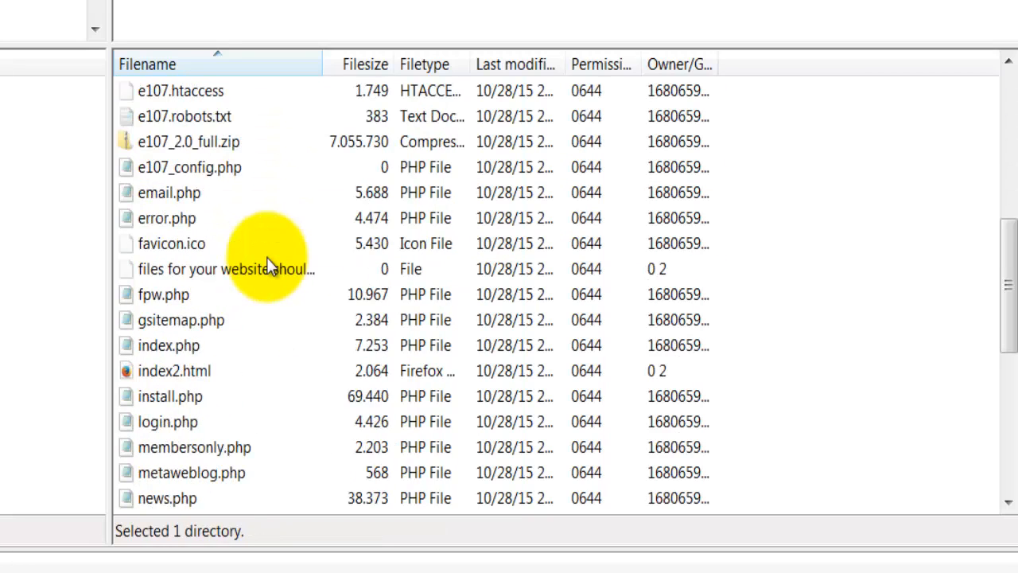
{"action": "scroll", "scroll_direction": "down", "scroll_amount": 3}
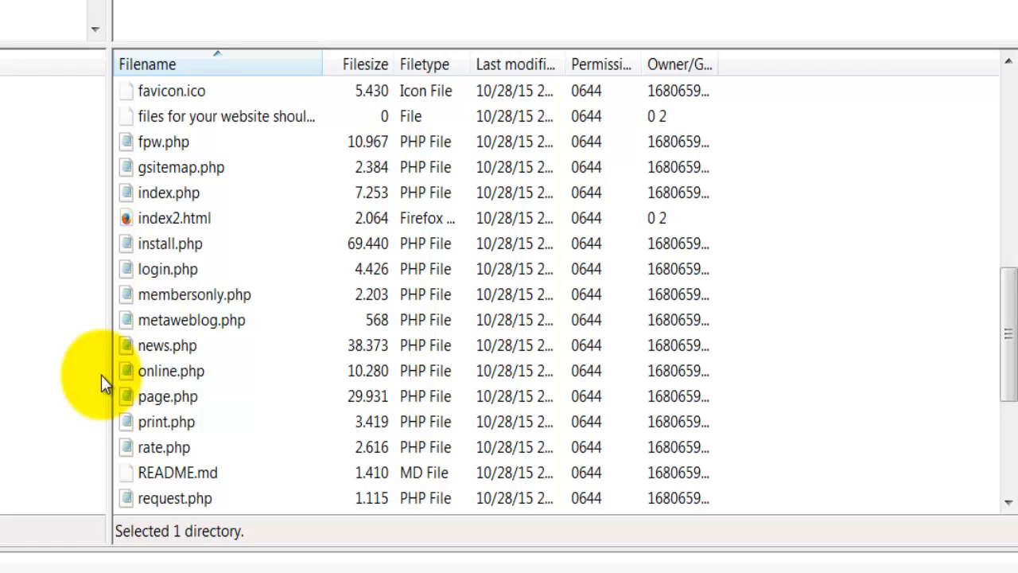
{"action": "mouse_move", "coordinate": [108, 370]}
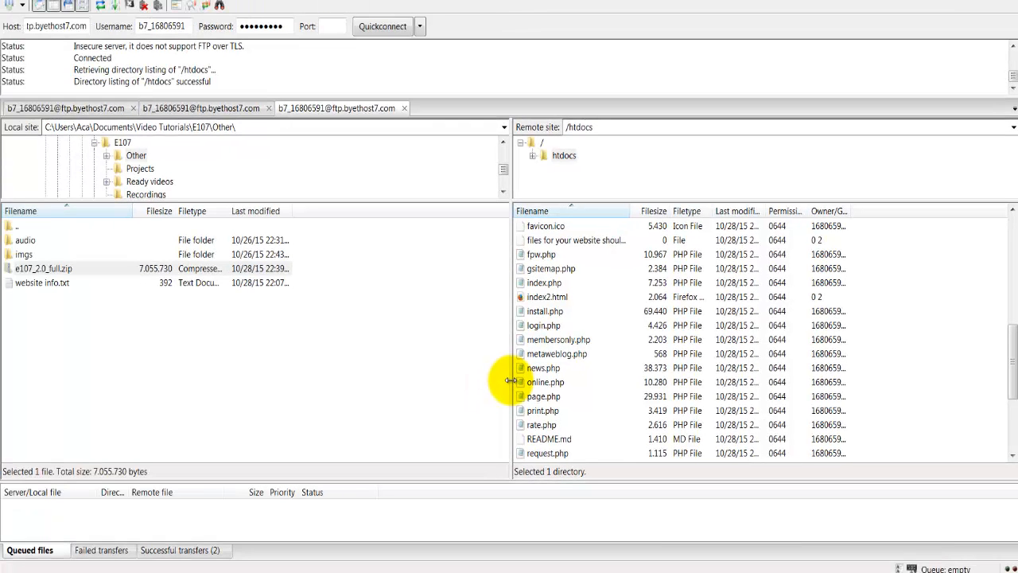
{"action": "mouse_move", "coordinate": [636, 298]}
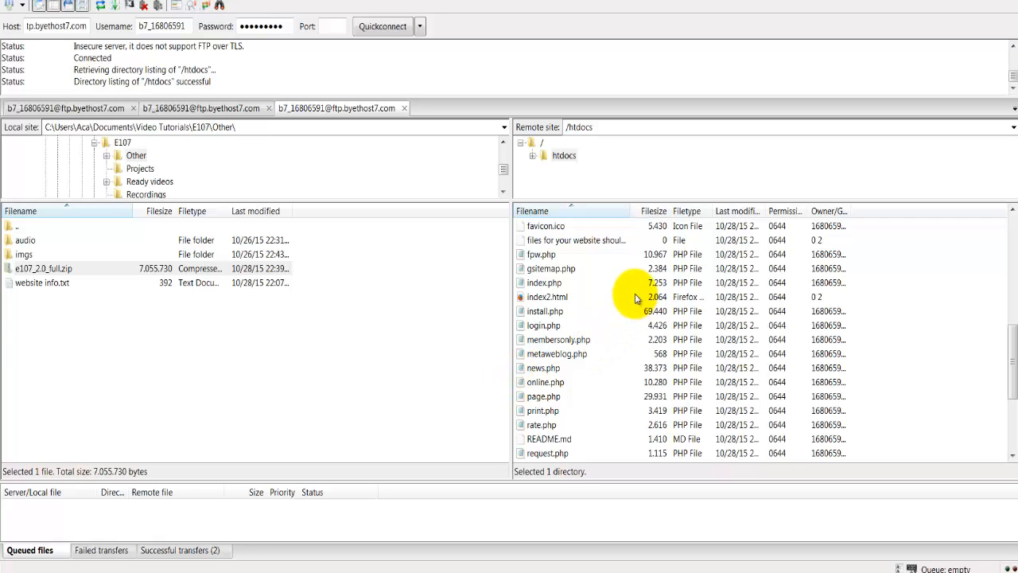
{"action": "mouse_move", "coordinate": [603, 310]}
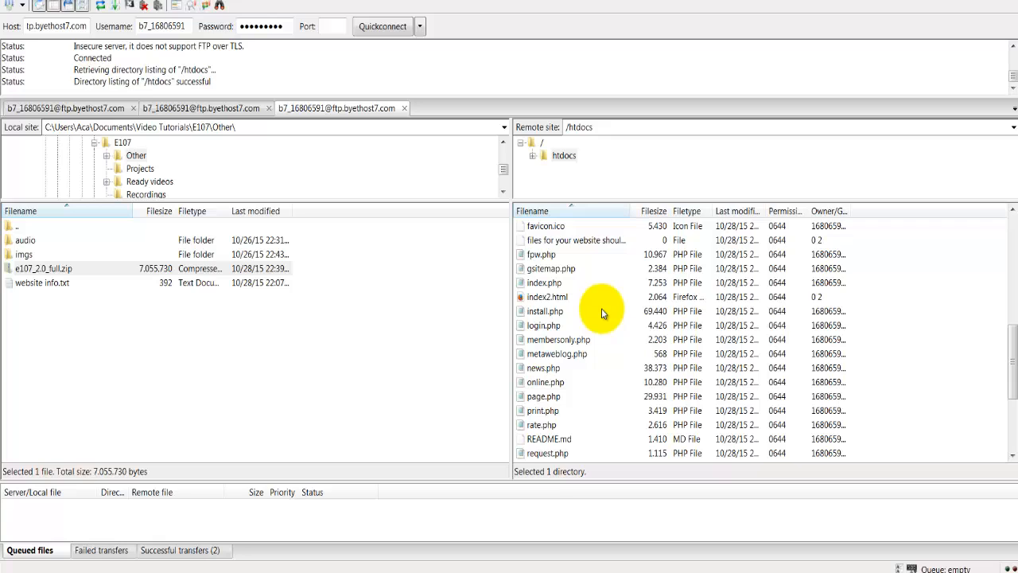
{"action": "mouse_move", "coordinate": [607, 308]}
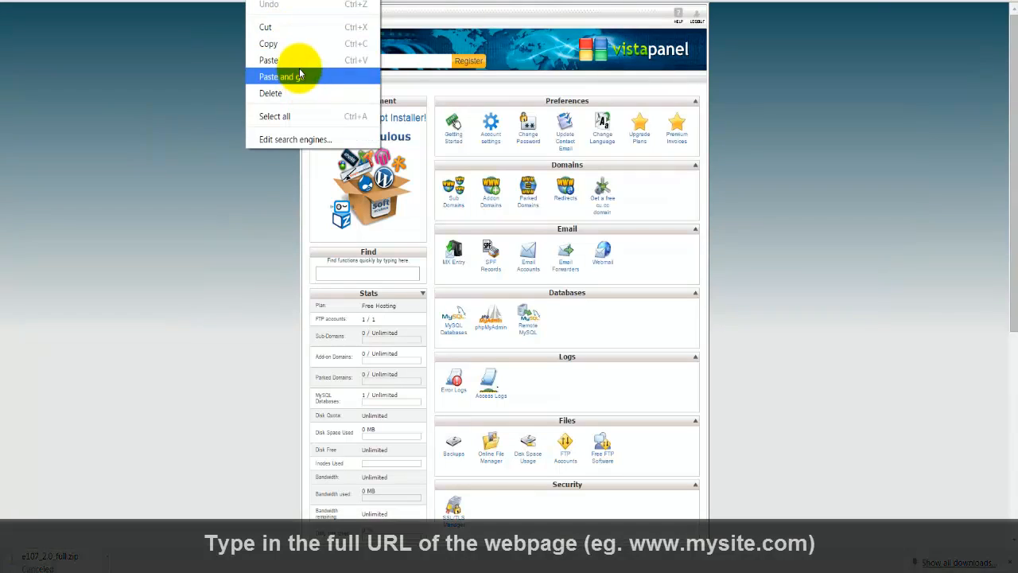
{"action": "left_click", "coordinate": [290, 77]}
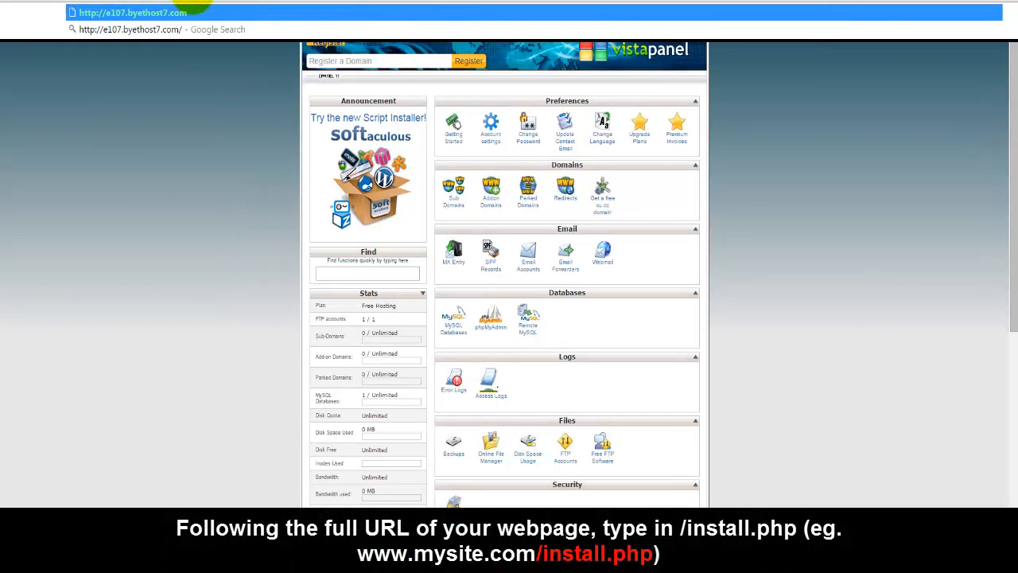
{"action": "type", "text": "/install"}
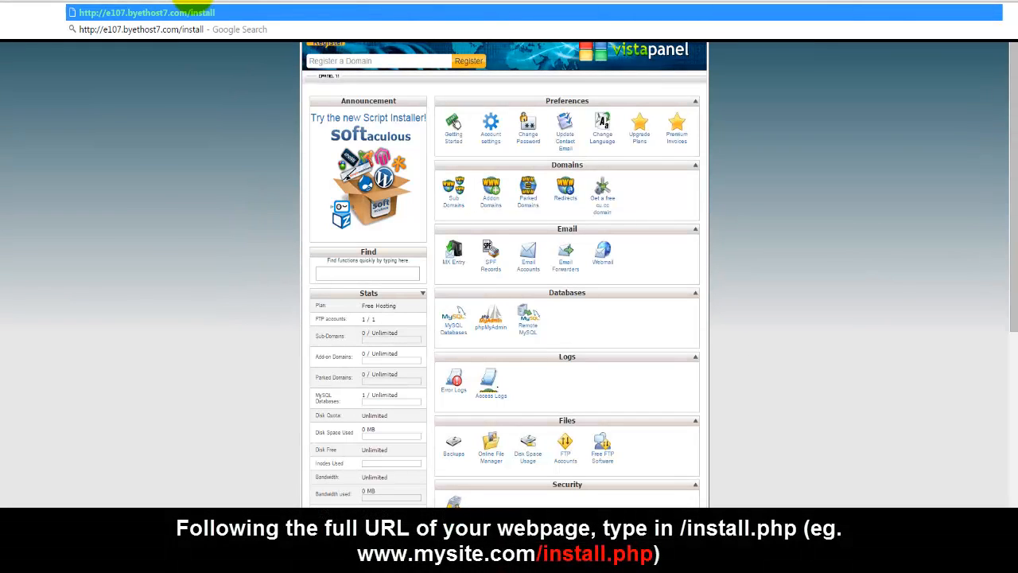
{"action": "type", "text": ".php"}
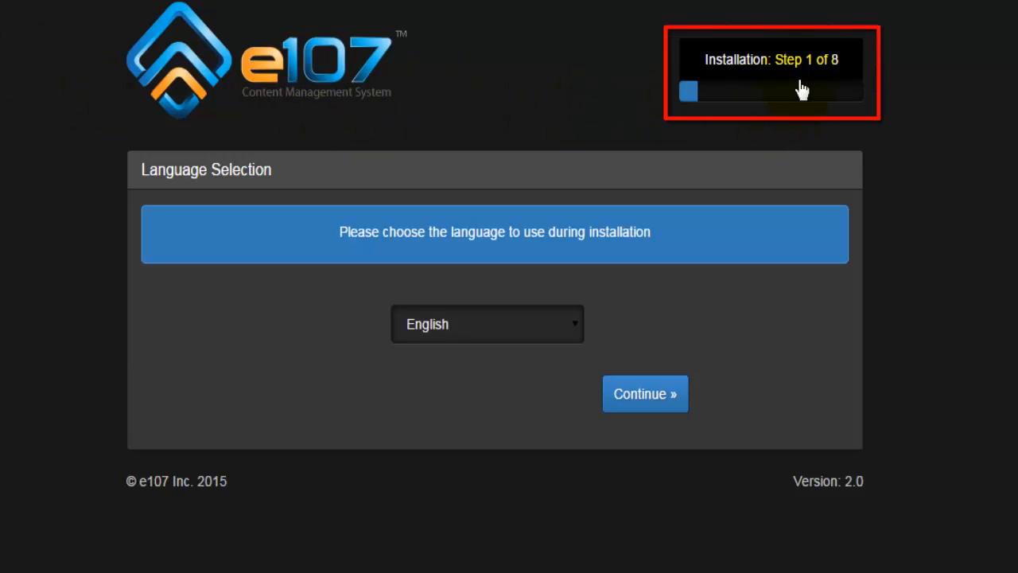
{"action": "left_click", "coordinate": [487, 324]}
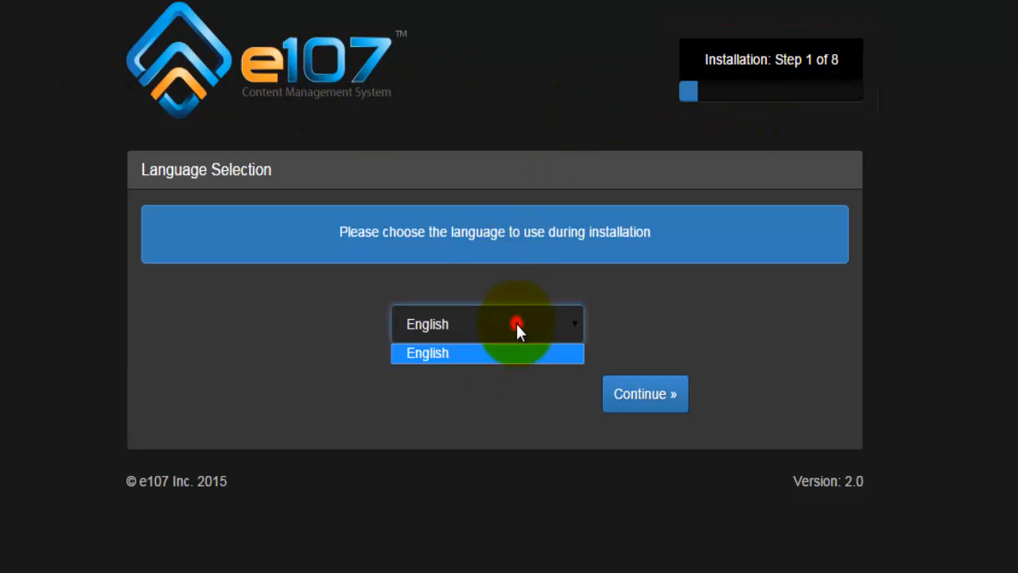
{"action": "left_click", "coordinate": [487, 324]}
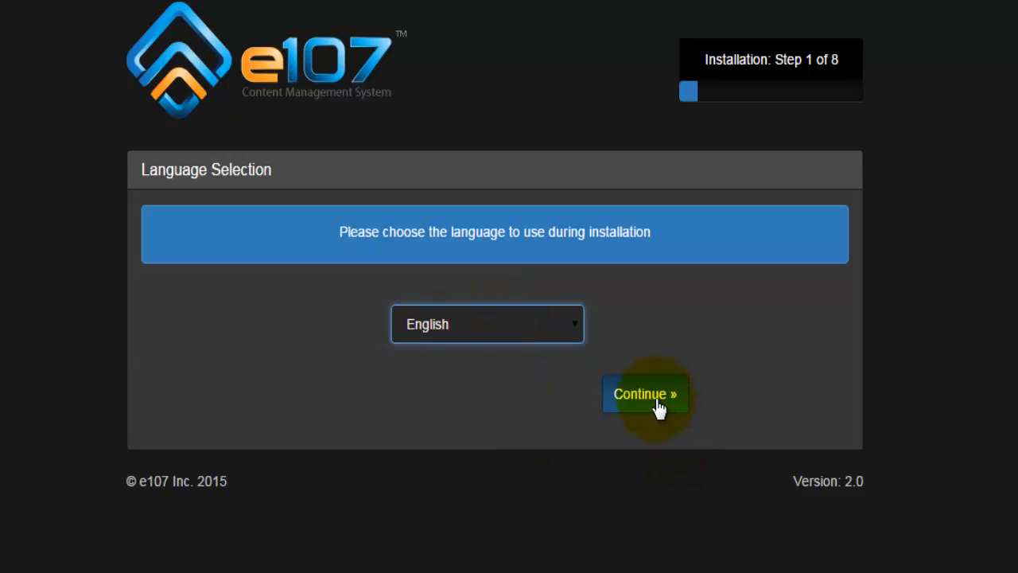
{"action": "left_click", "coordinate": [644, 393]}
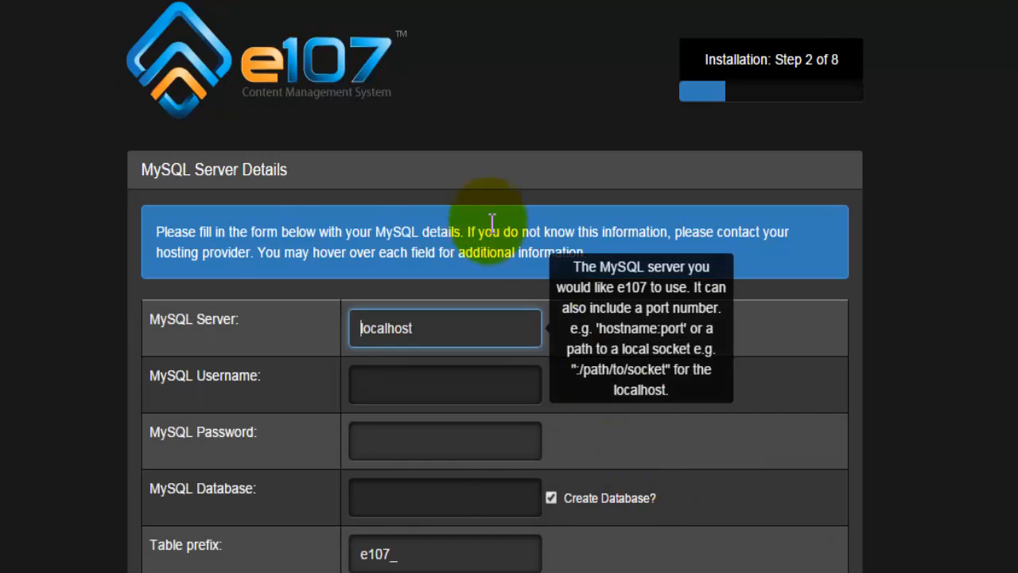
{"action": "mouse_move", "coordinate": [187, 314]}
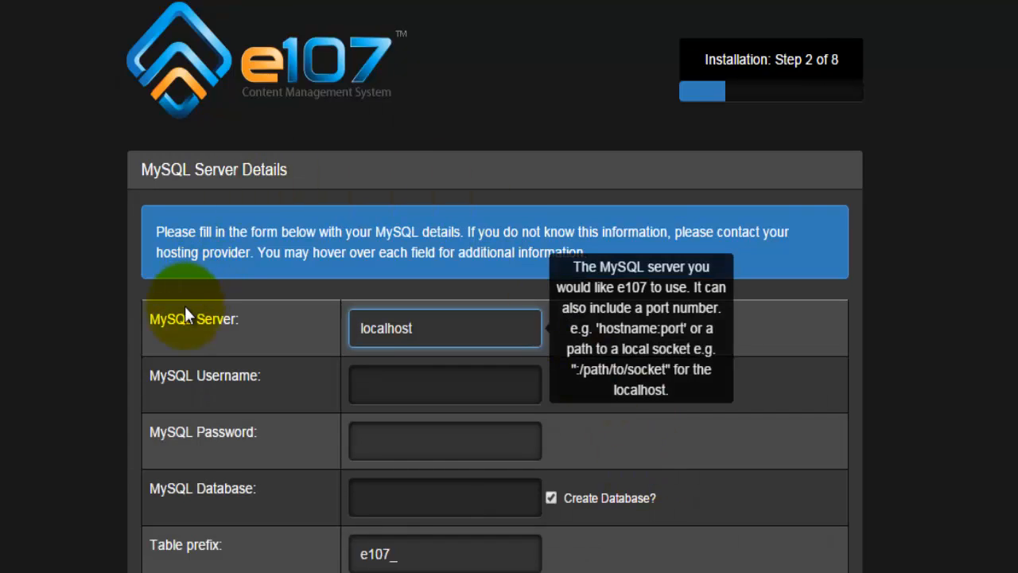
{"action": "mouse_move", "coordinate": [315, 396]}
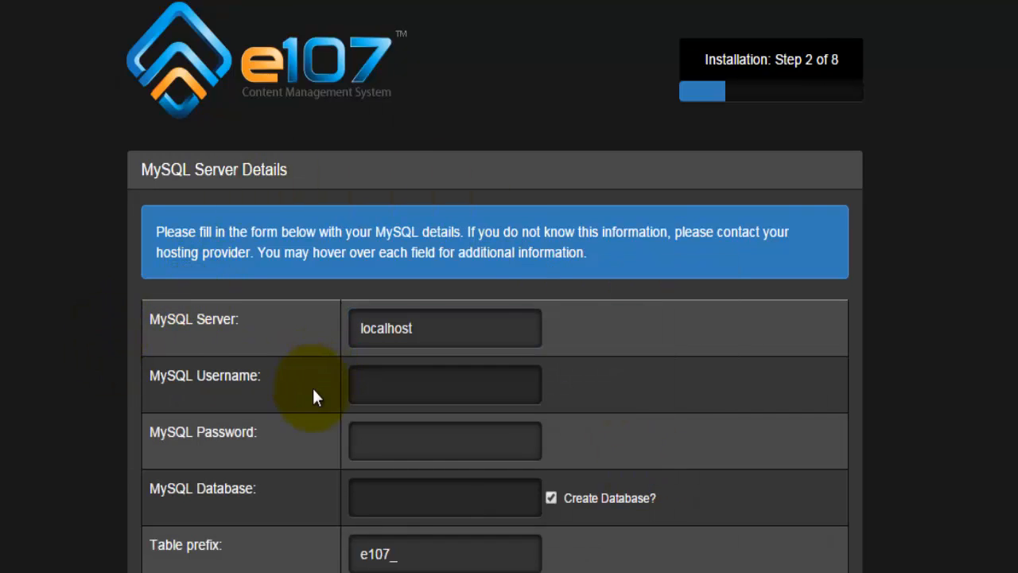
{"action": "mouse_move", "coordinate": [307, 404]}
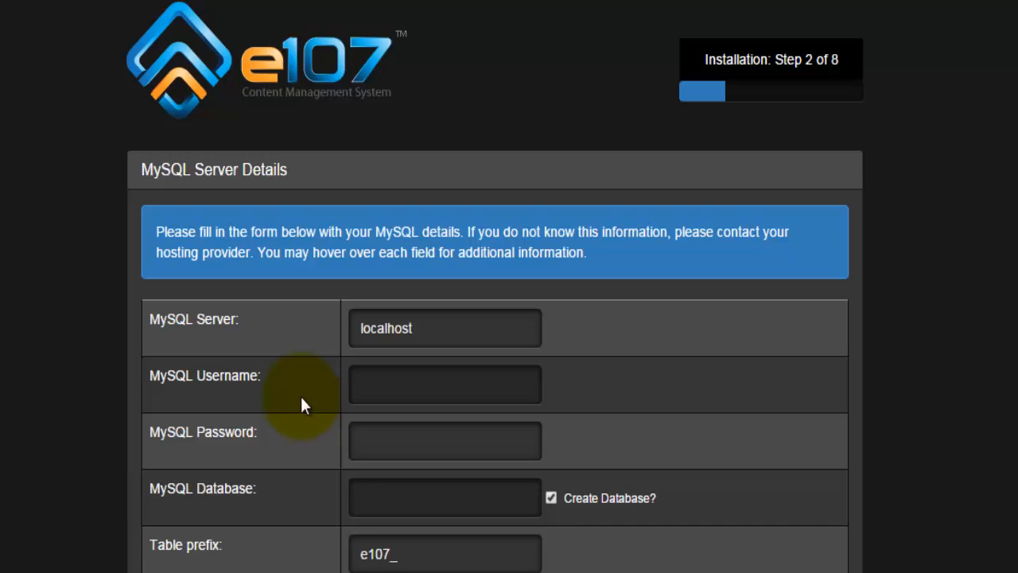
{"action": "mouse_move", "coordinate": [133, 415]}
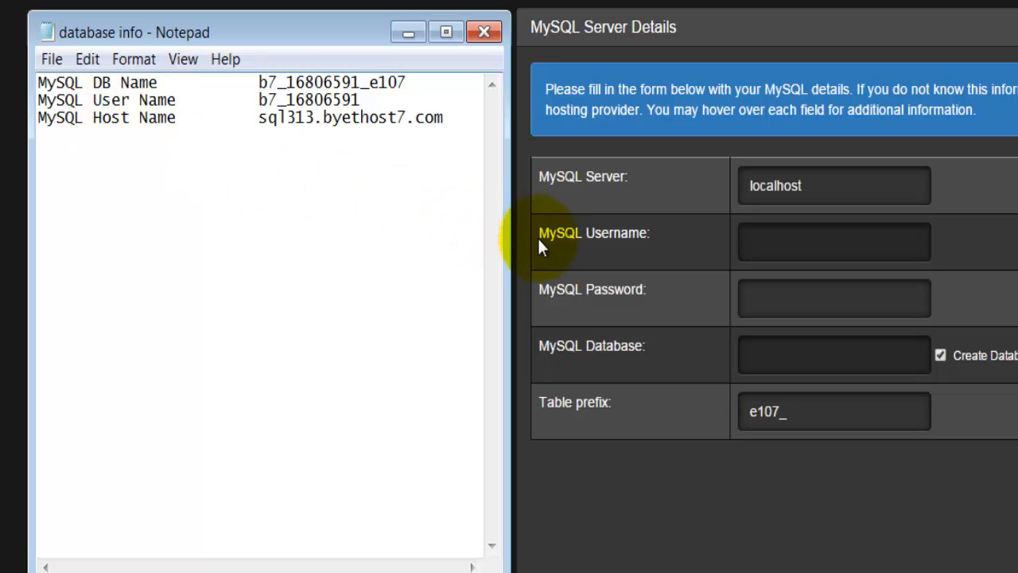
- Paste the MySQL username, password and database name, untick Create Database?, and continue
{"action": "right_click", "coordinate": [308, 100]}
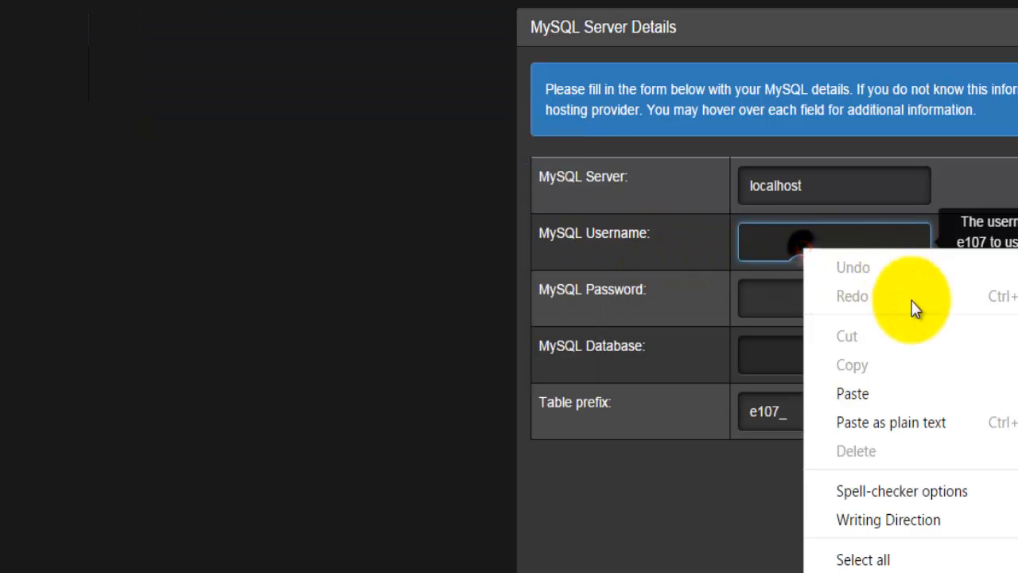
{"action": "left_click", "coordinate": [853, 393]}
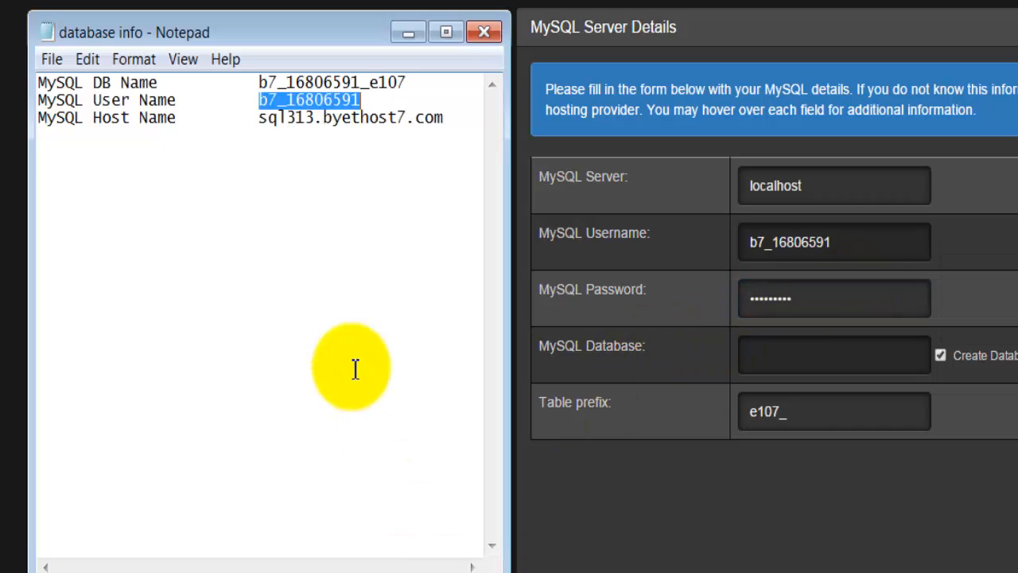
{"action": "mouse_move", "coordinate": [236, 199]}
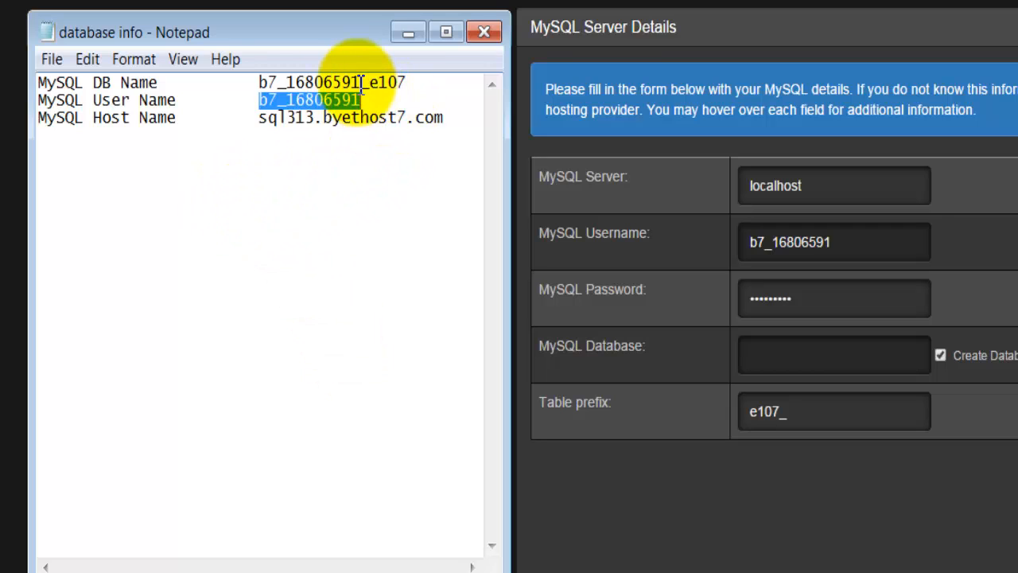
{"action": "right_click", "coordinate": [310, 82]}
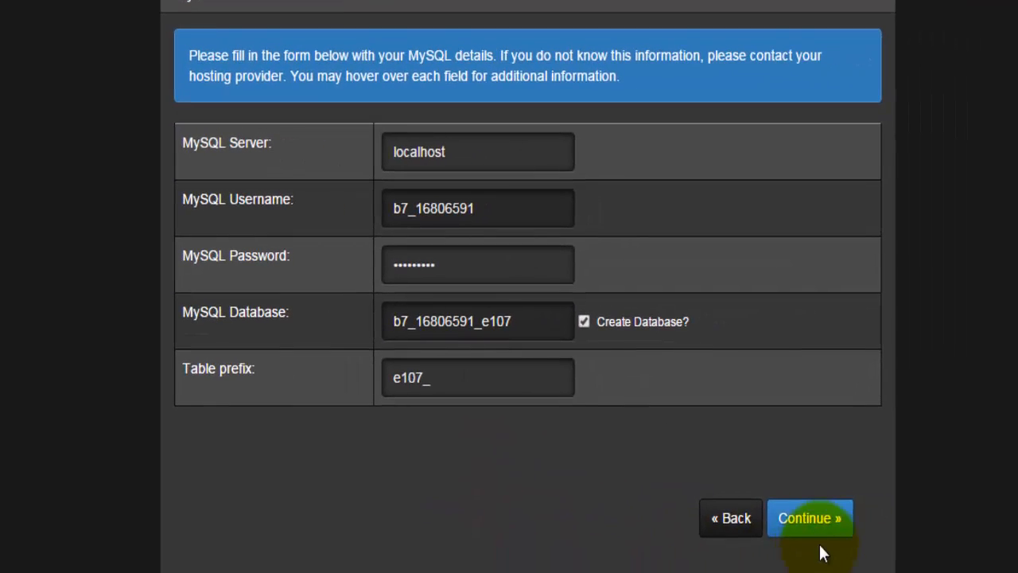
{"action": "mouse_move", "coordinate": [603, 334]}
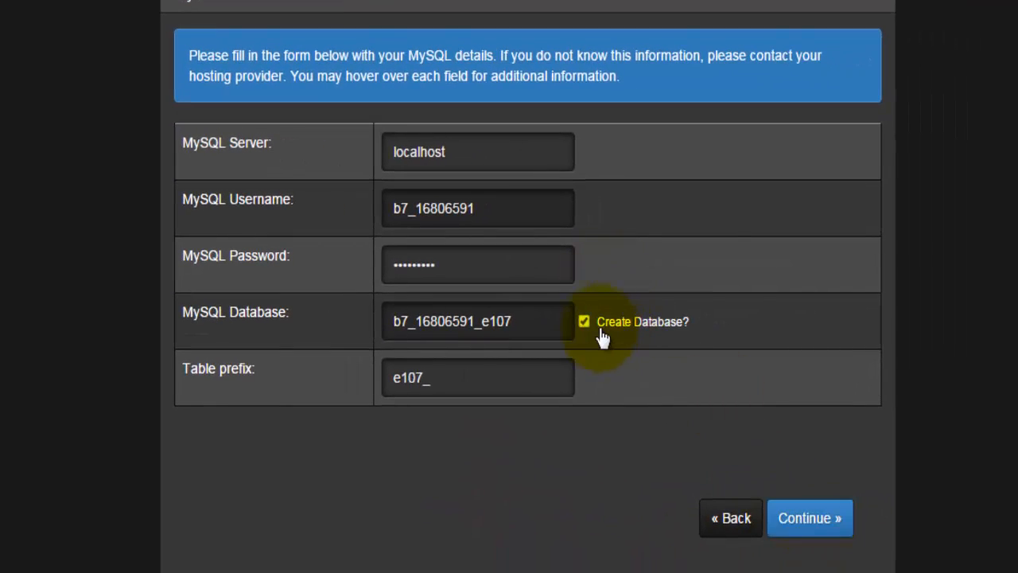
{"action": "left_click", "coordinate": [584, 322]}
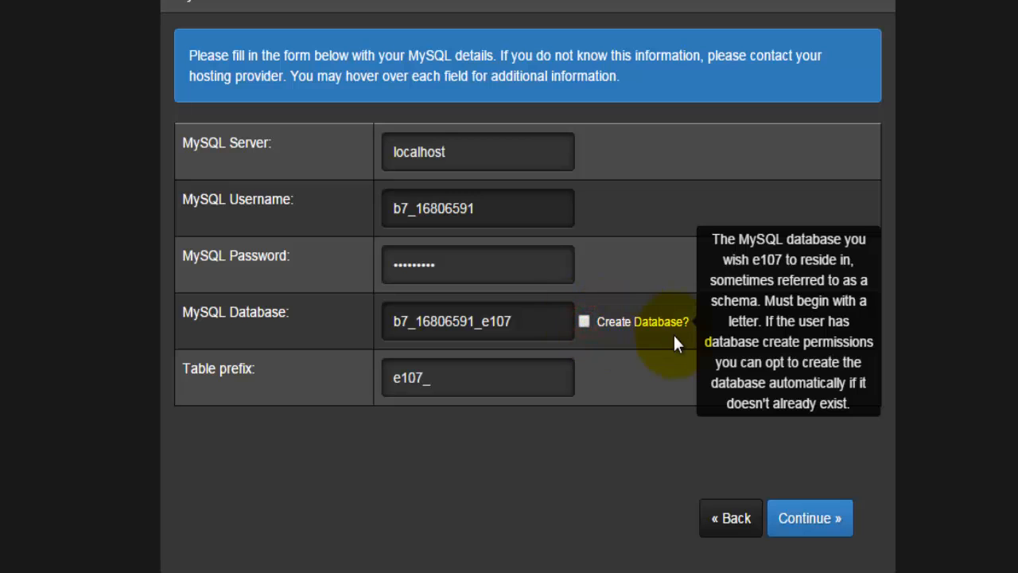
{"action": "mouse_move", "coordinate": [684, 322]}
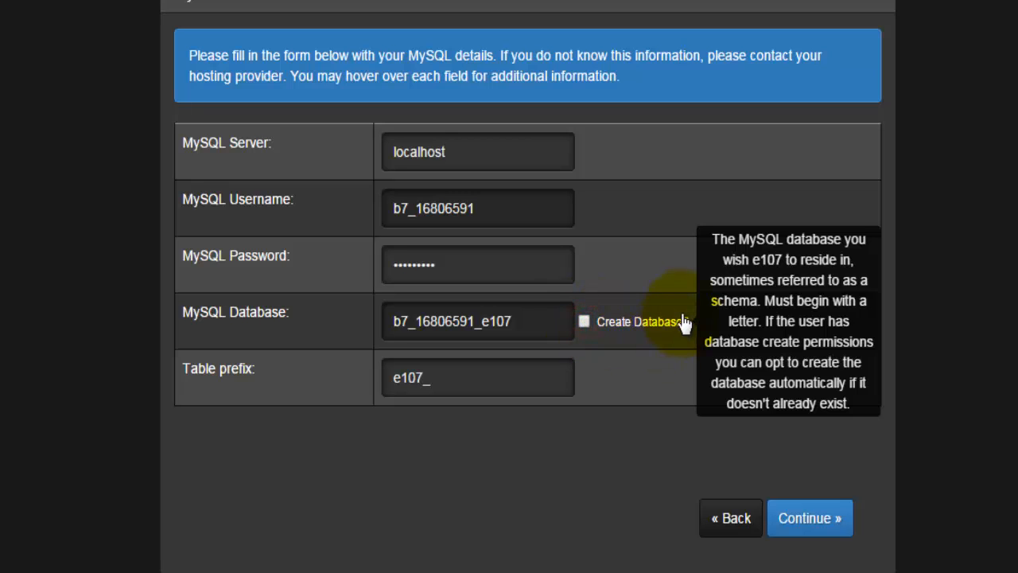
{"action": "mouse_move", "coordinate": [804, 421]}
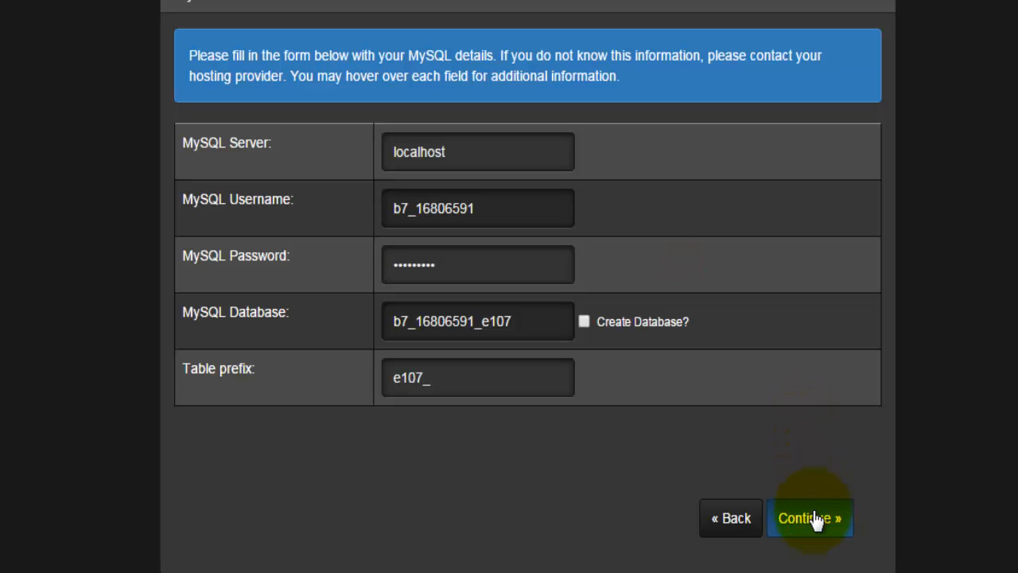
{"action": "left_click", "coordinate": [810, 518]}
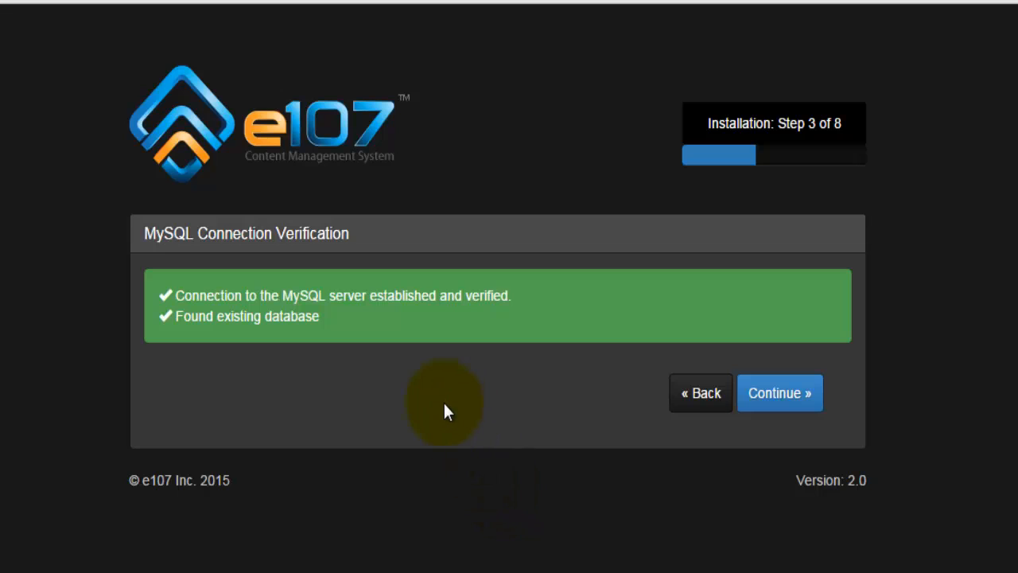
{"action": "mouse_move", "coordinate": [292, 372]}
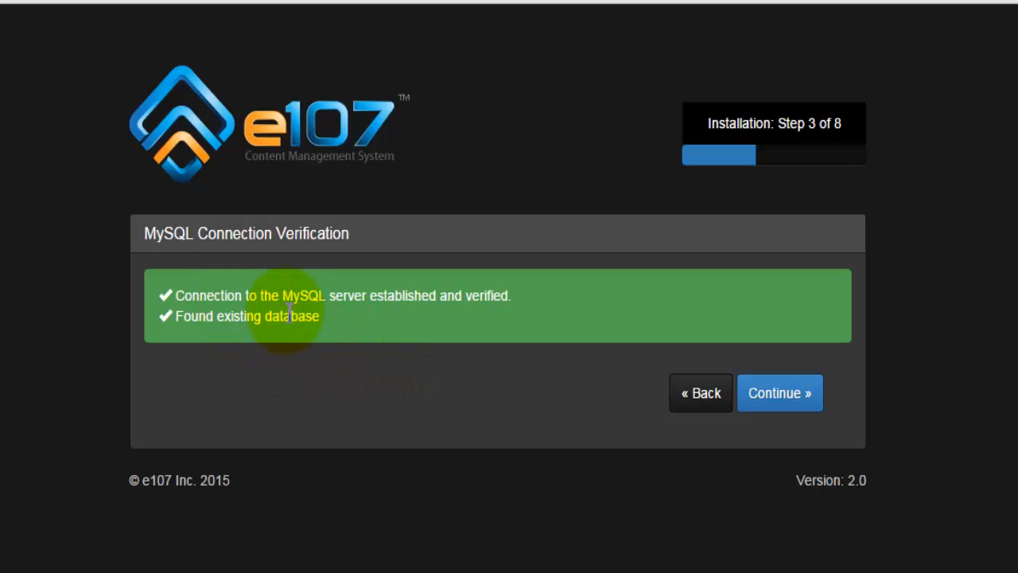
{"action": "mouse_move", "coordinate": [529, 322]}
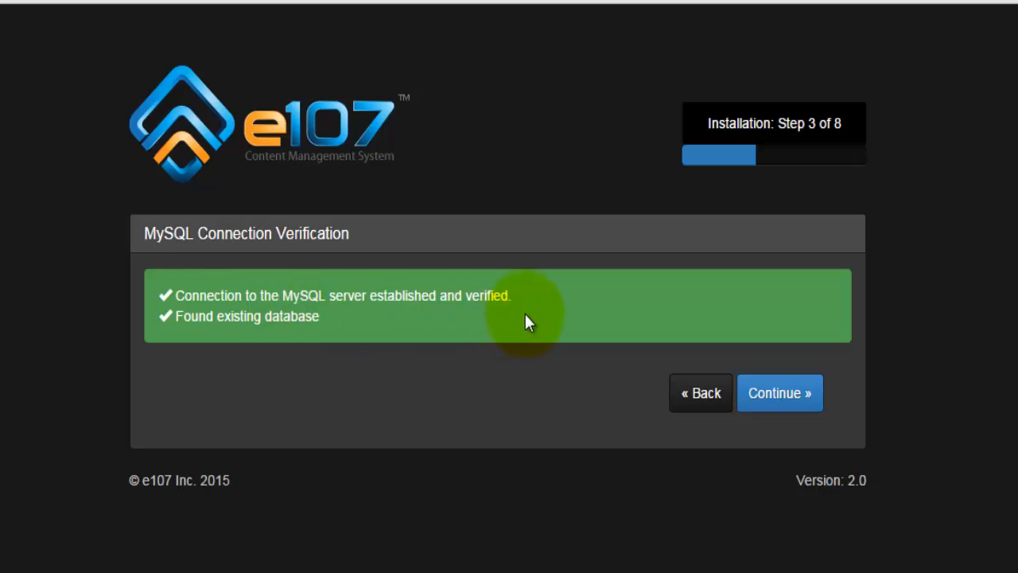
{"action": "mouse_move", "coordinate": [352, 334]}
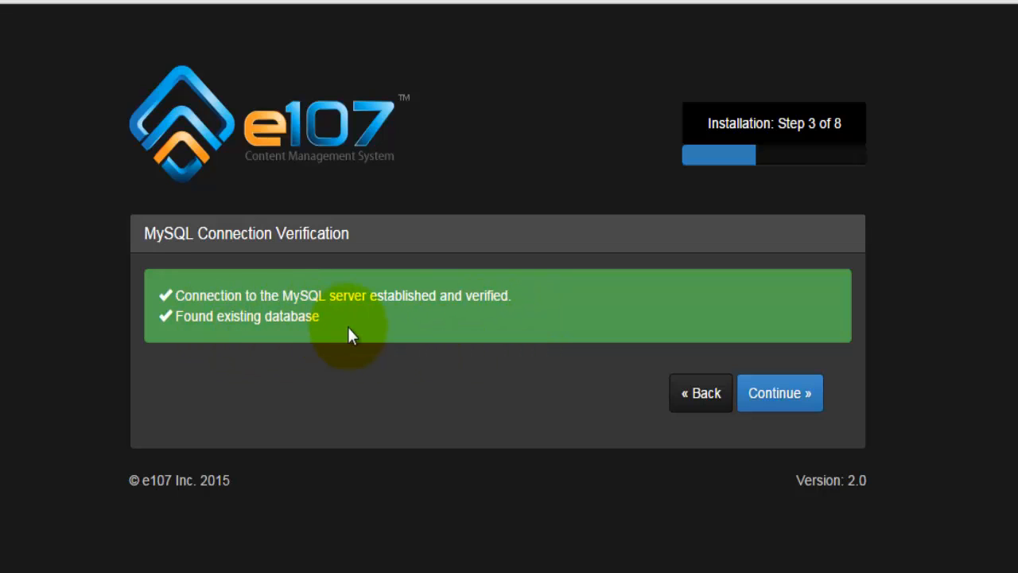
{"action": "mouse_move", "coordinate": [143, 278]}
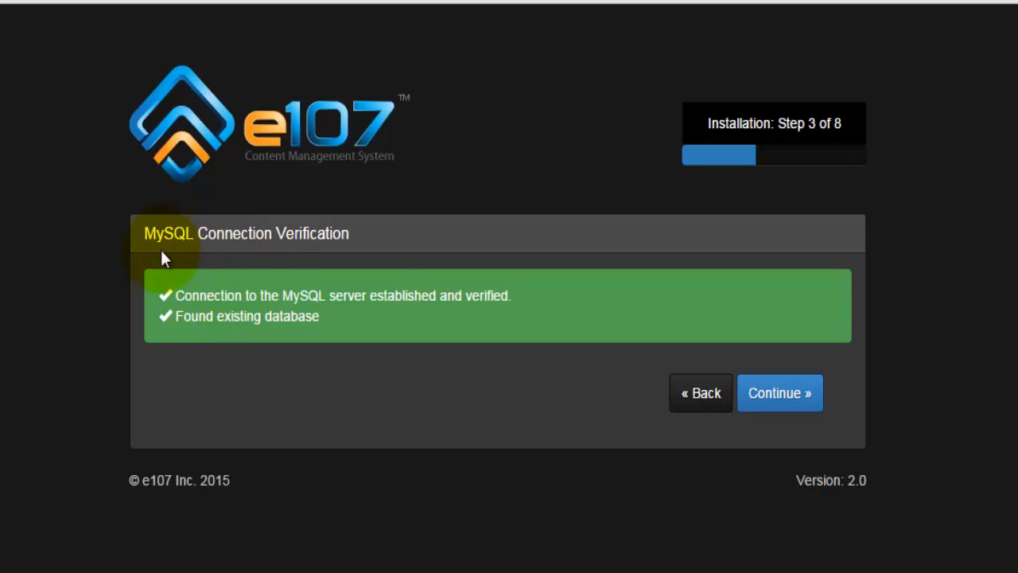
{"action": "mouse_move", "coordinate": [195, 370]}
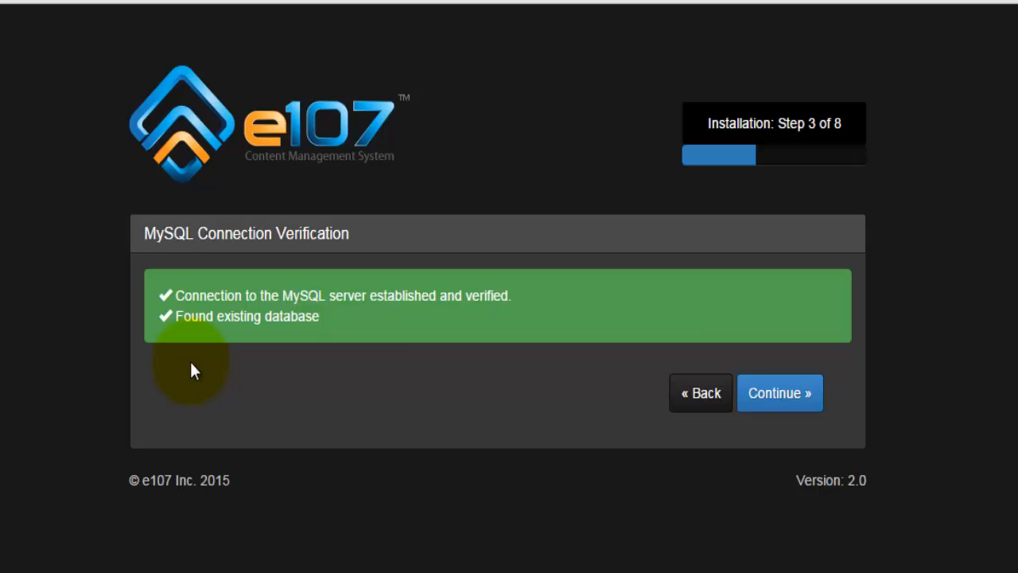
{"action": "mouse_move", "coordinate": [212, 430]}
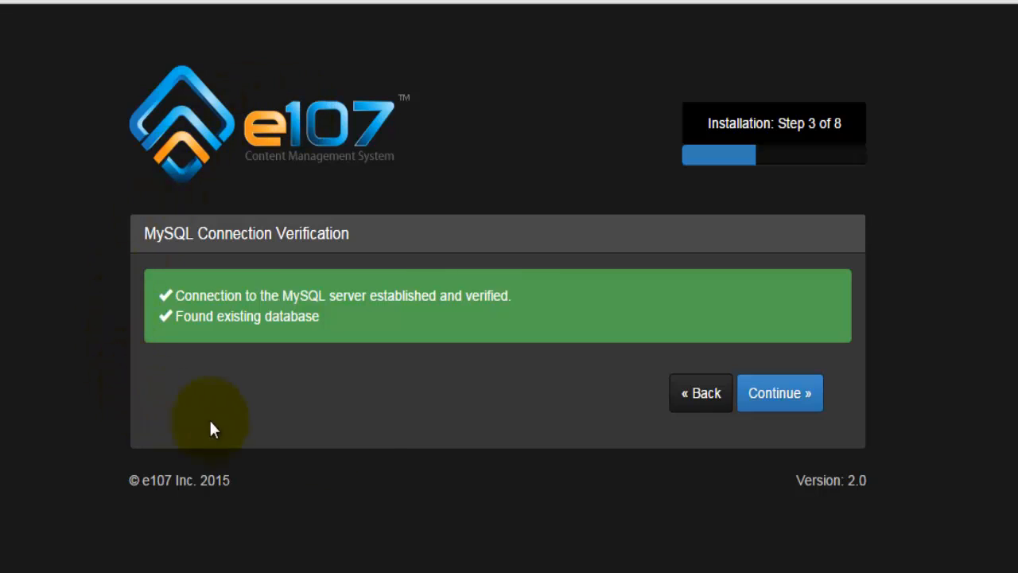
{"action": "mouse_move", "coordinate": [398, 460]}
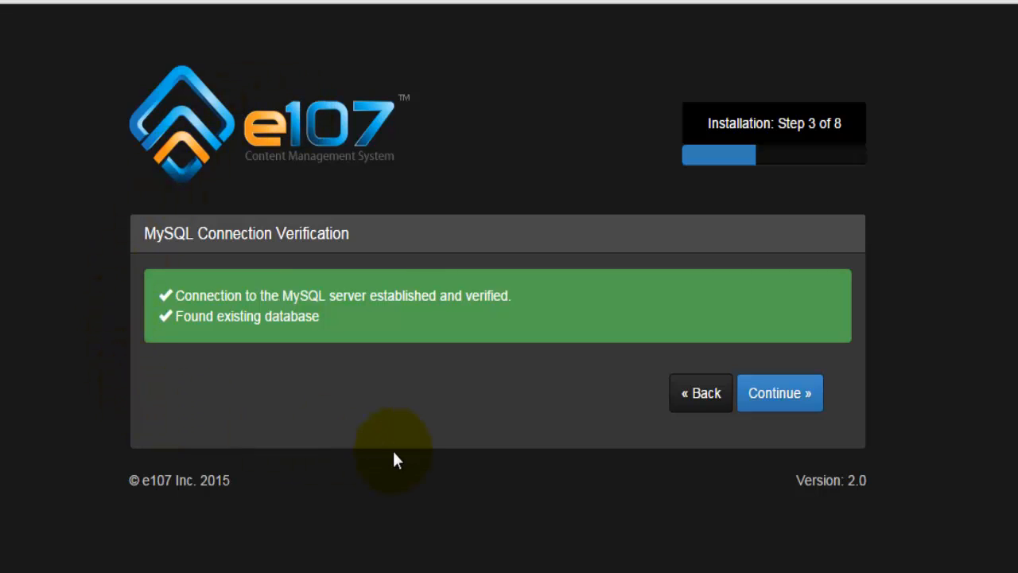
{"action": "mouse_move", "coordinate": [700, 553]}
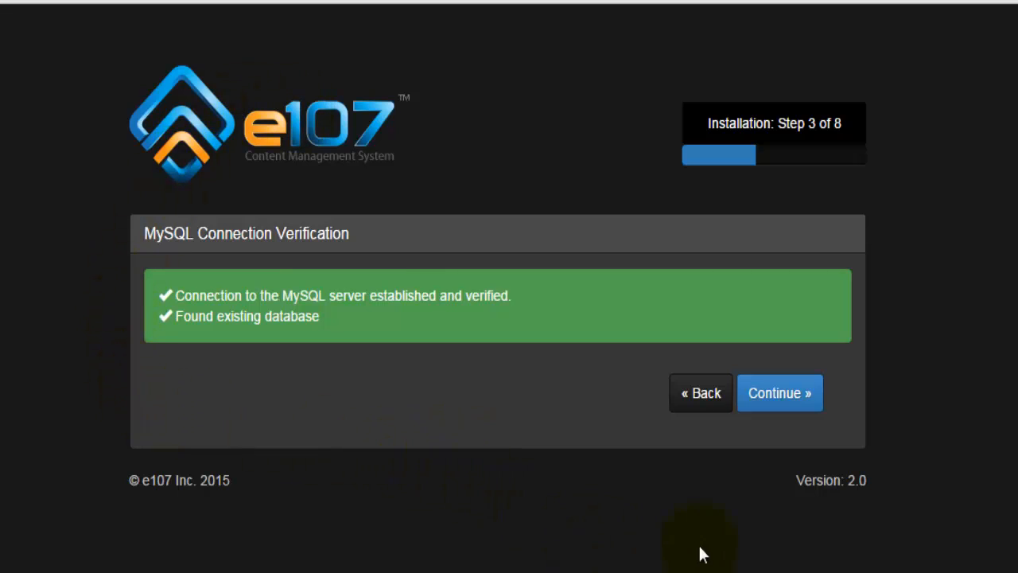
- Continue past the passed MySQL connection verification checks
{"action": "left_click", "coordinate": [779, 393]}
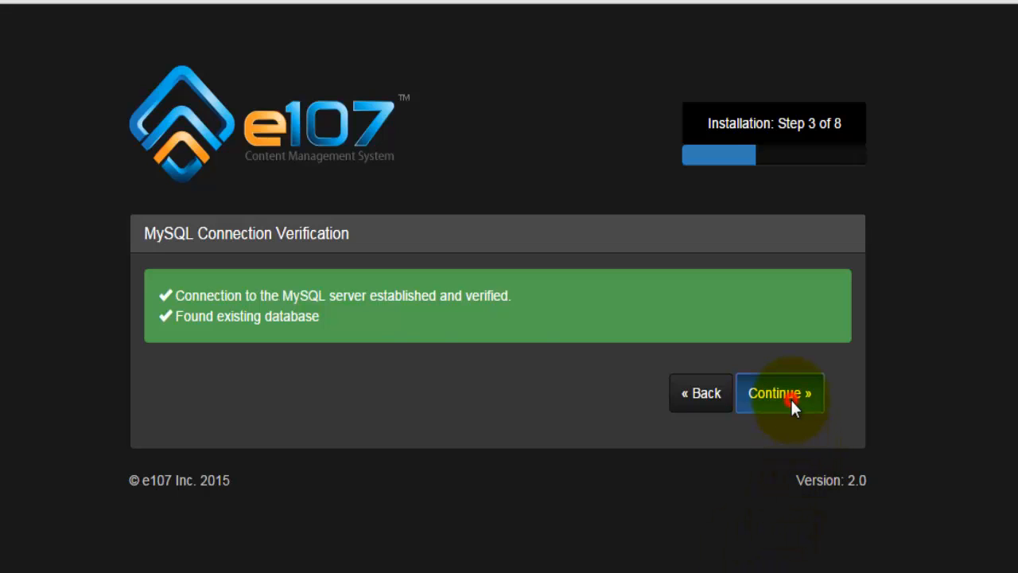
- Confirm the PHP, MySQL, XML and file permission checks all pass, and continue
{"action": "left_click", "coordinate": [780, 393]}
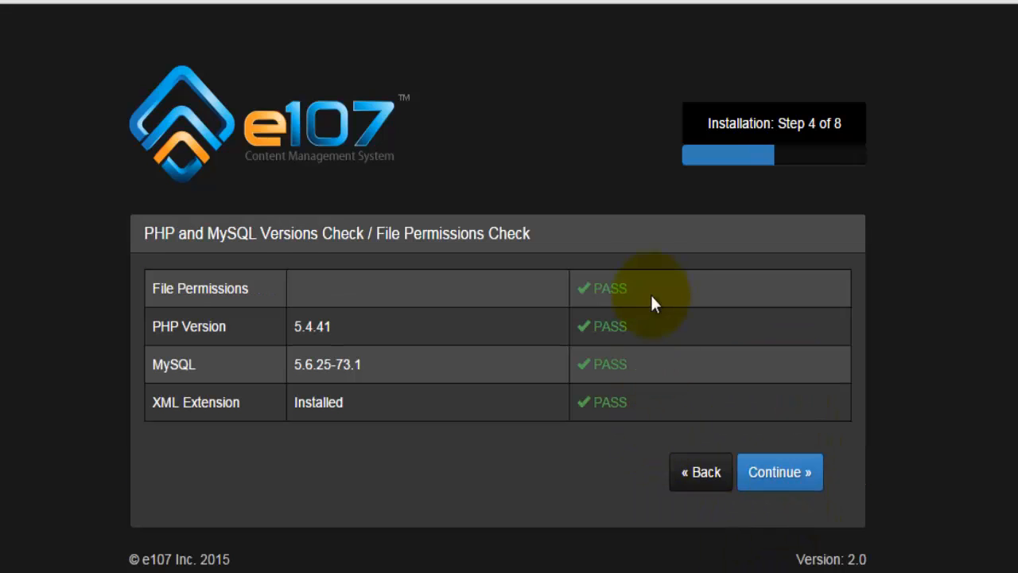
{"action": "mouse_move", "coordinate": [219, 476]}
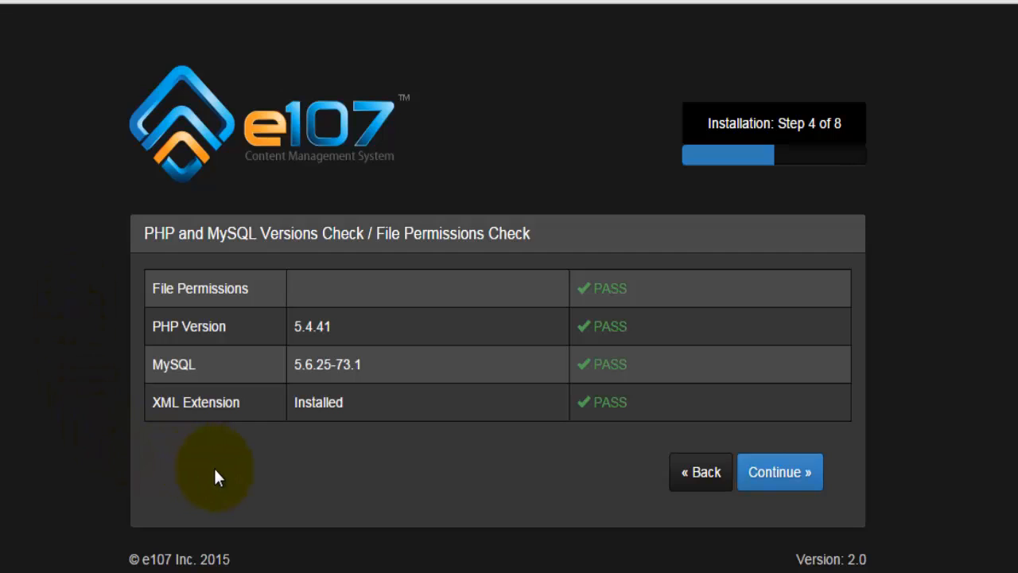
{"action": "mouse_move", "coordinate": [531, 360]}
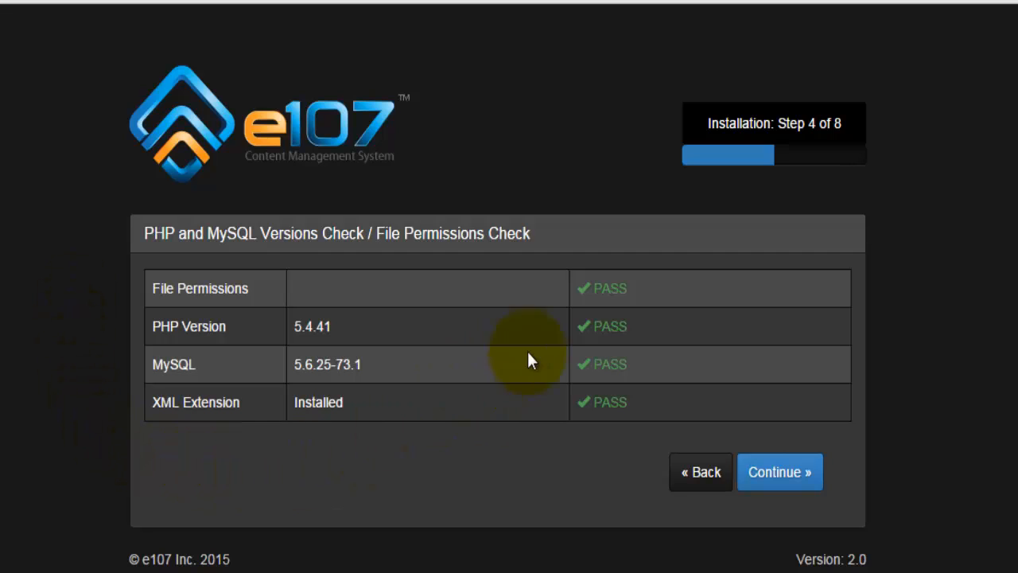
{"action": "mouse_move", "coordinate": [628, 407]}
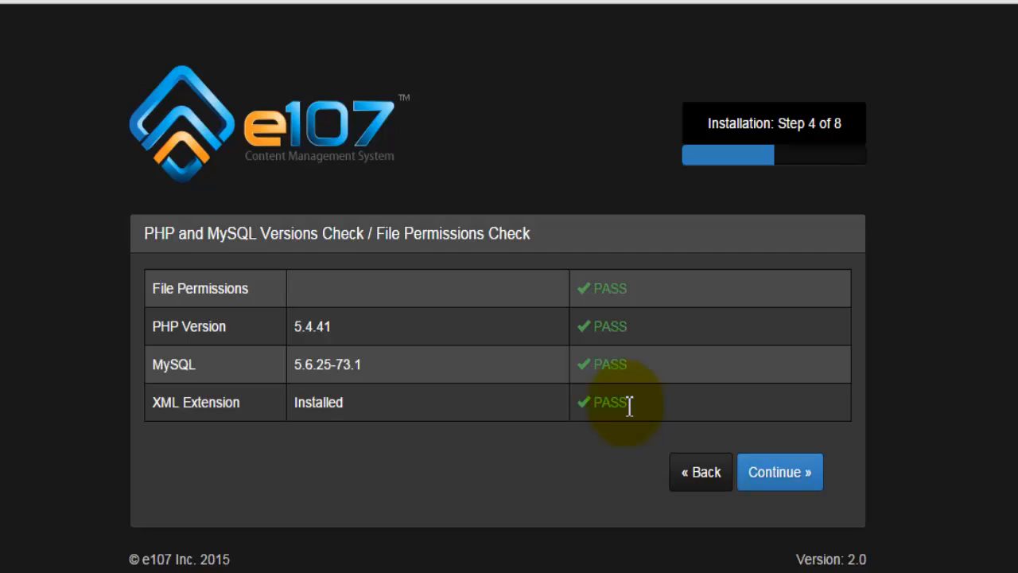
{"action": "left_click", "coordinate": [778, 471]}
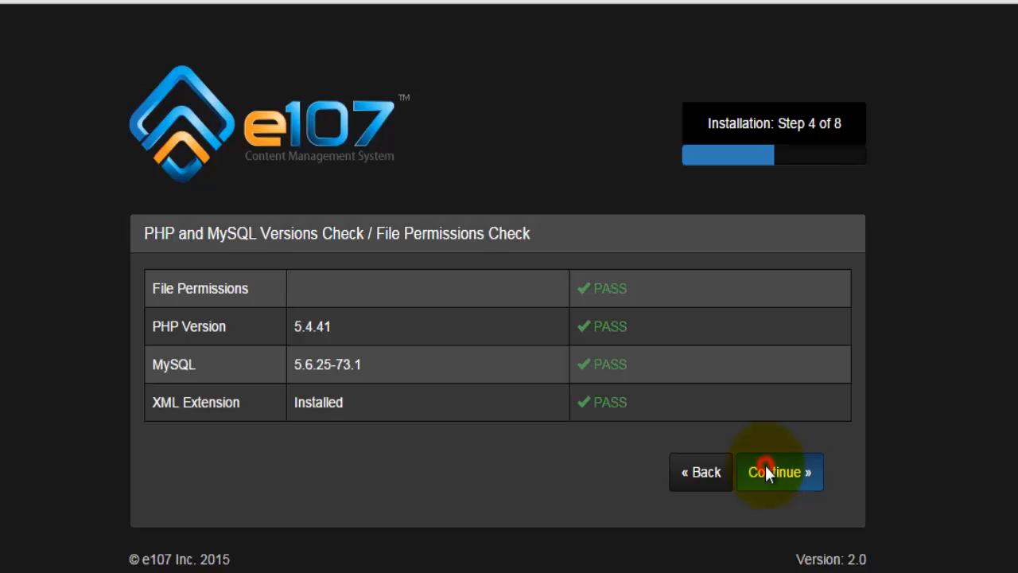
{"action": "left_click", "coordinate": [778, 471]}
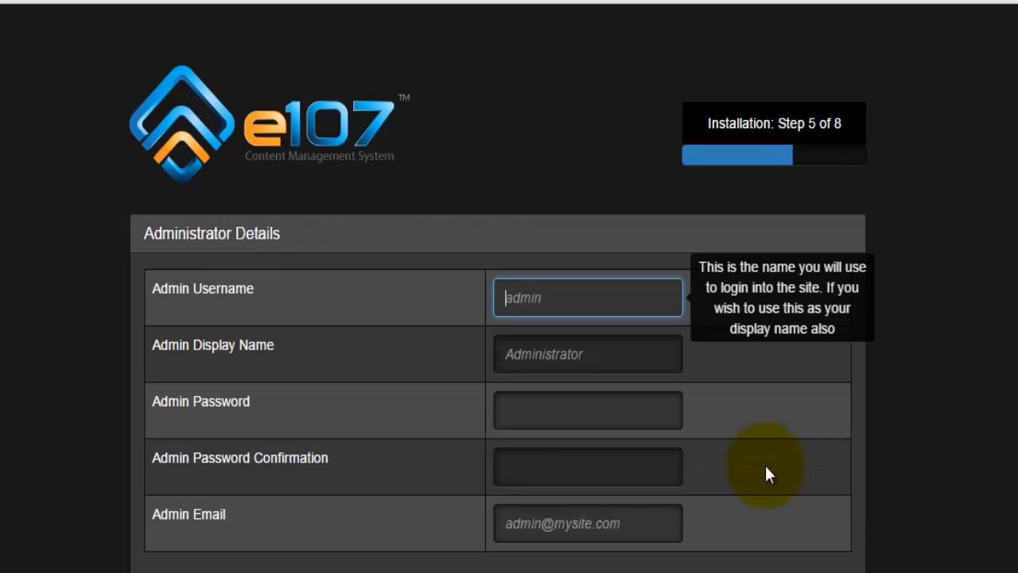
{"action": "type", "text": "admin"}
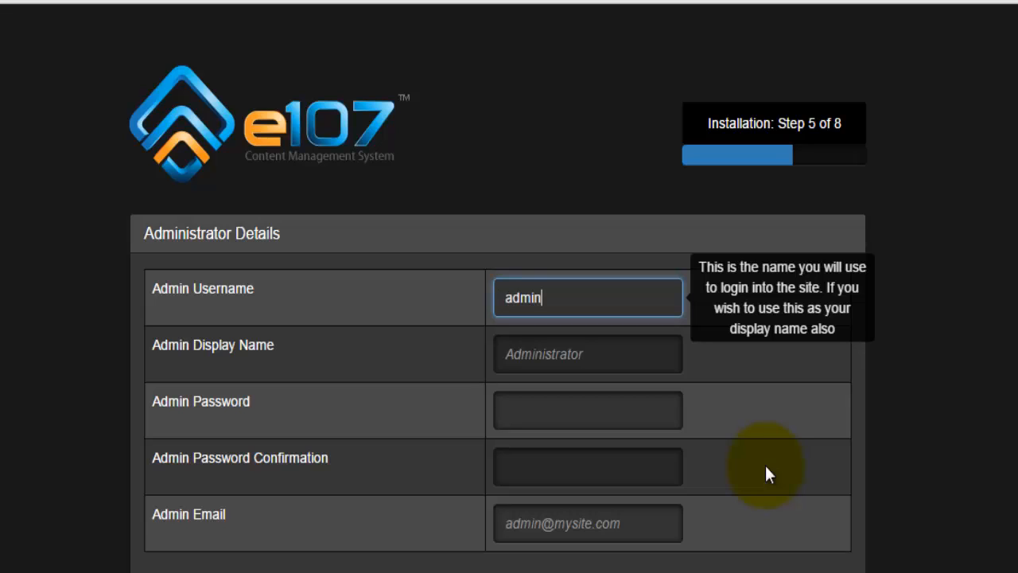
{"action": "left_click", "coordinate": [587, 354]}
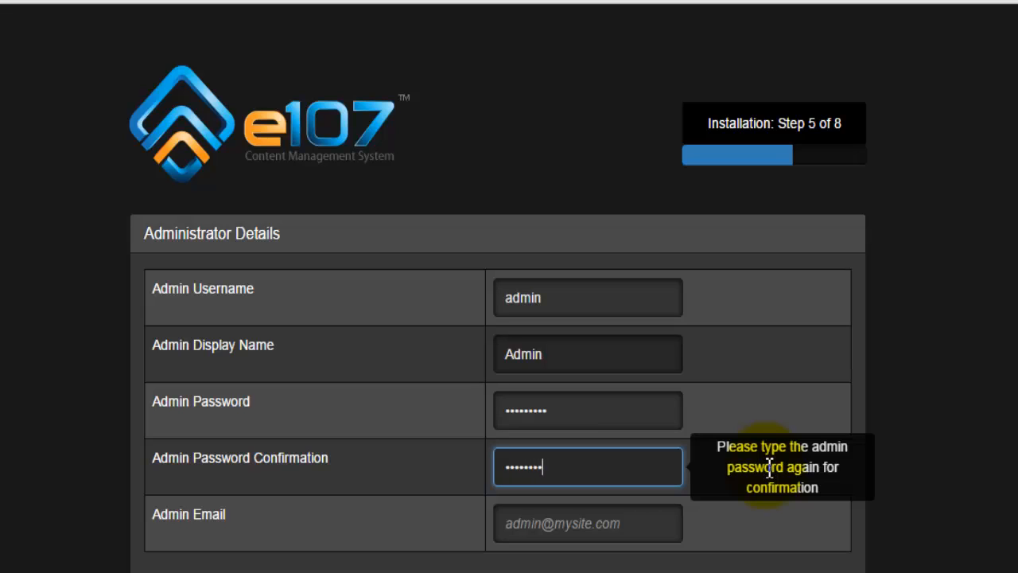
{"action": "left_click", "coordinate": [588, 523]}
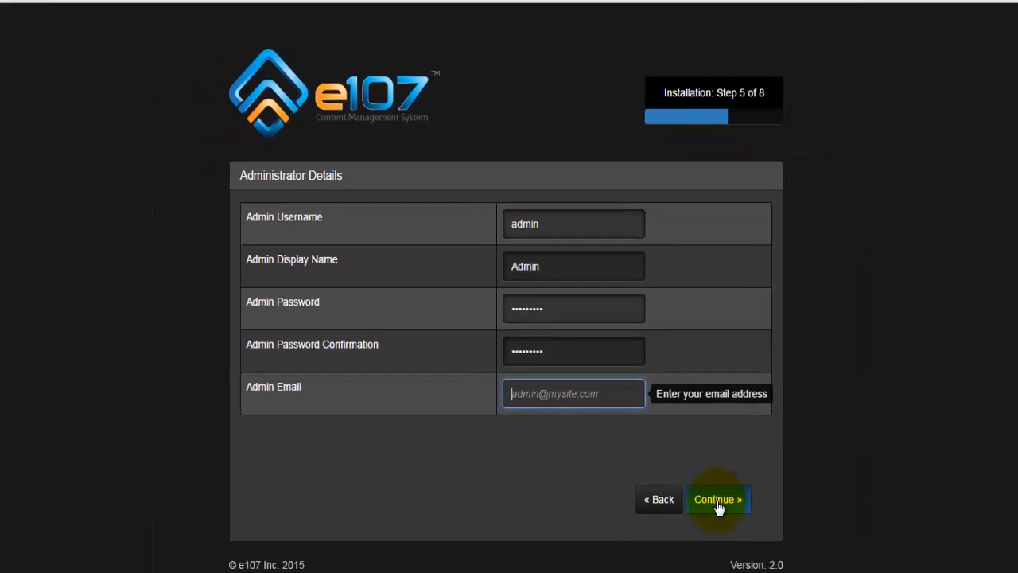
{"action": "left_click", "coordinate": [717, 499]}
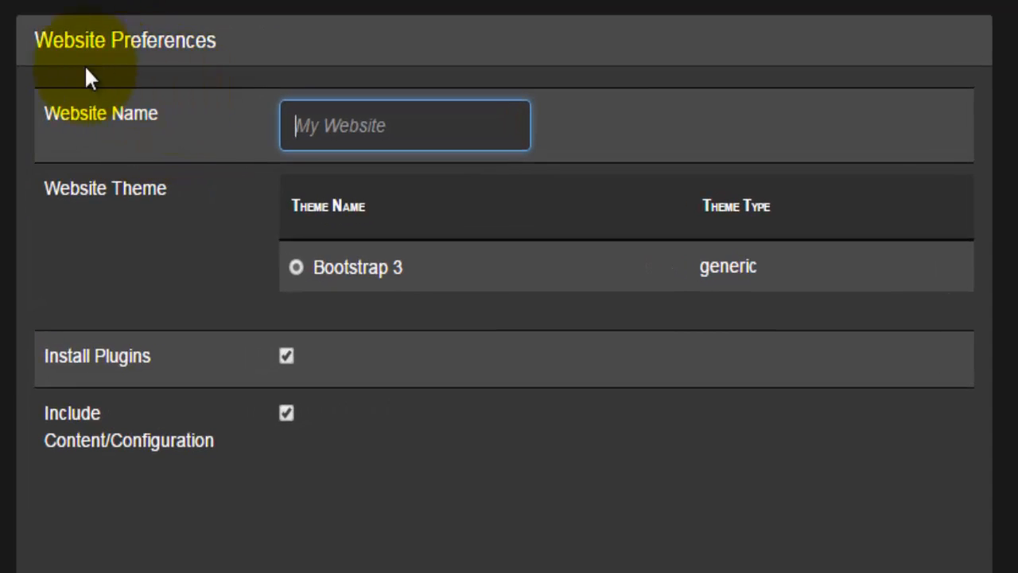
{"action": "mouse_move", "coordinate": [108, 163]}
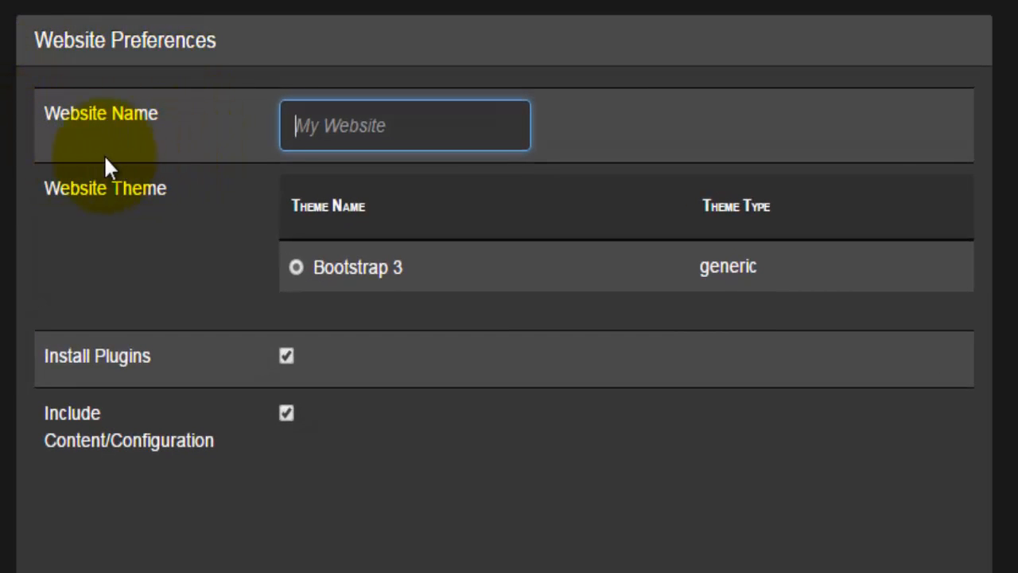
{"action": "mouse_move", "coordinate": [442, 324]}
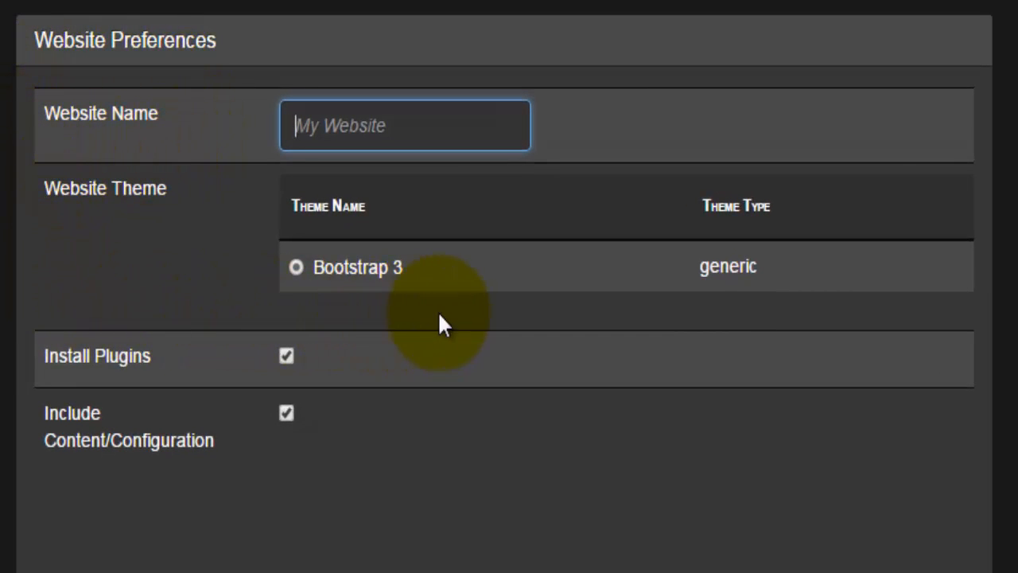
{"action": "mouse_move", "coordinate": [64, 278]}
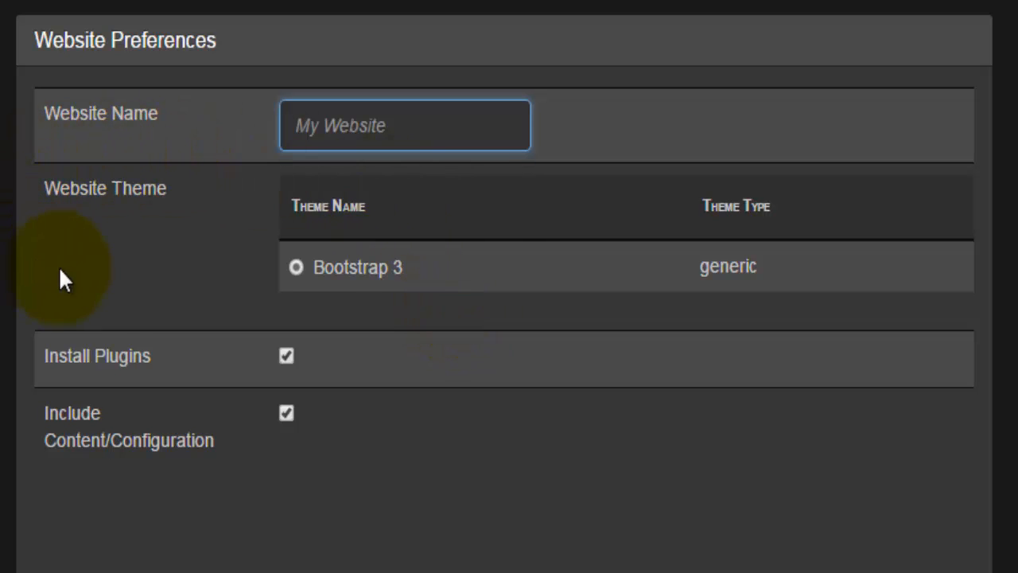
{"action": "mouse_move", "coordinate": [119, 362]}
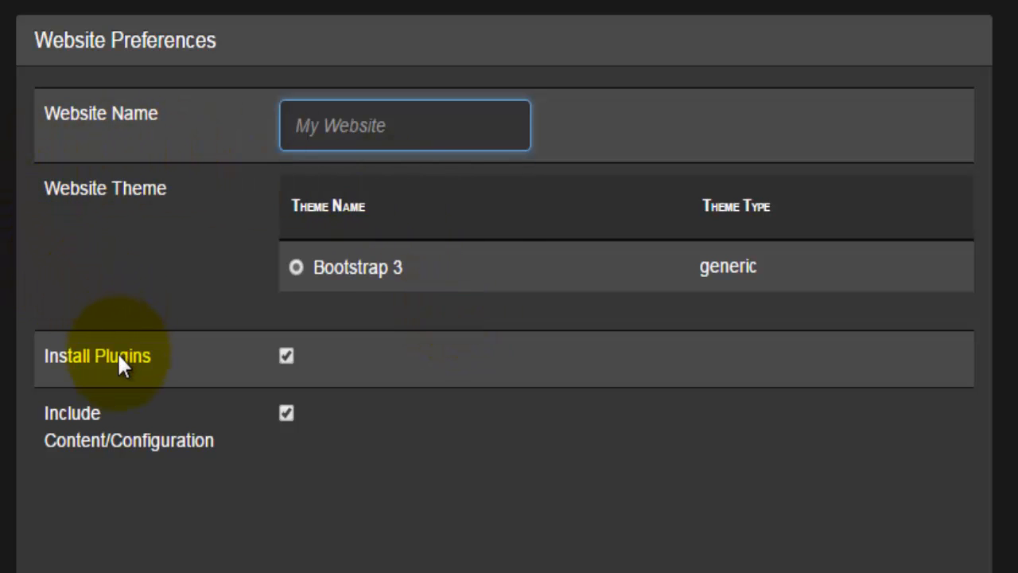
{"action": "mouse_move", "coordinate": [159, 378]}
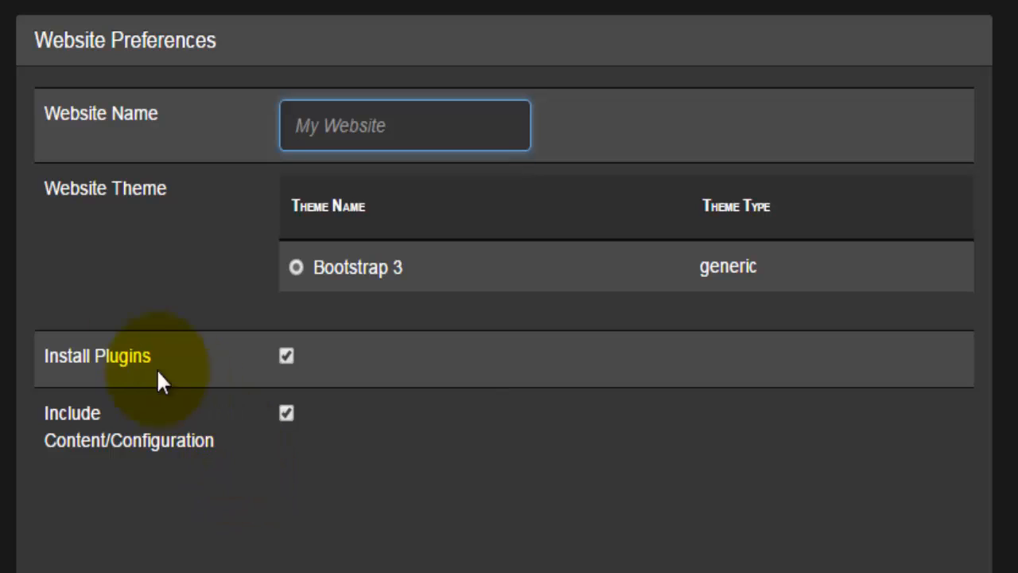
{"action": "mouse_move", "coordinate": [199, 486]}
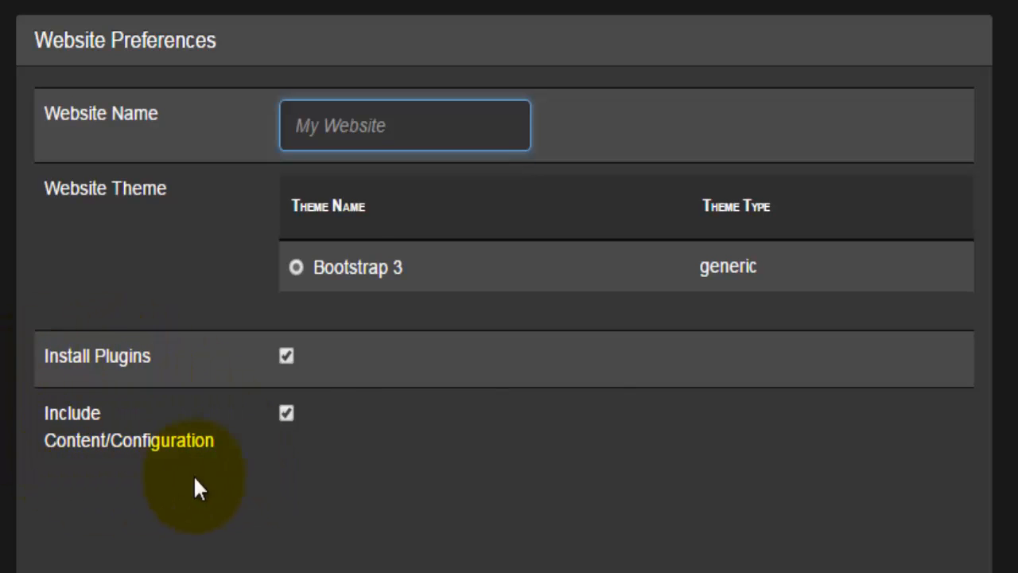
- Enter 'My website' as the Website Name, keeping plugins and default content ticked
{"action": "left_click", "coordinate": [334, 125]}
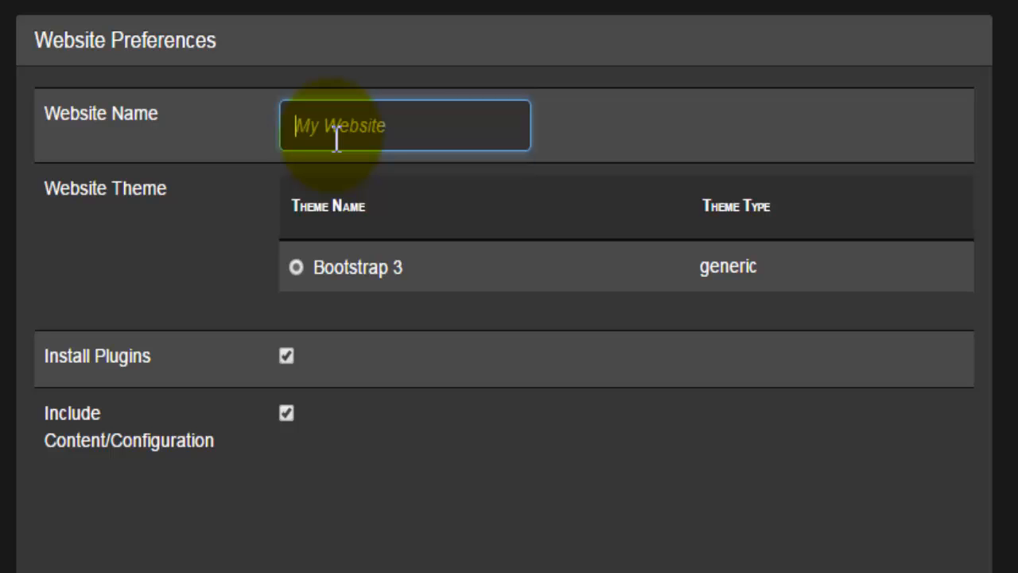
{"action": "type", "text": "My"}
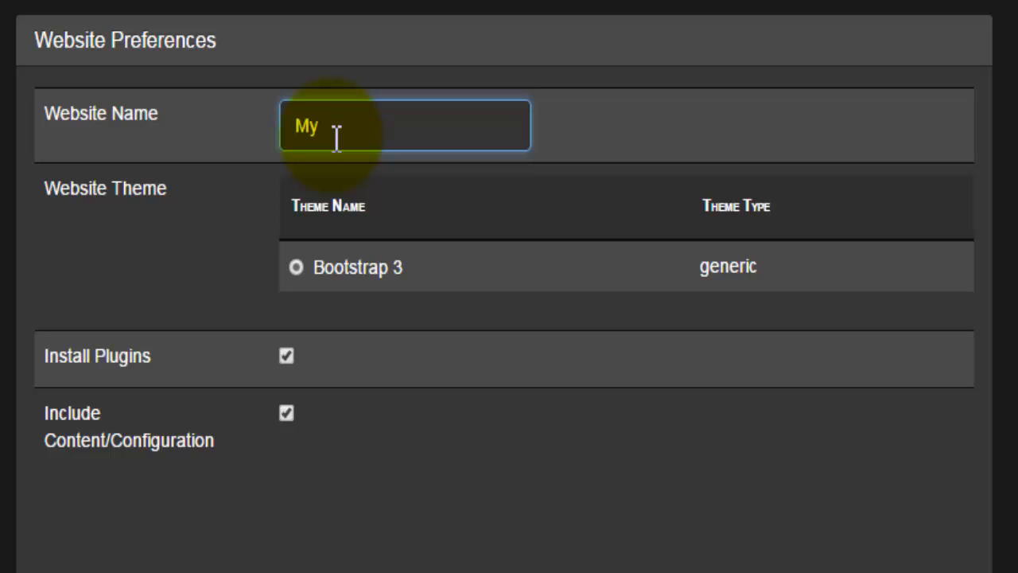
{"action": "type", "text": "website"}
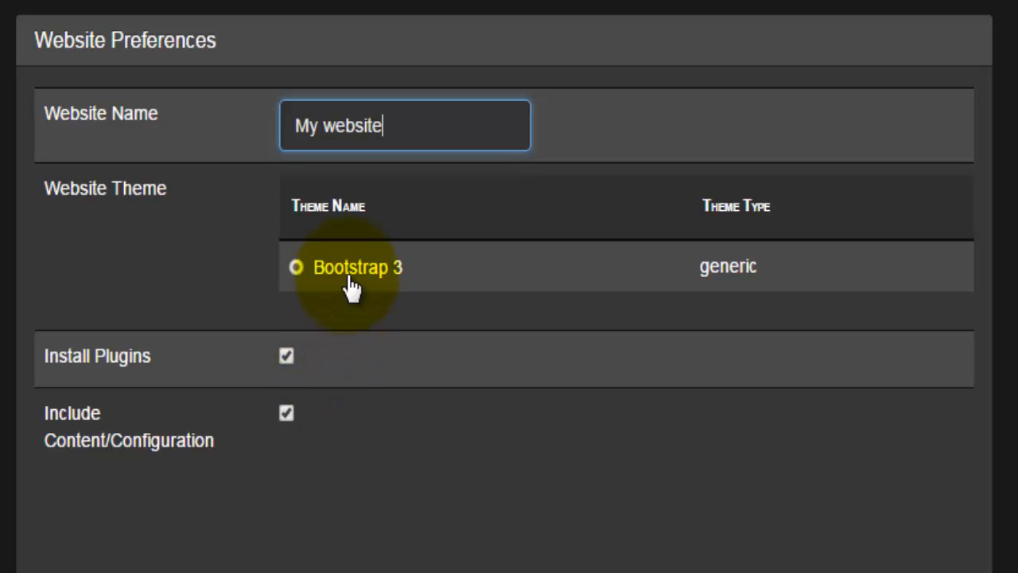
{"action": "mouse_move", "coordinate": [137, 356]}
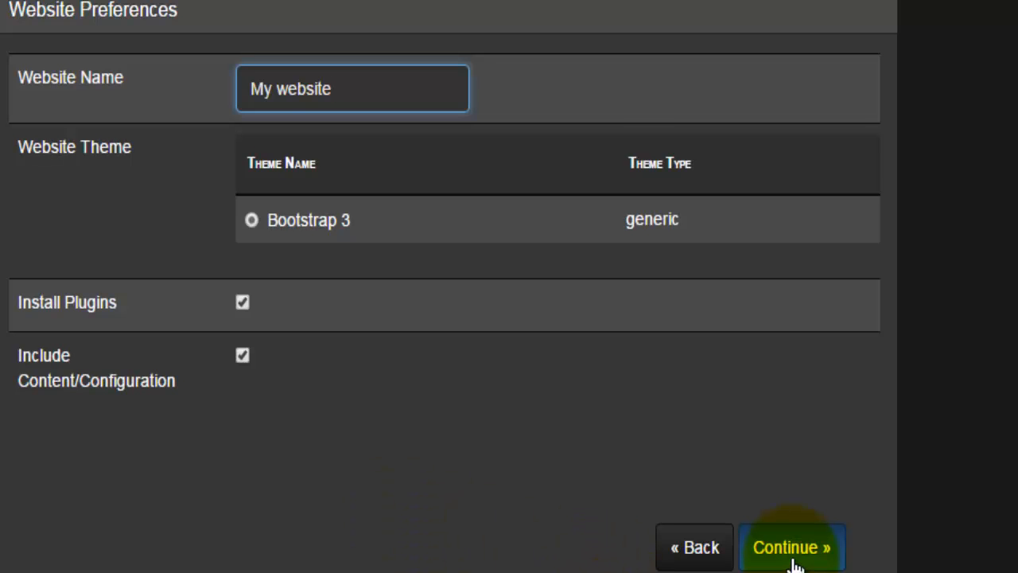
- Accept the Website Preferences and confirm the installation to create tables and settings
{"action": "left_click", "coordinate": [792, 547]}
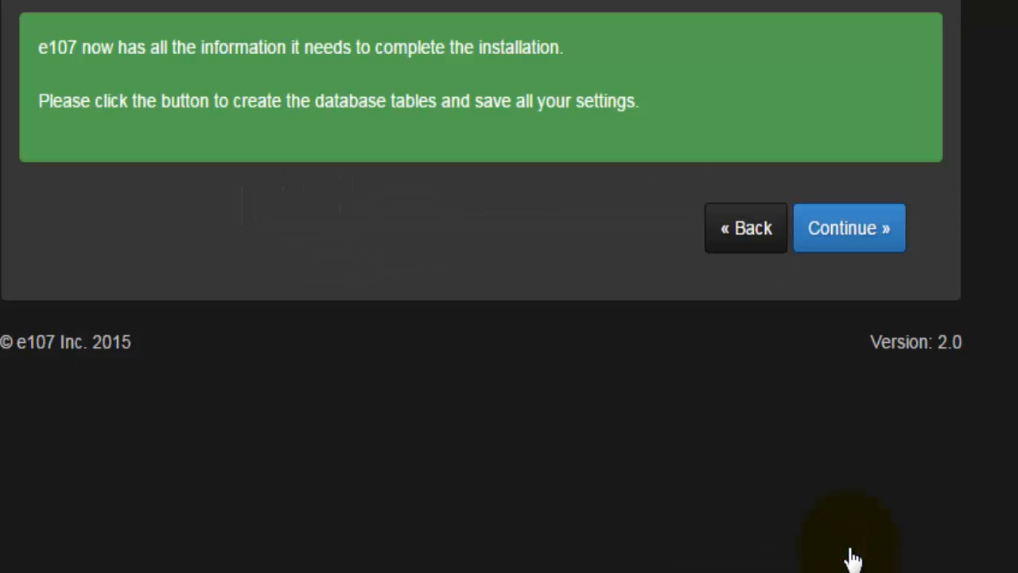
{"action": "mouse_move", "coordinate": [461, 223]}
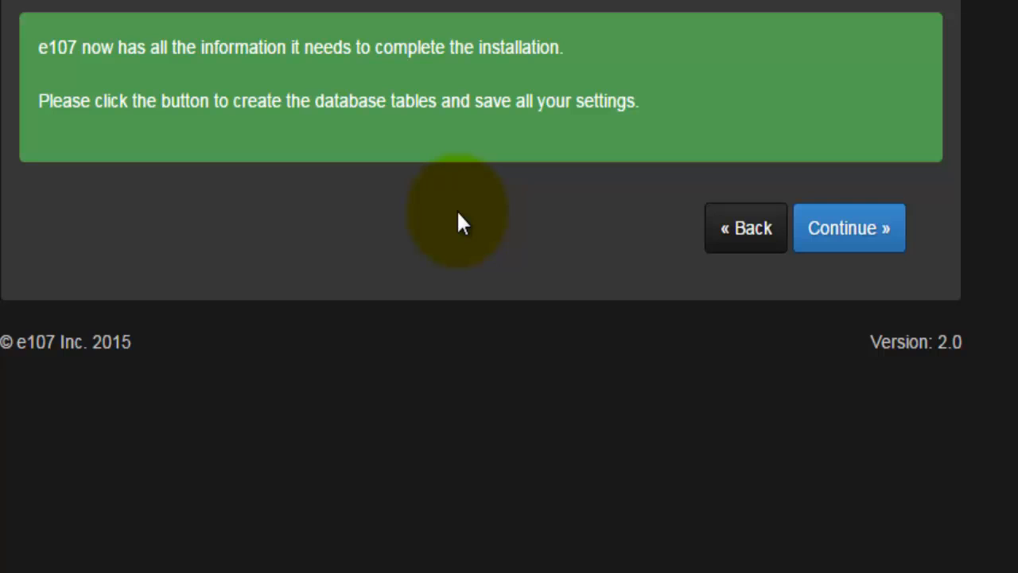
{"action": "mouse_move", "coordinate": [509, 129]}
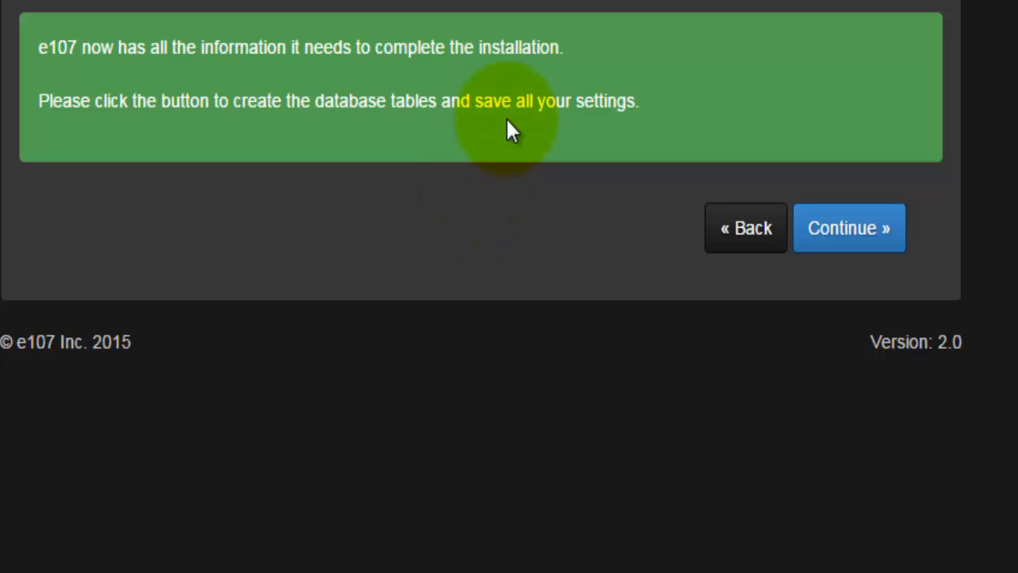
{"action": "mouse_move", "coordinate": [333, 255]}
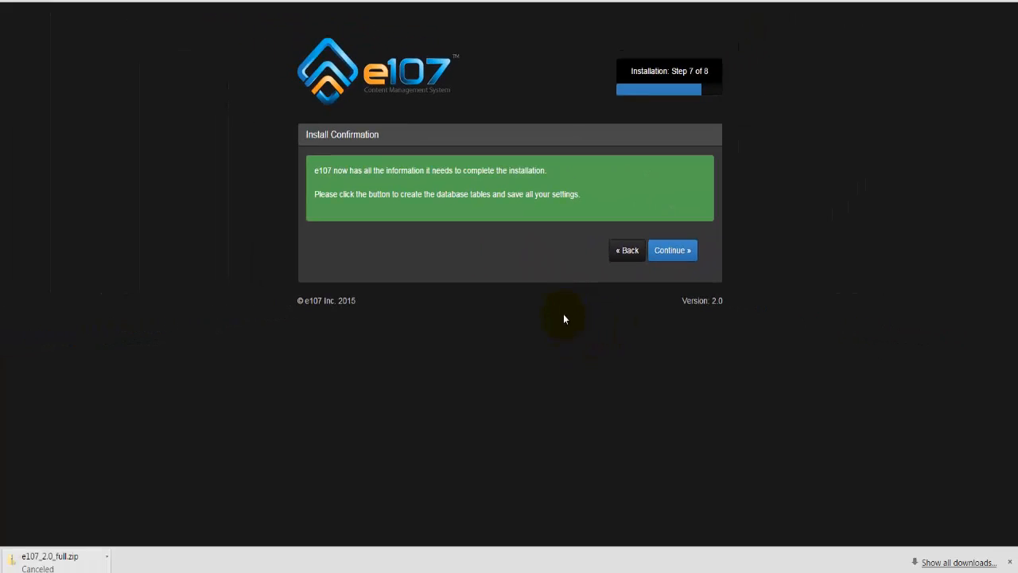
{"action": "left_click", "coordinate": [673, 250]}
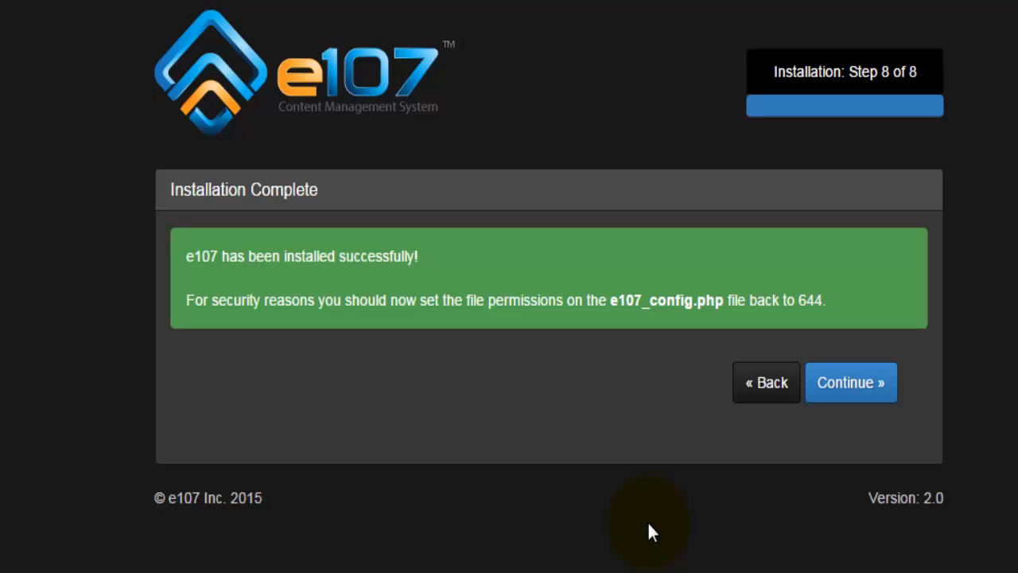
- Select 'e107_config' in the success message, then leave the installer for the new site
{"action": "double_click", "coordinate": [644, 300]}
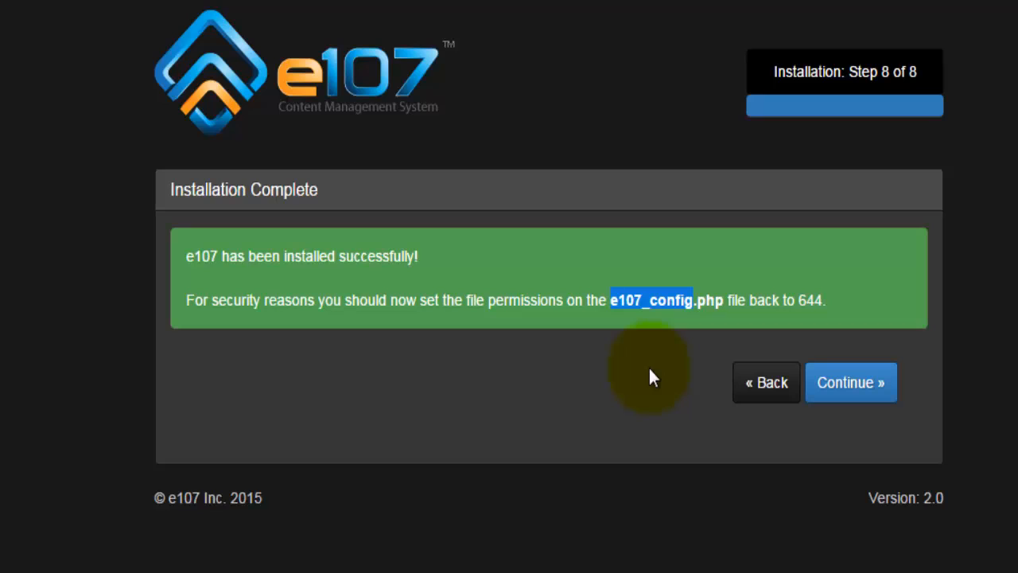
{"action": "mouse_move", "coordinate": [533, 434]}
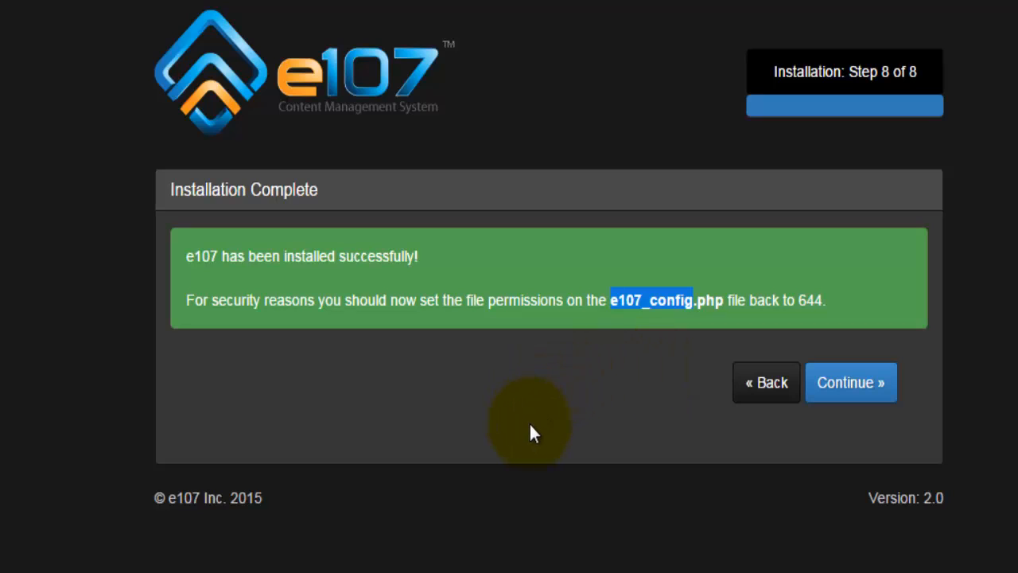
{"action": "mouse_move", "coordinate": [731, 267]}
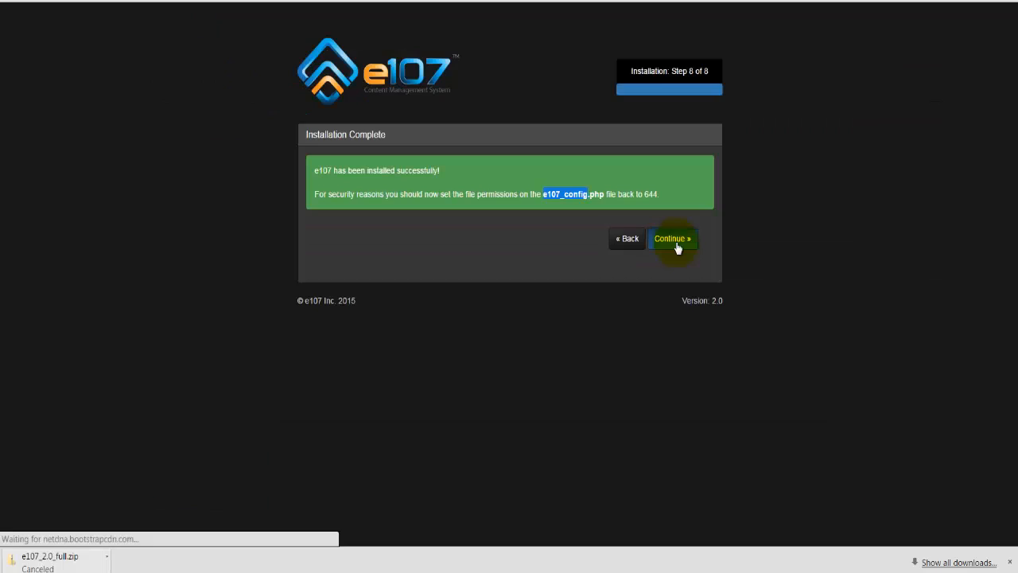
{"action": "left_click", "coordinate": [673, 239]}
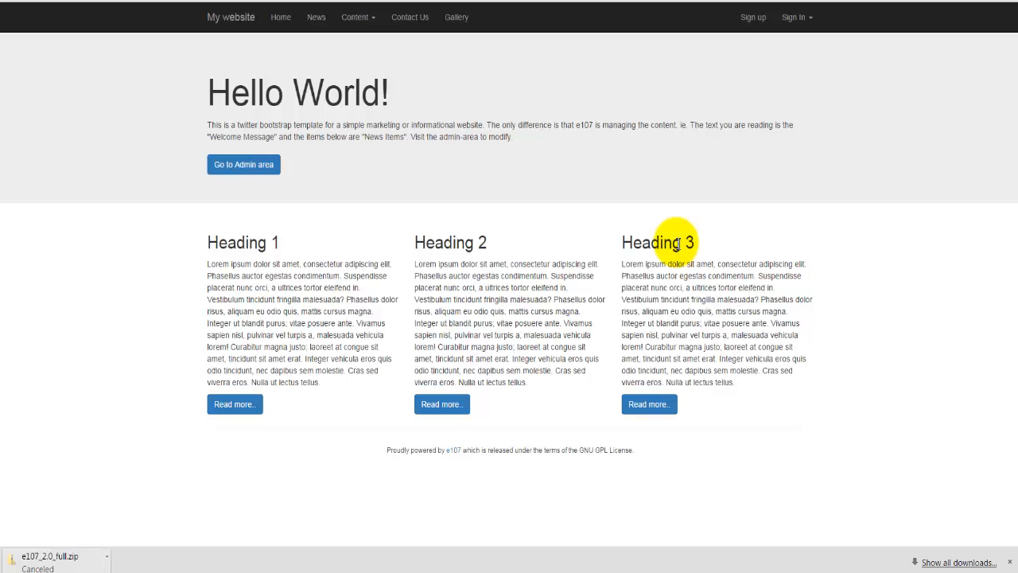
{"action": "mouse_move", "coordinate": [650, 237]}
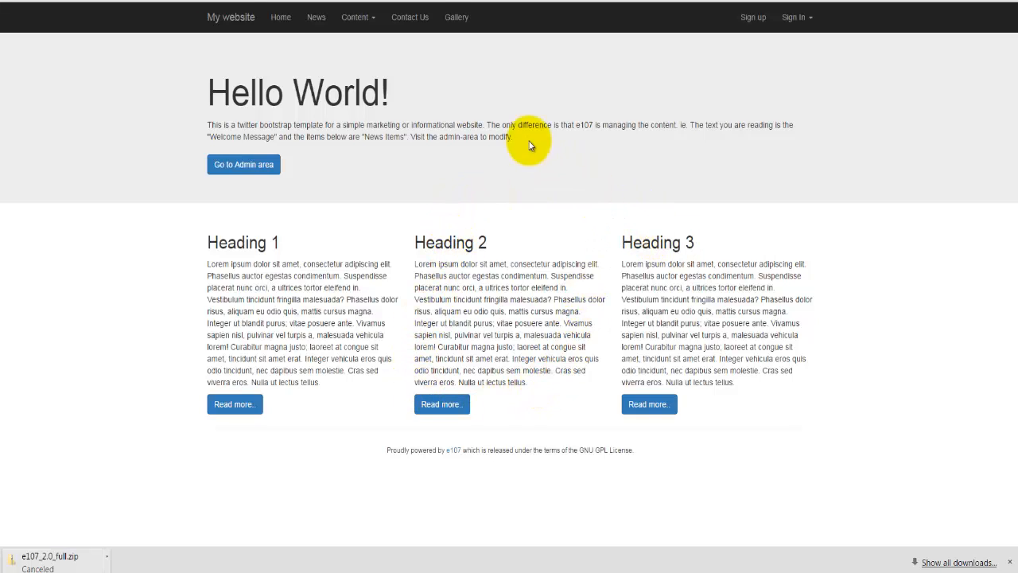
{"action": "mouse_move", "coordinate": [180, 447]}
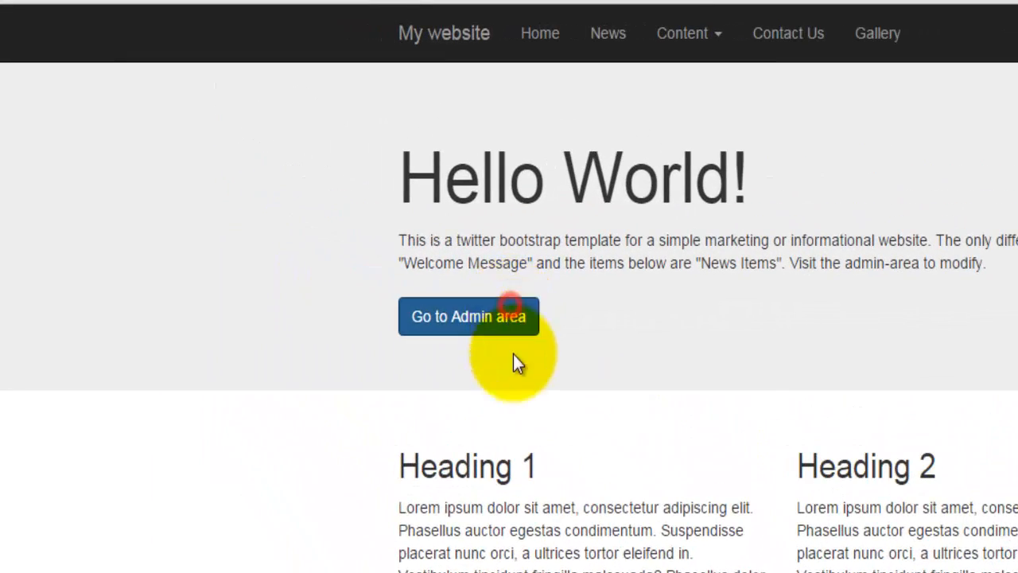
- Open 'Go to Admin area' and log in with the saved admin credentials
{"action": "left_click", "coordinate": [469, 316]}
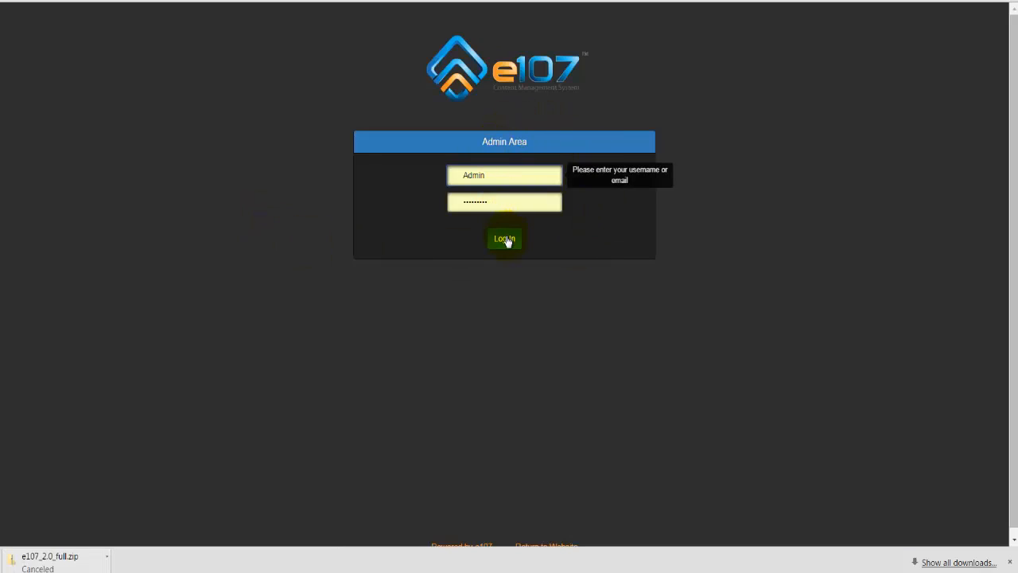
{"action": "left_click", "coordinate": [504, 239]}
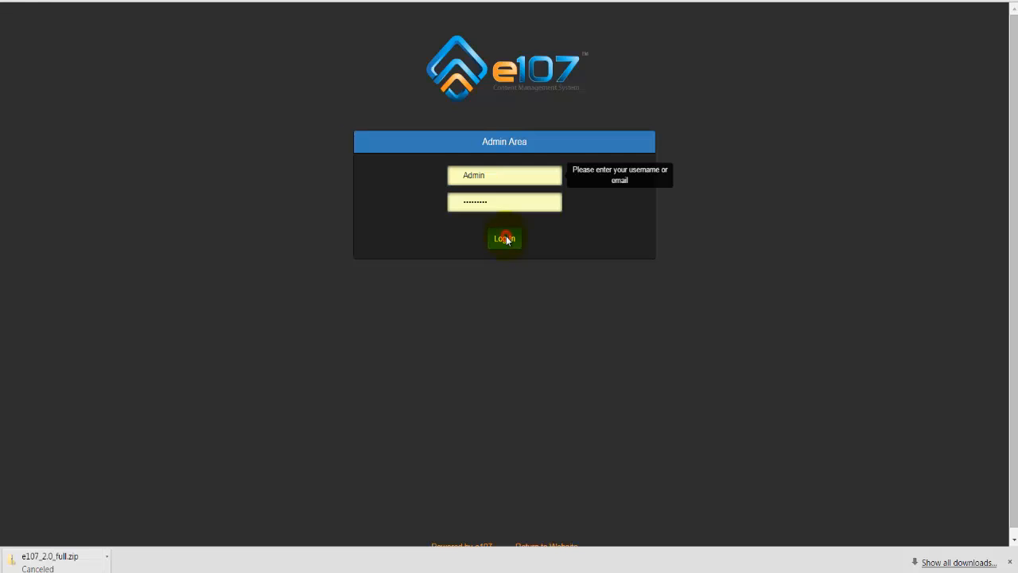
{"action": "left_click", "coordinate": [504, 239]}
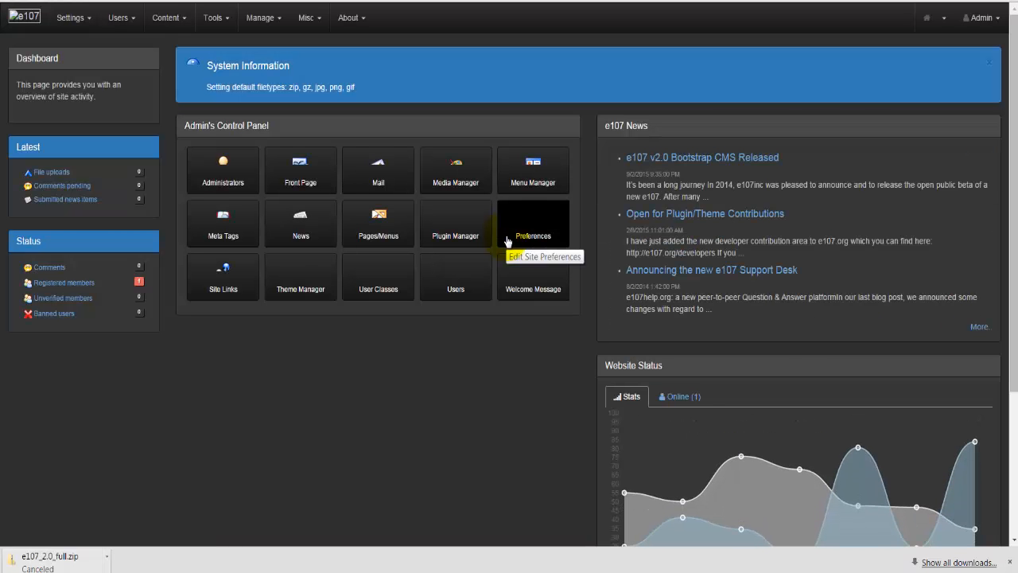